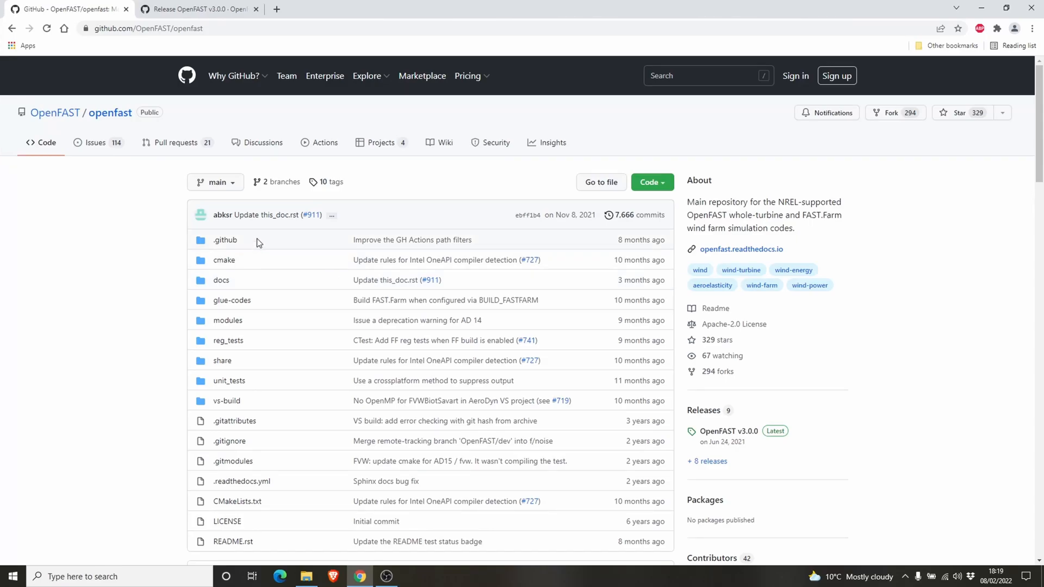
pyautogui.moveTo(168, 238)
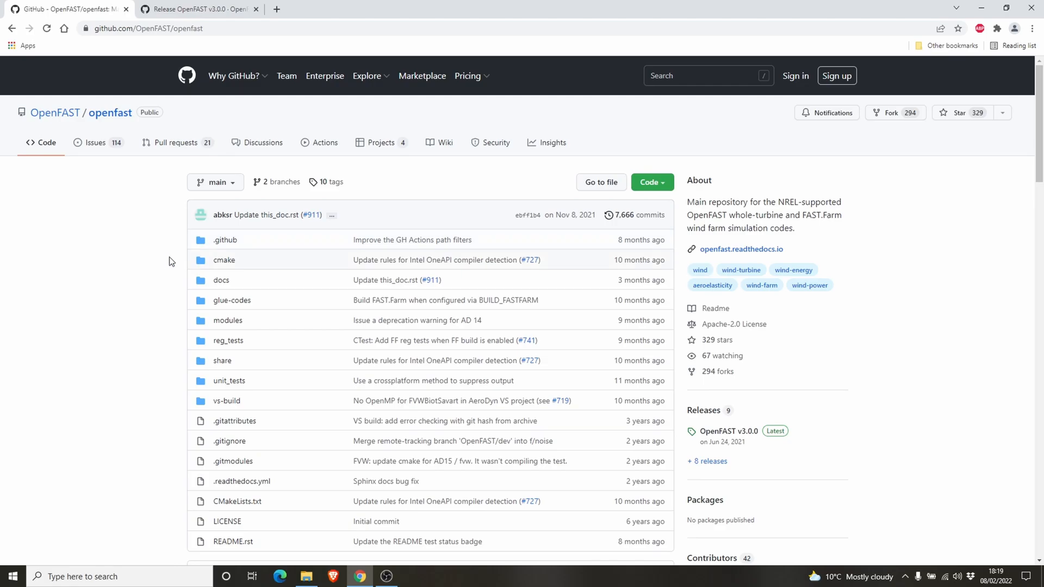
pyautogui.moveTo(186, 248)
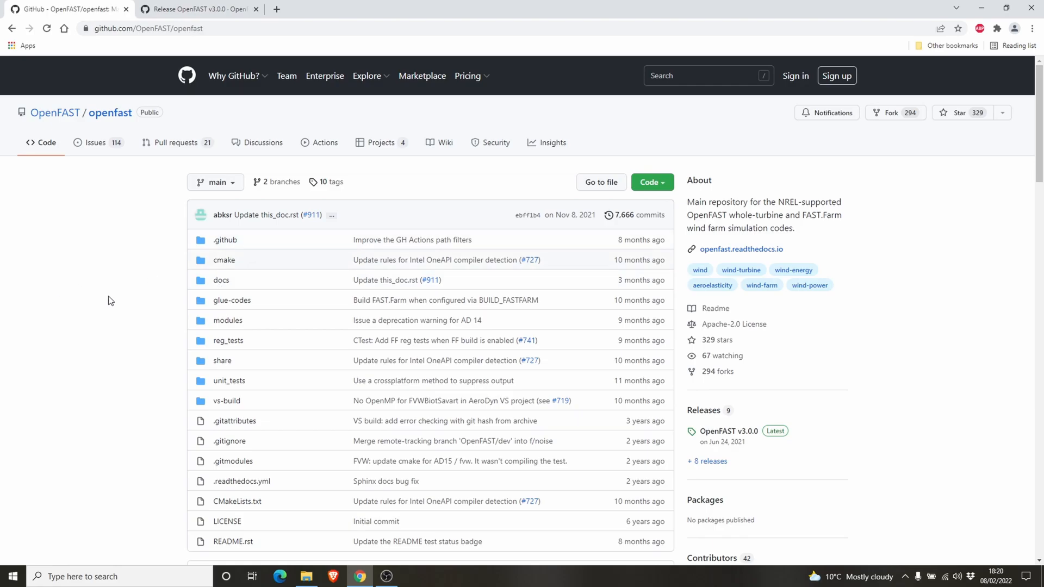
pyautogui.moveTo(710, 410)
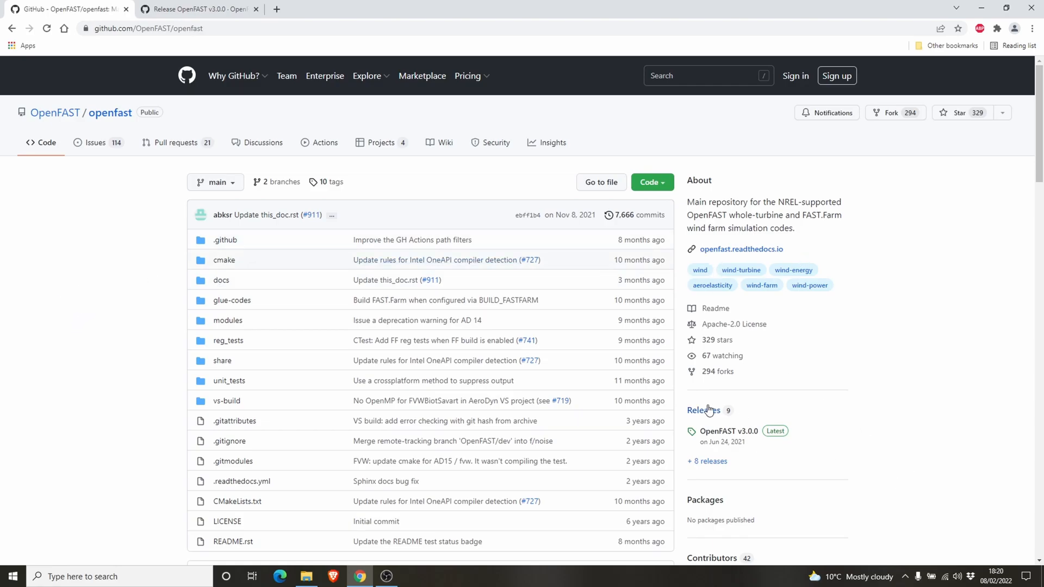
pyautogui.moveTo(208, 239)
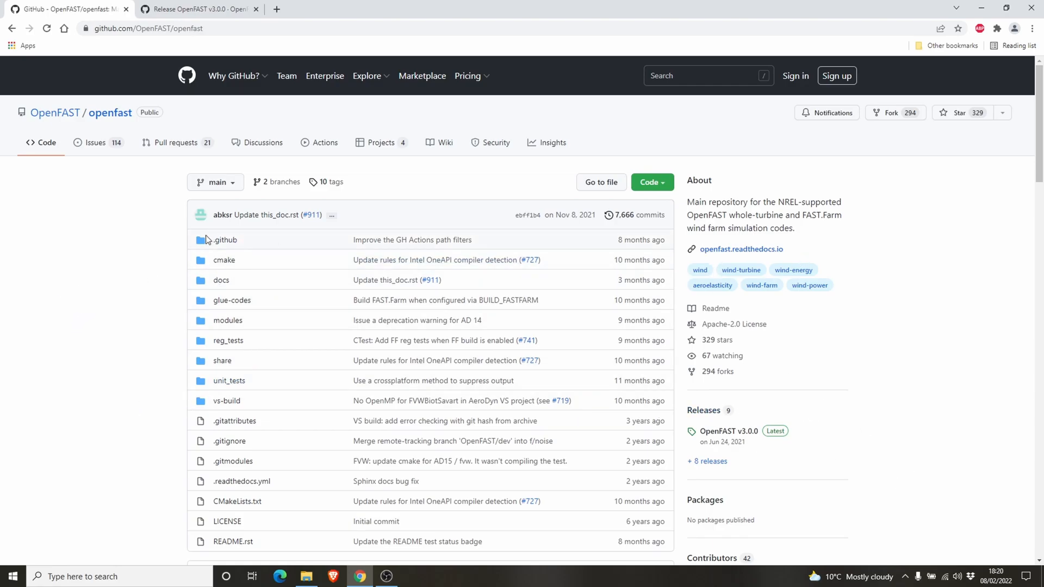
pyautogui.moveTo(117, 152)
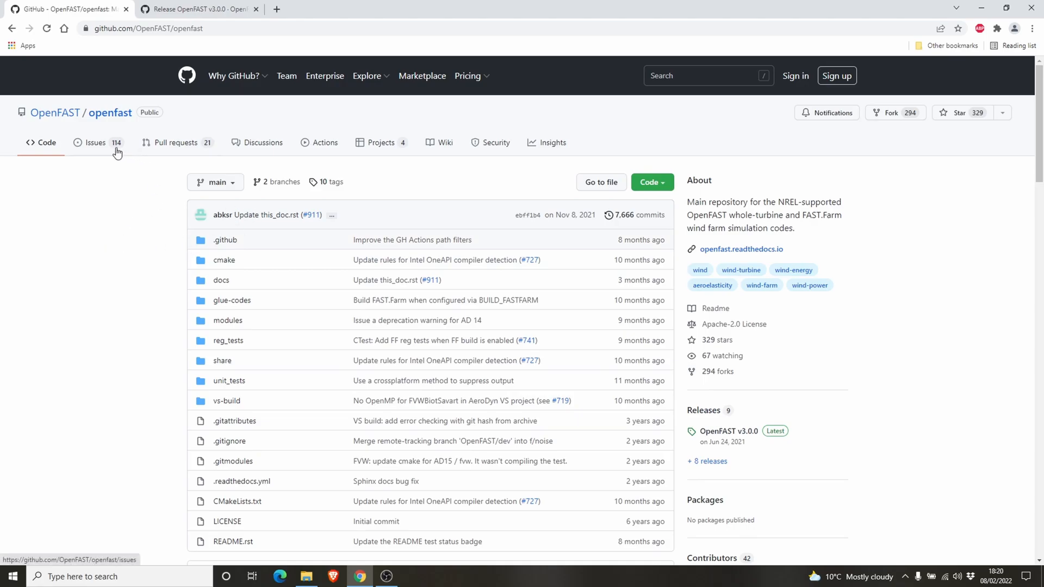
pyautogui.moveTo(564, 283)
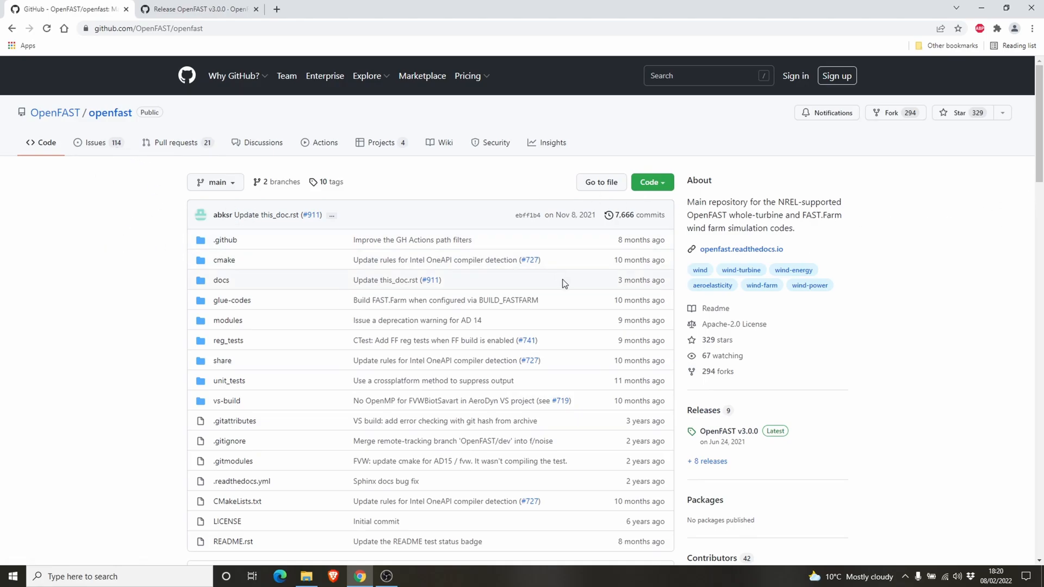
pyautogui.moveTo(62, 251)
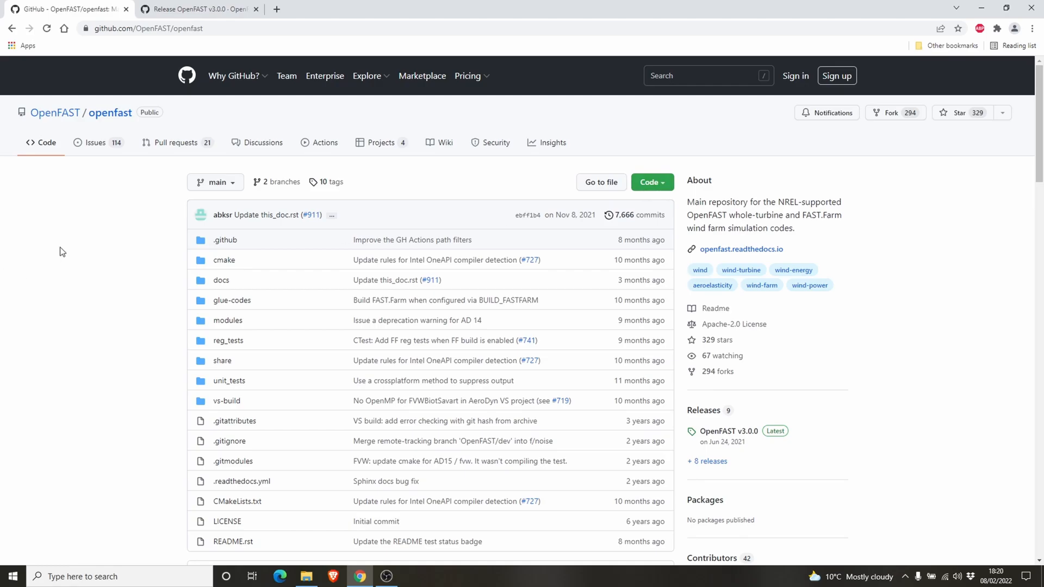
# - View the repository's Code download options, then scroll to the OpenFAST v3.0.0 release link
pyautogui.click(652, 181)
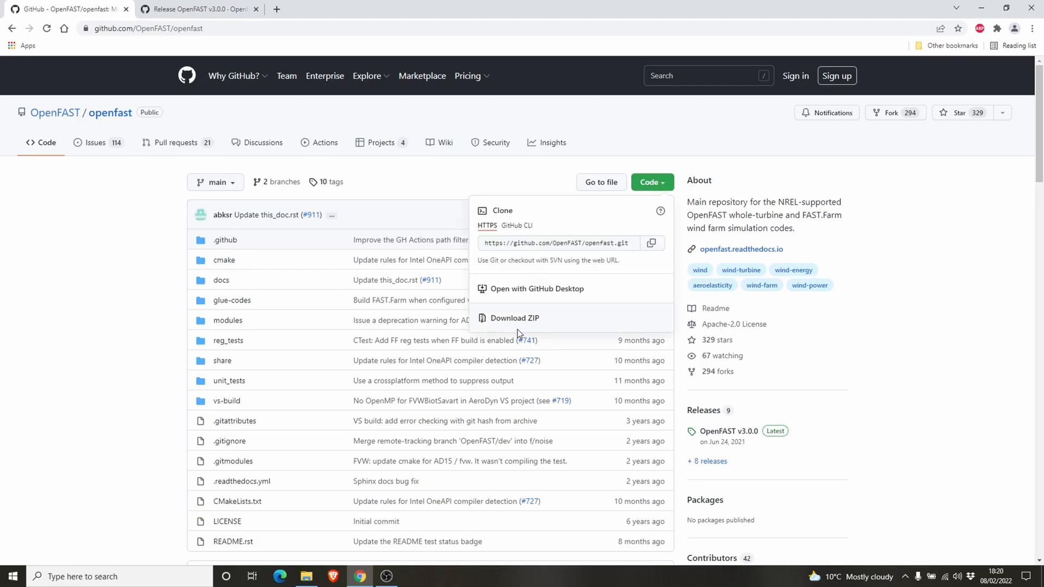
pyautogui.moveTo(522, 327)
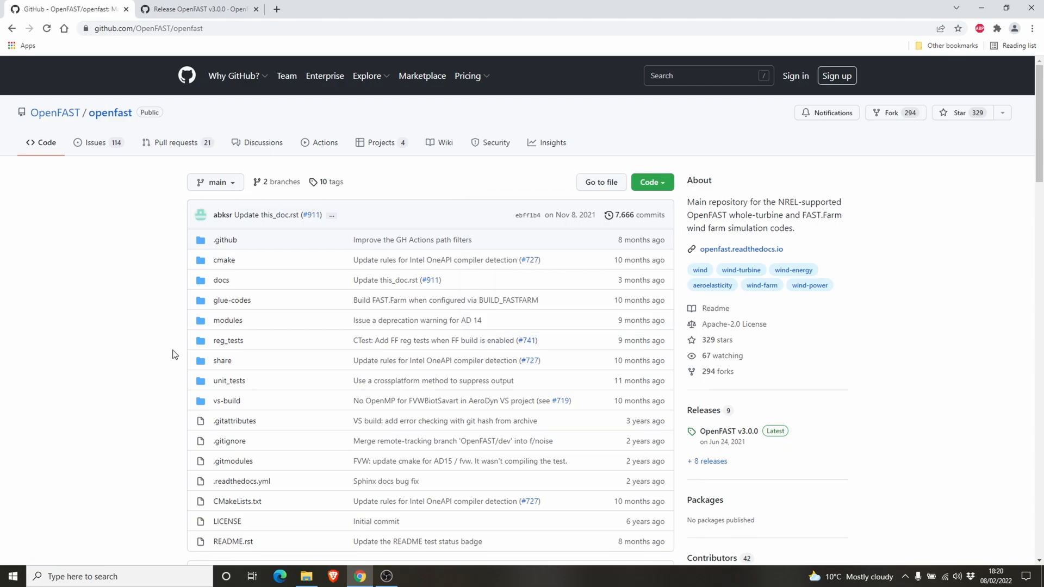
pyautogui.scroll(-3)
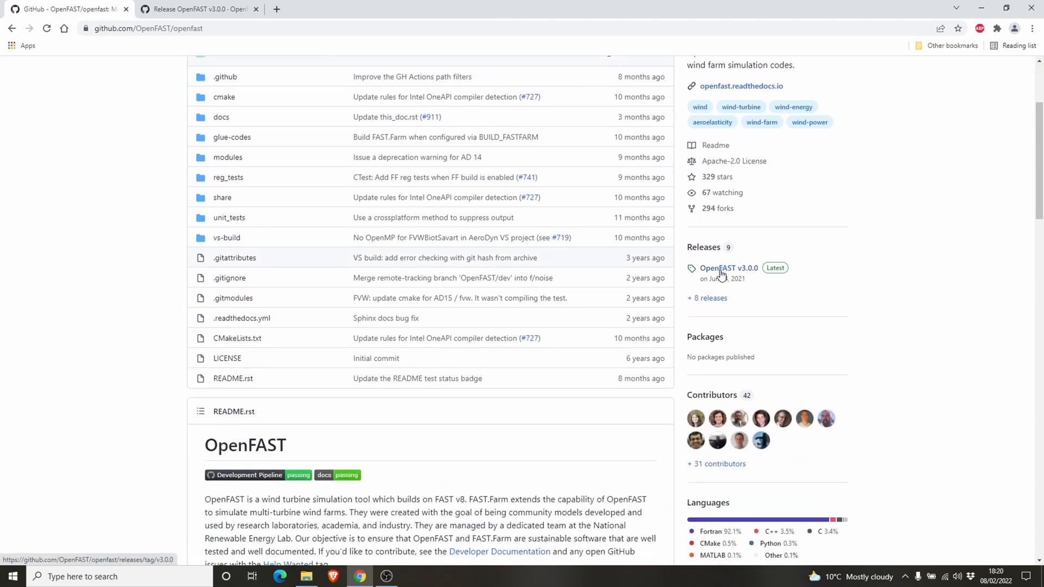
pyautogui.moveTo(757, 275)
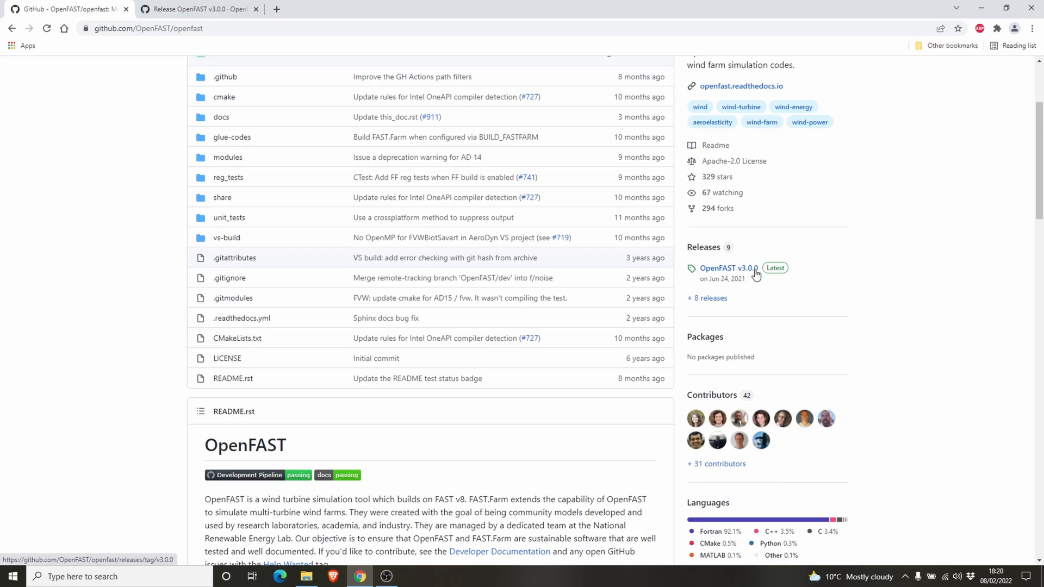
pyautogui.moveTo(738, 265)
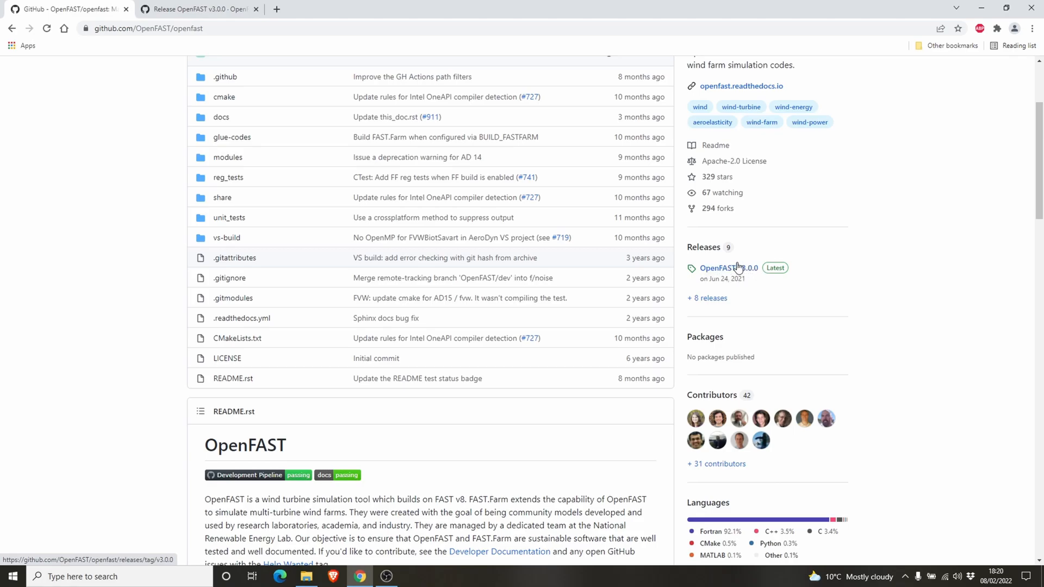
pyautogui.moveTo(746, 276)
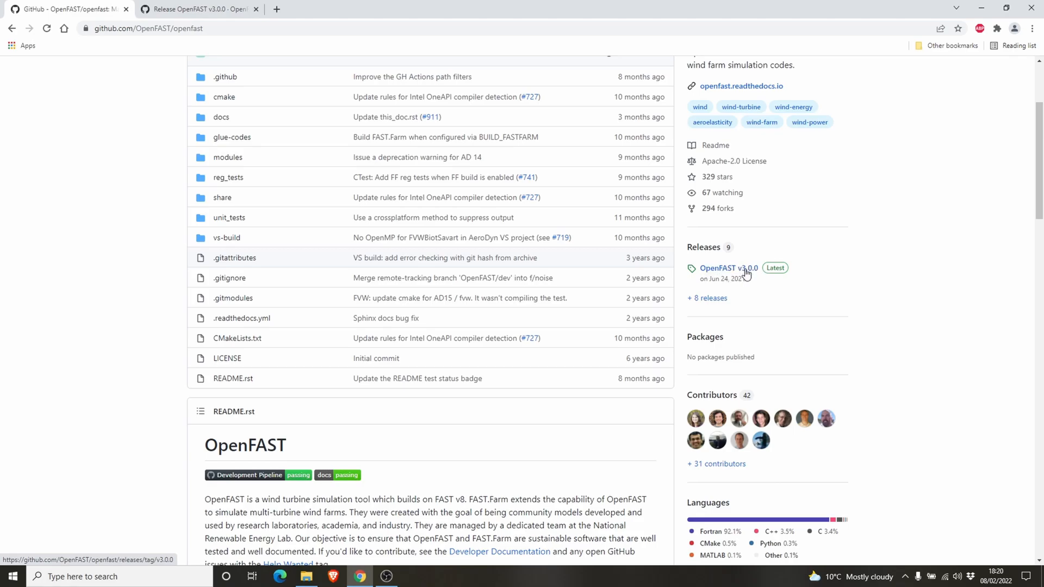
pyautogui.moveTo(275, 238)
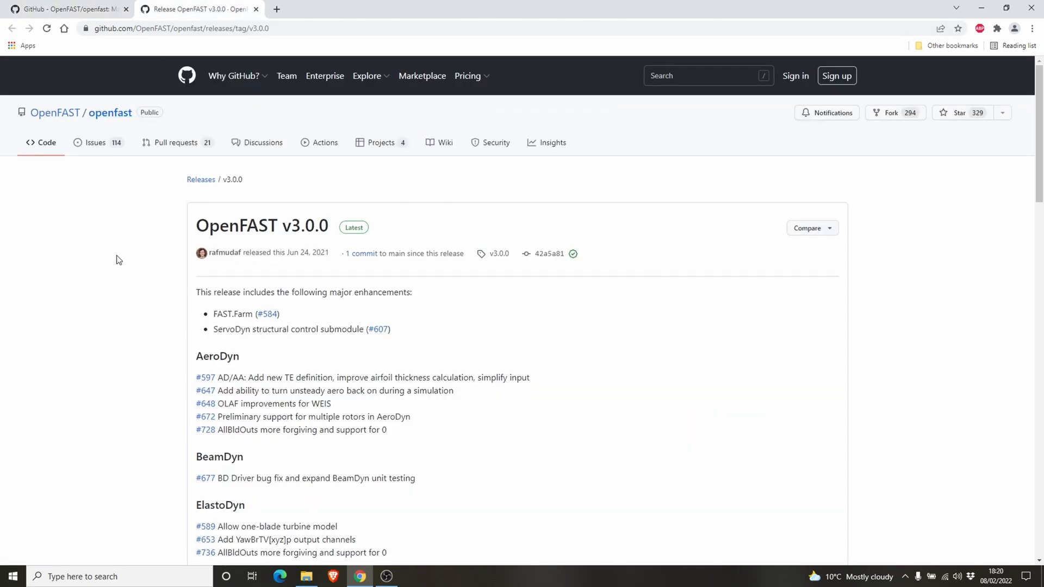
# - Review the v3.0.0 release's downloadable assets, then return to the openfast repository tab
pyautogui.scroll(-3)
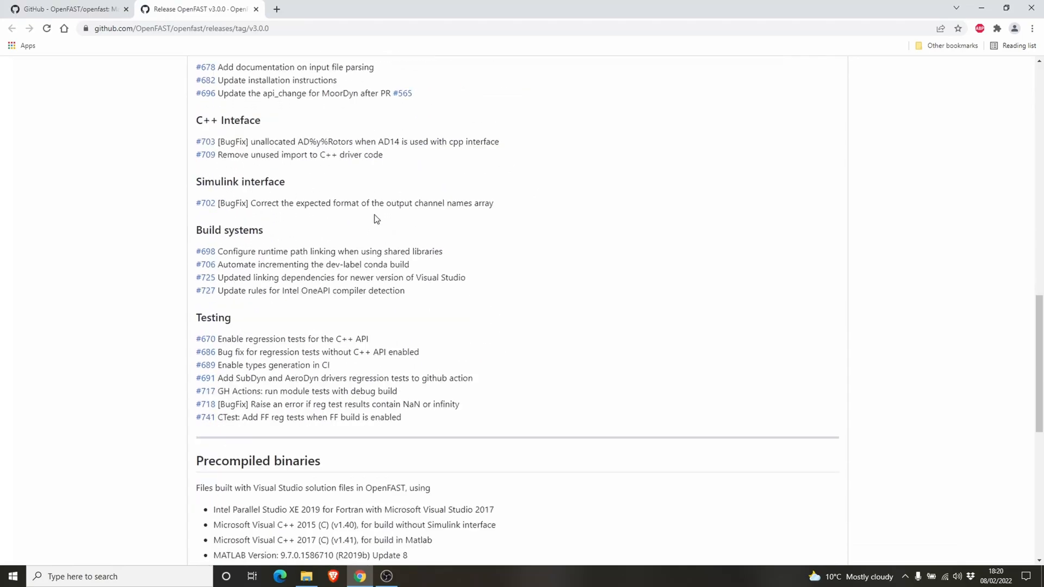
pyautogui.scroll(-3)
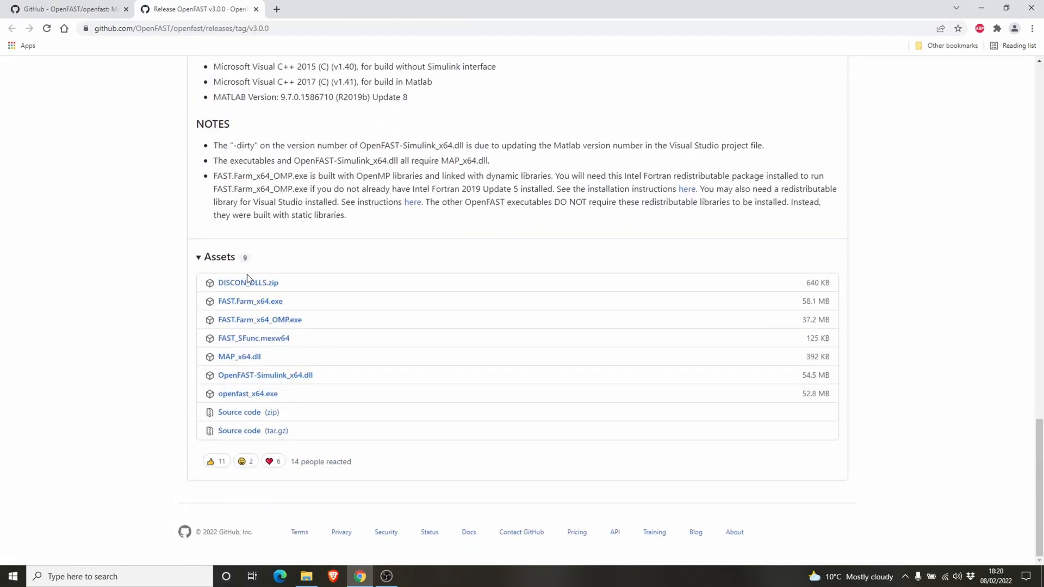
pyautogui.moveTo(275, 288)
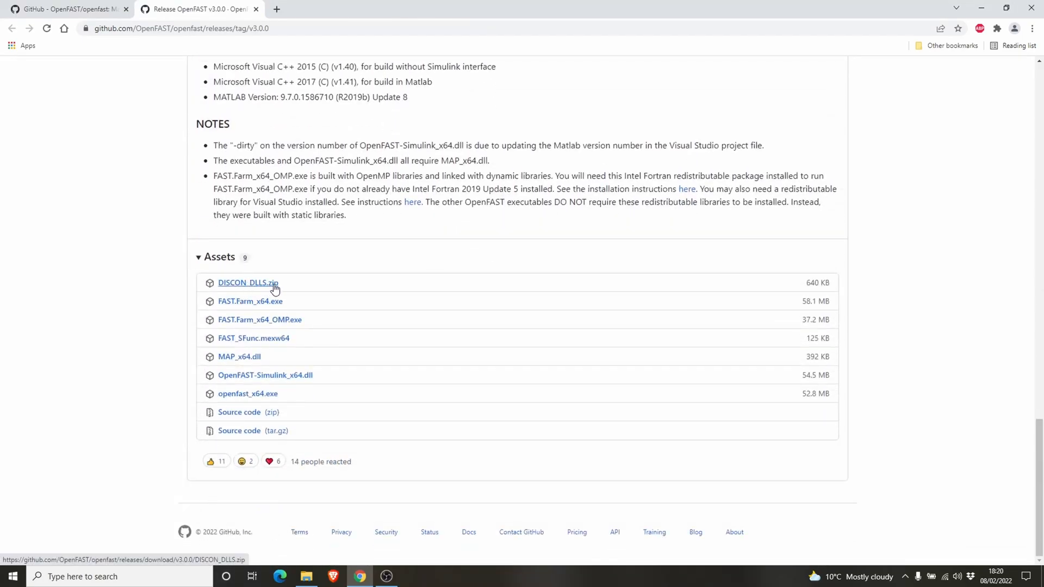
pyautogui.moveTo(239, 357)
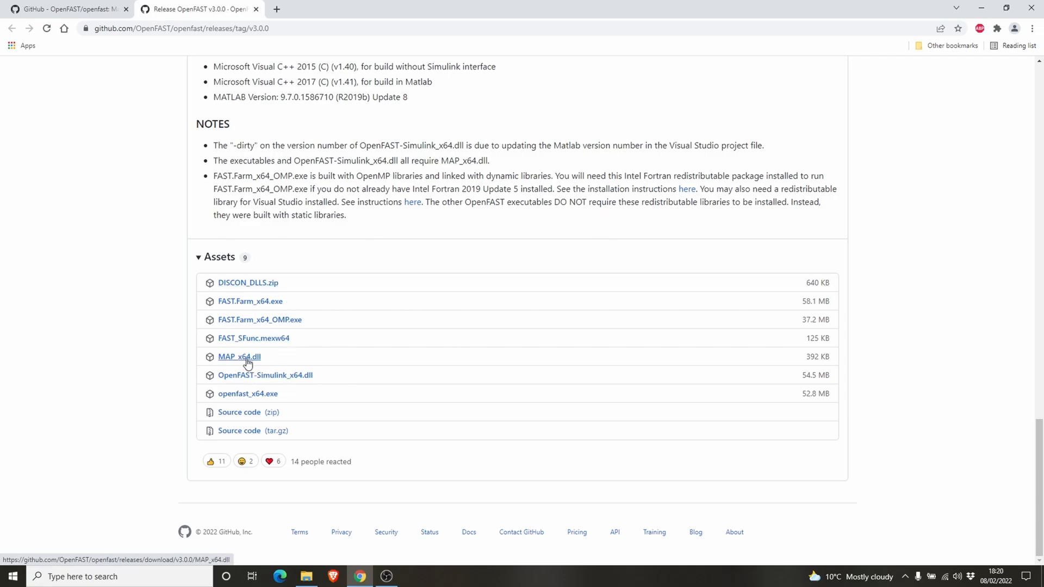
pyautogui.moveTo(250, 406)
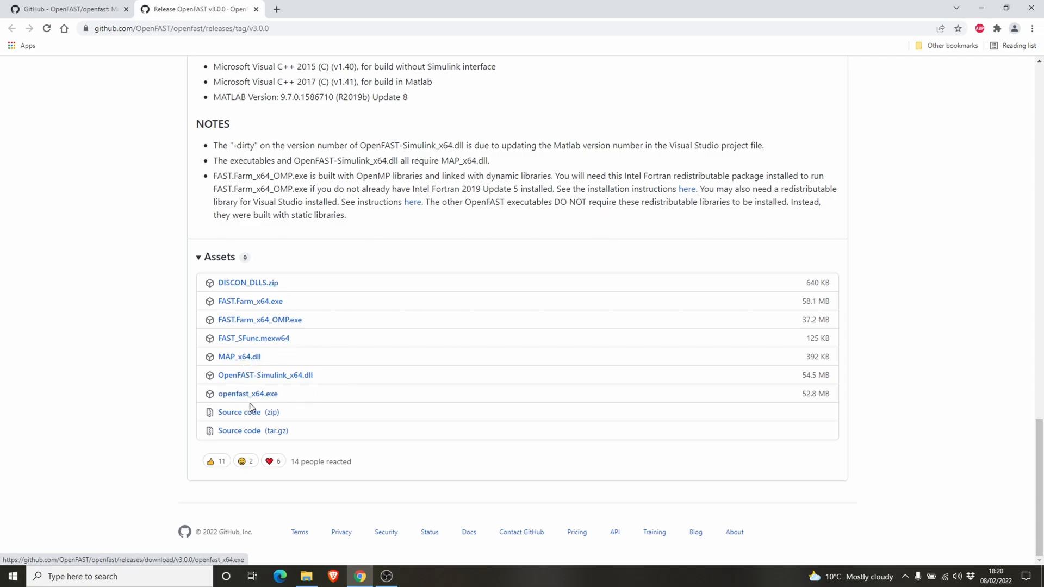
pyautogui.moveTo(258, 267)
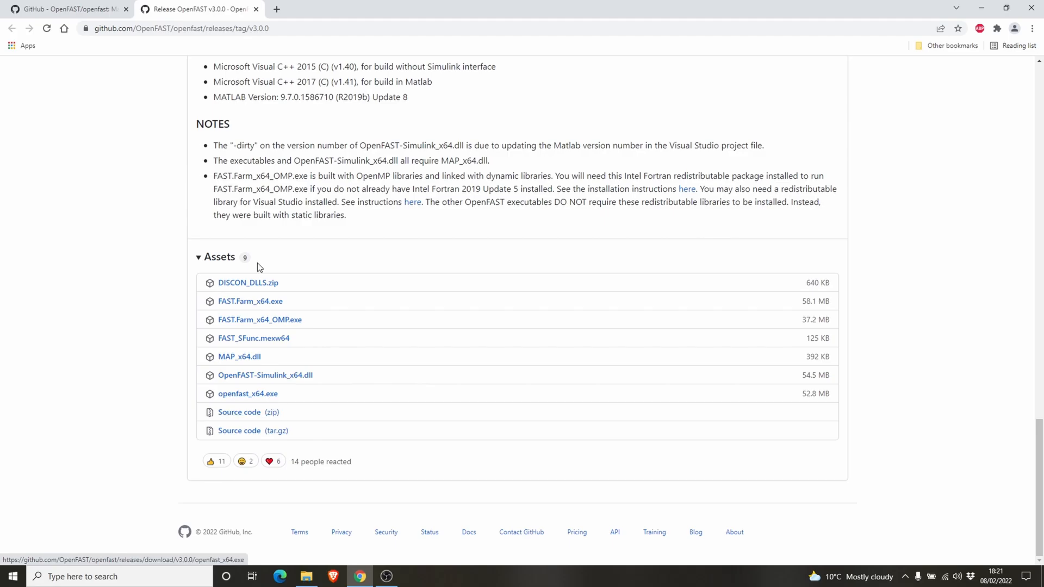
pyautogui.moveTo(254, 310)
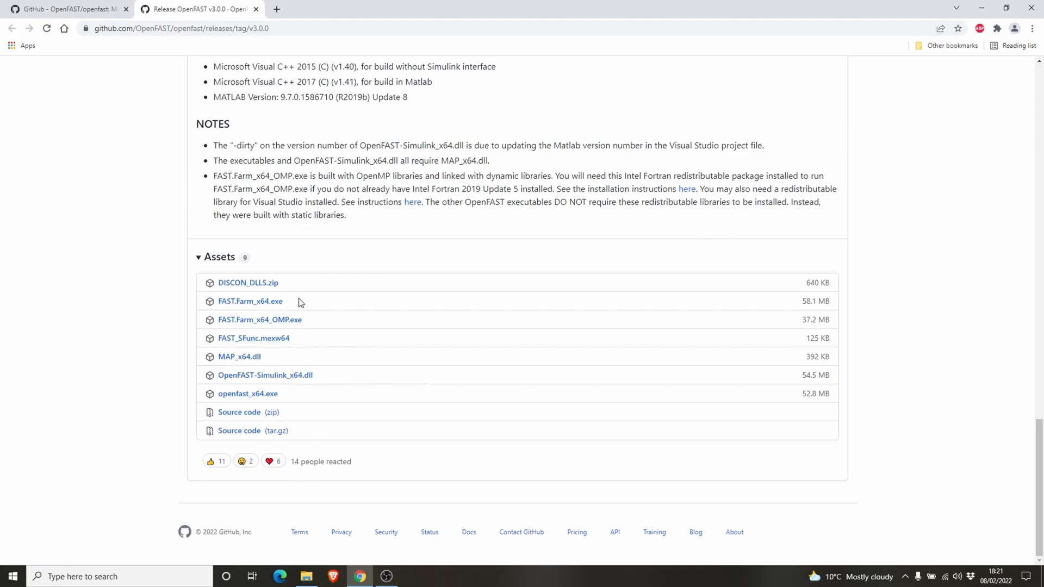
pyautogui.moveTo(164, 259)
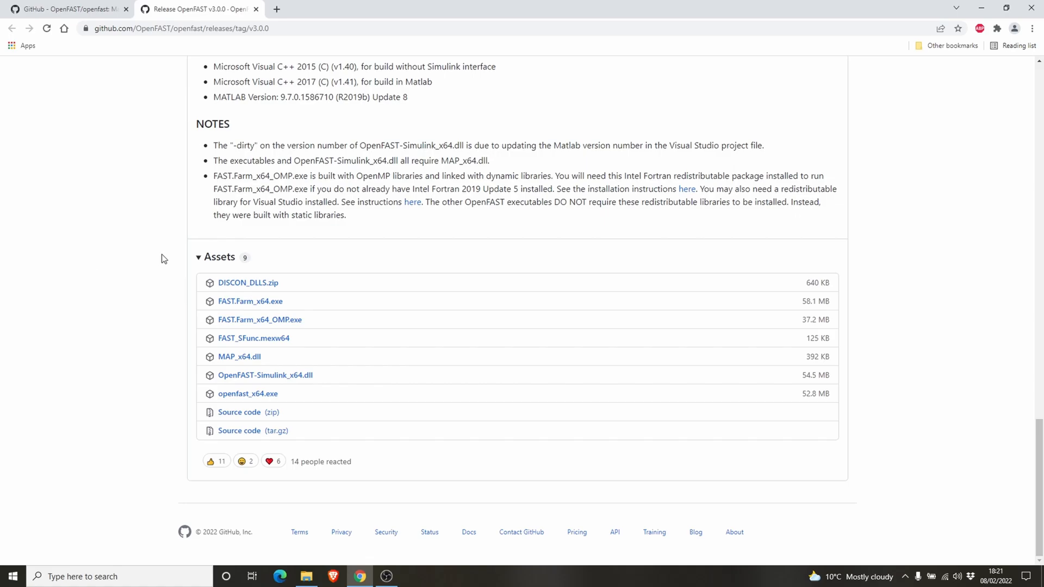
pyautogui.moveTo(270, 348)
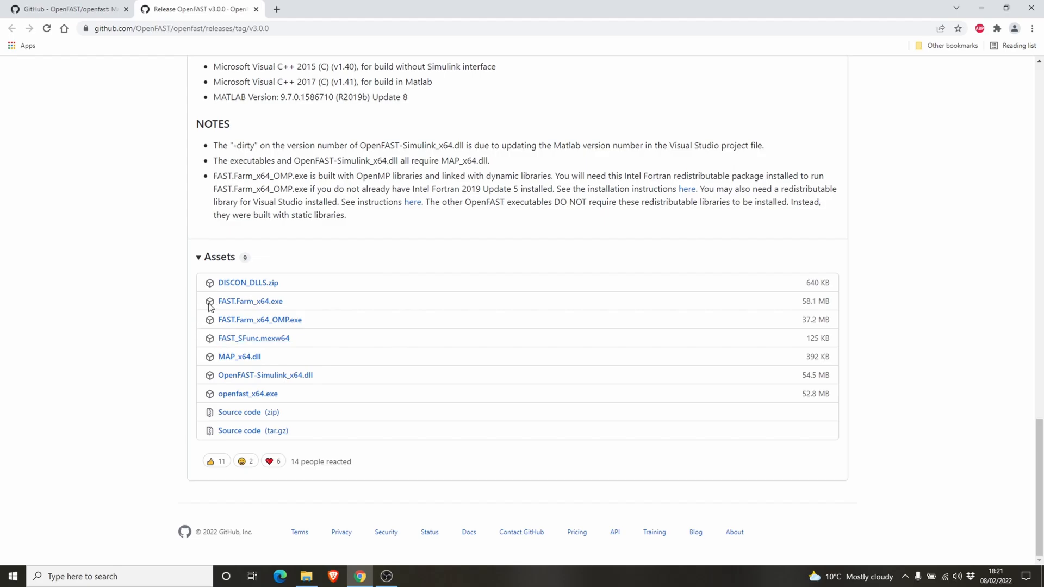
pyautogui.moveTo(255, 398)
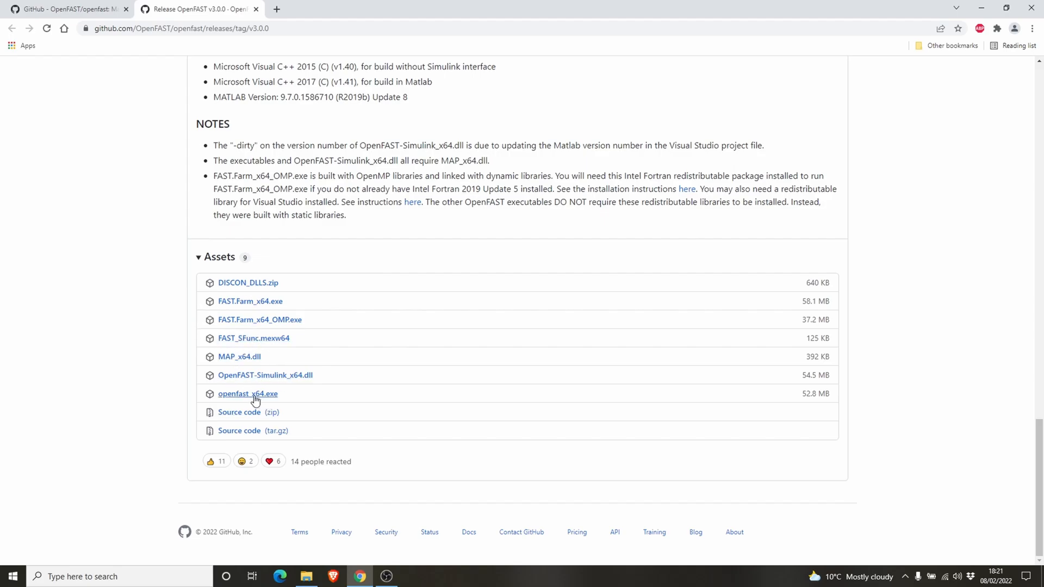
pyautogui.moveTo(280, 141)
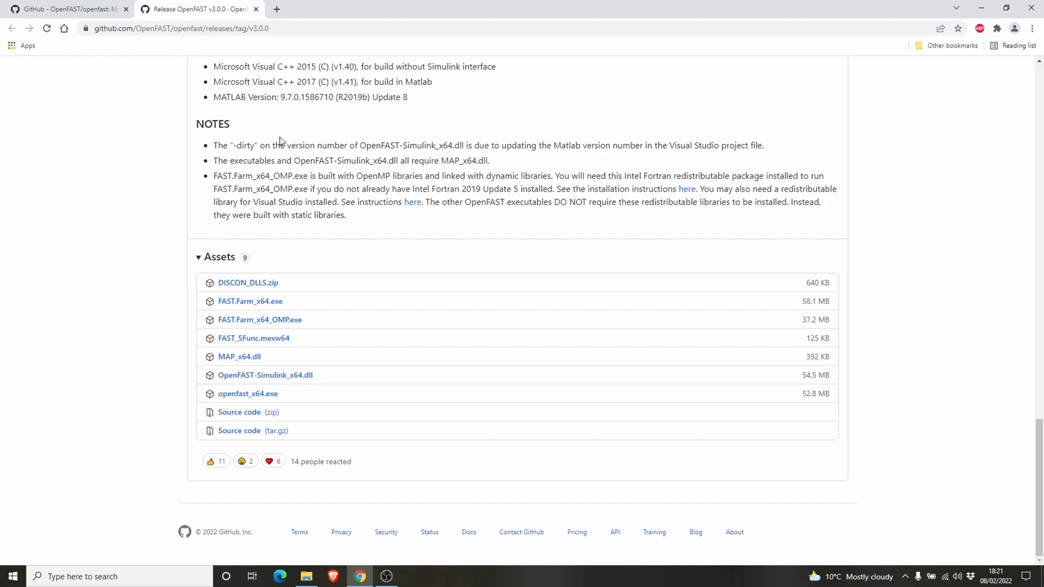
pyautogui.click(65, 10)
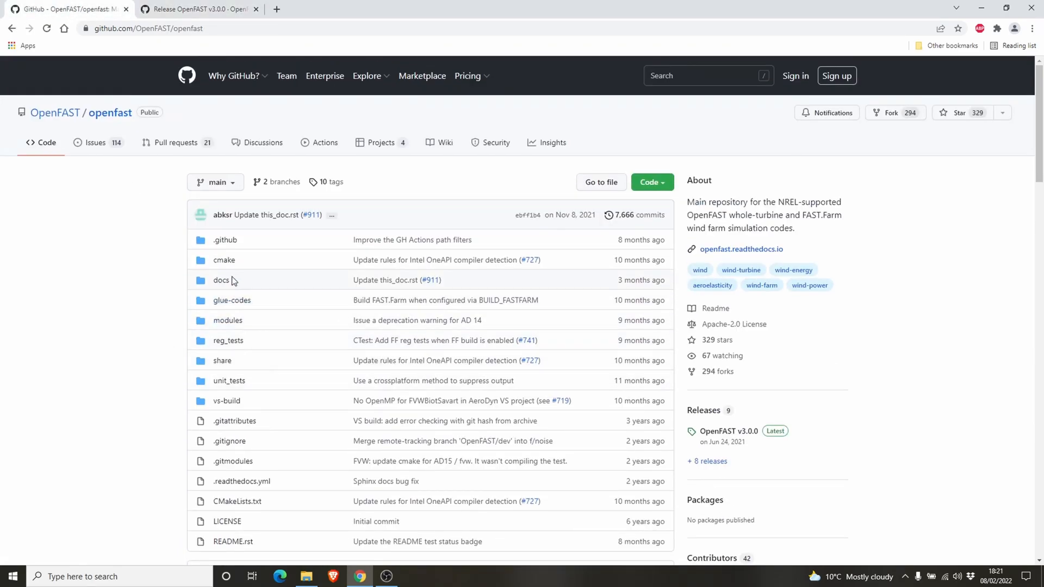
pyautogui.moveTo(233, 344)
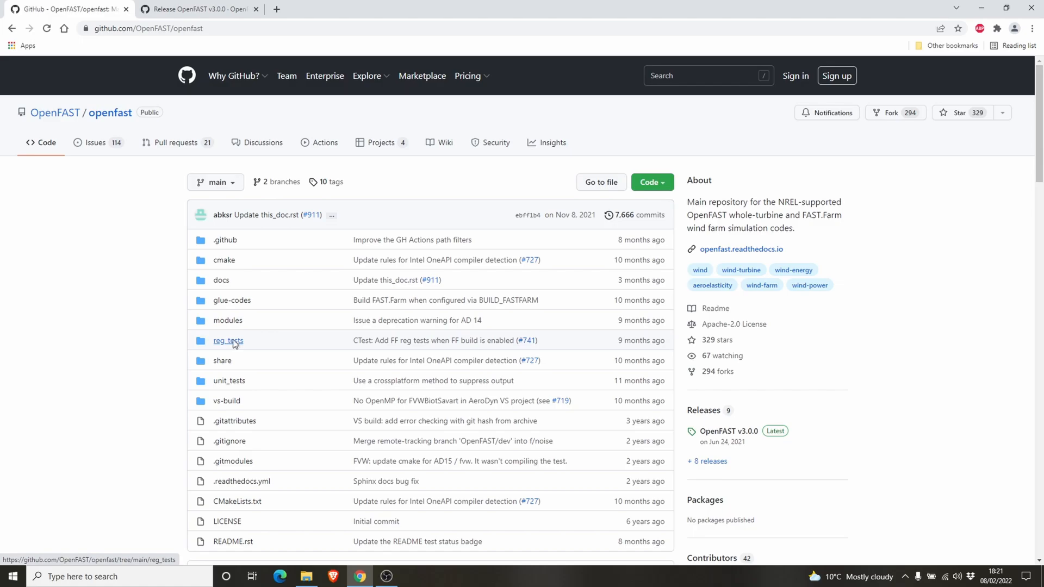
pyautogui.click(228, 341)
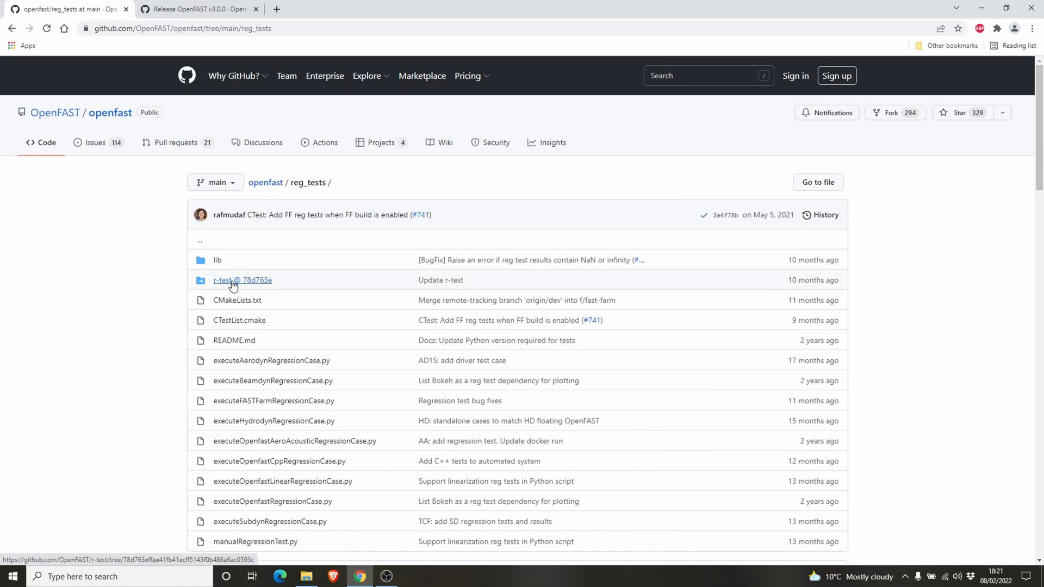
pyautogui.click(227, 280)
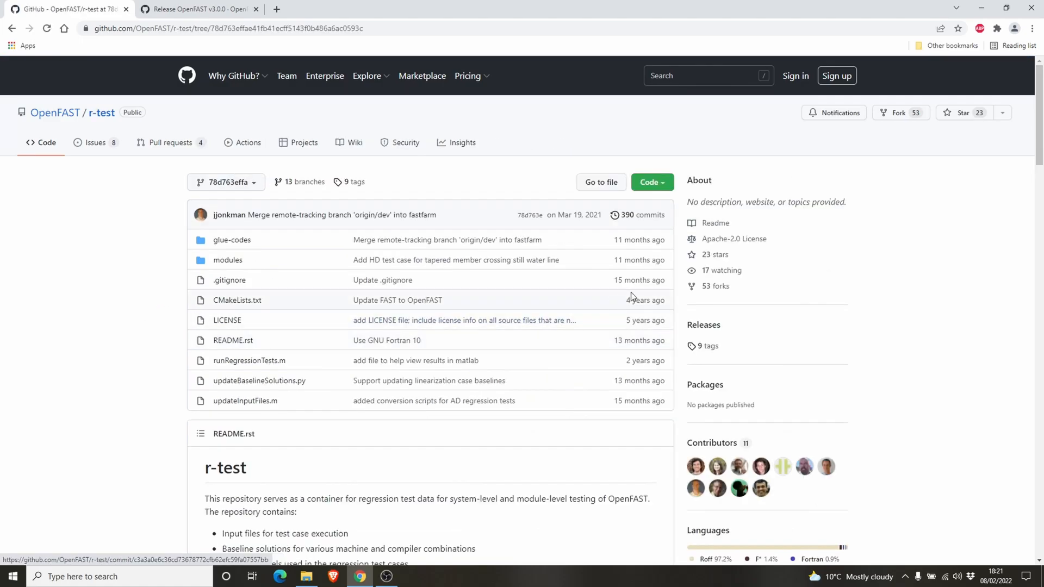
pyautogui.moveTo(655, 187)
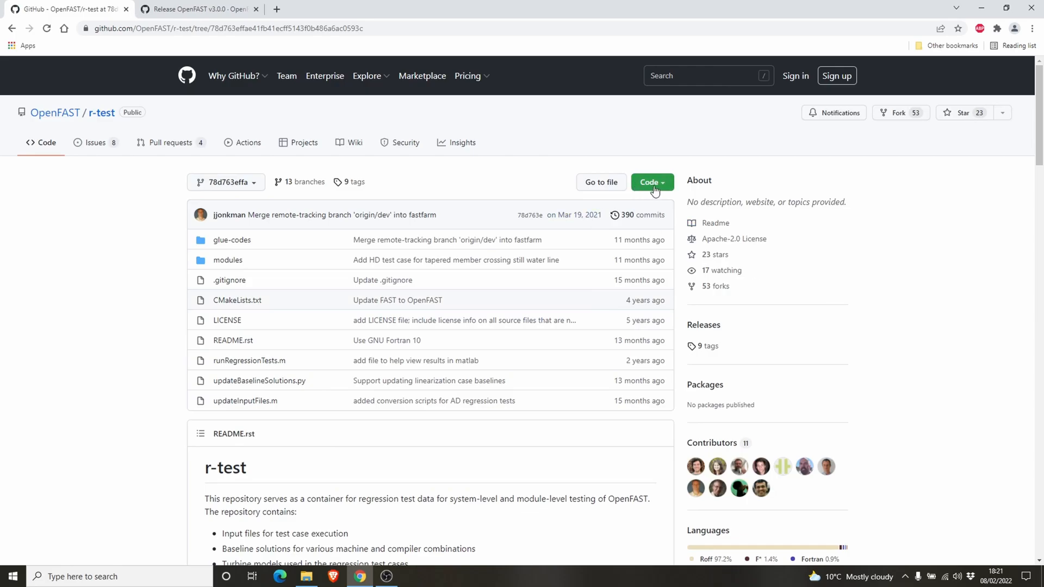
pyautogui.click(652, 182)
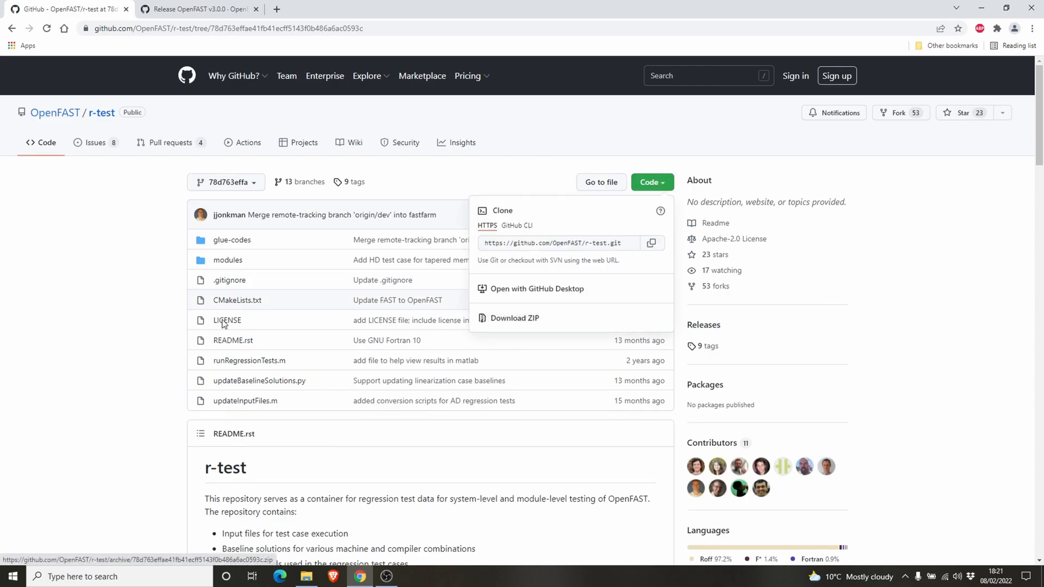
pyautogui.moveTo(500, 100)
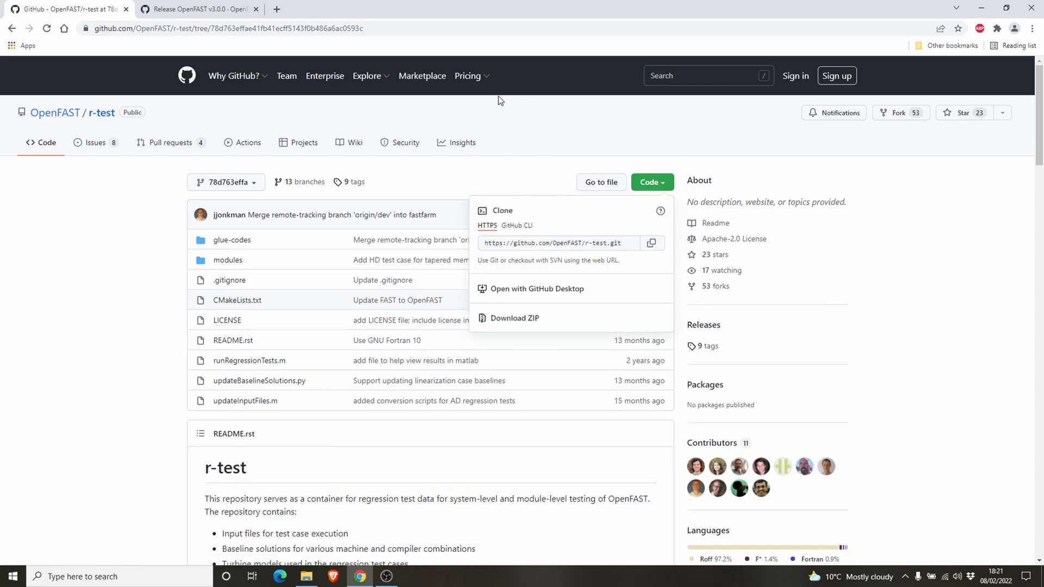
pyautogui.moveTo(1021, 216)
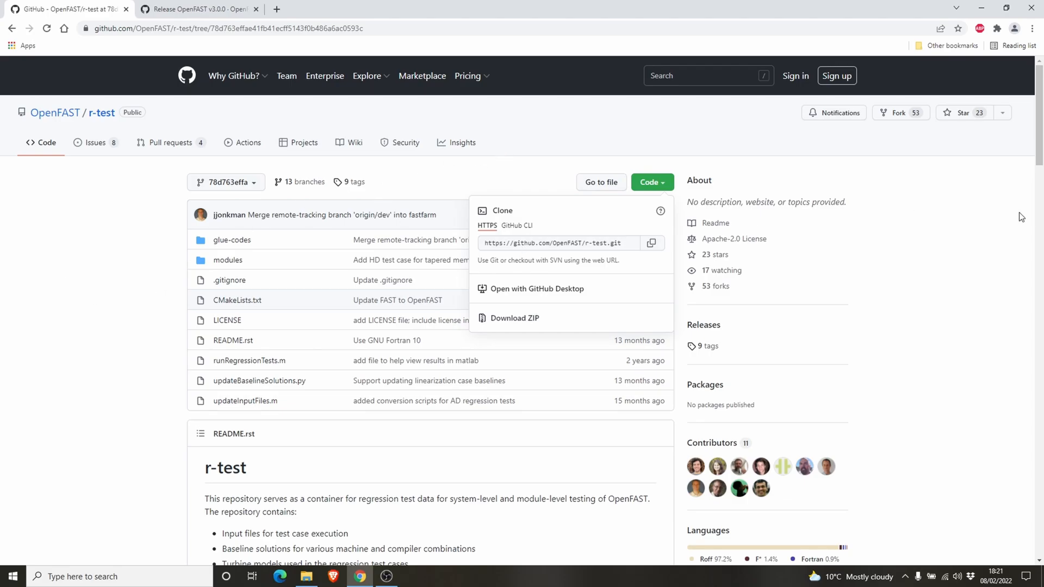
pyautogui.moveTo(902, 128)
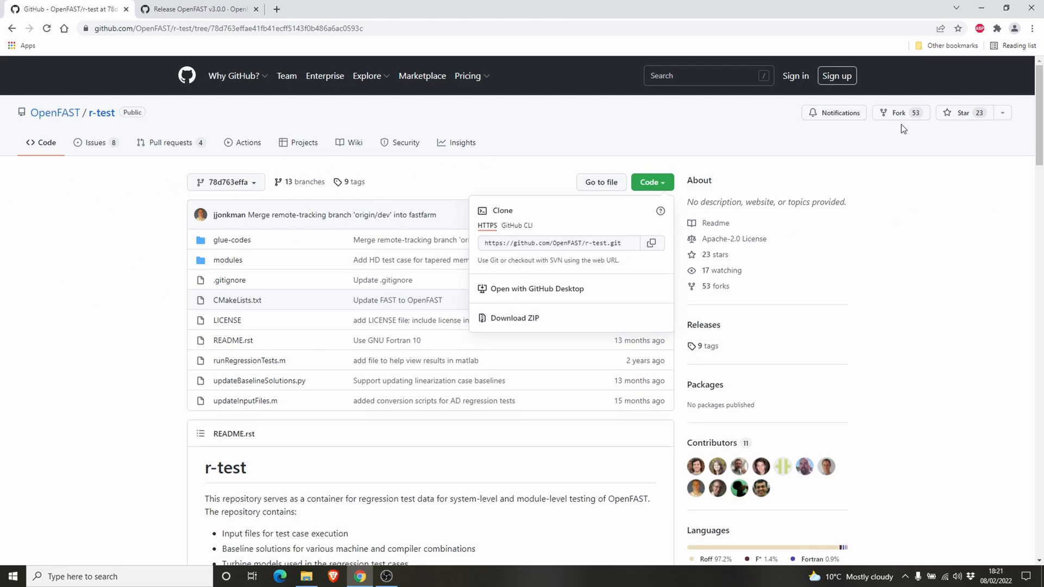
pyautogui.moveTo(393, 219)
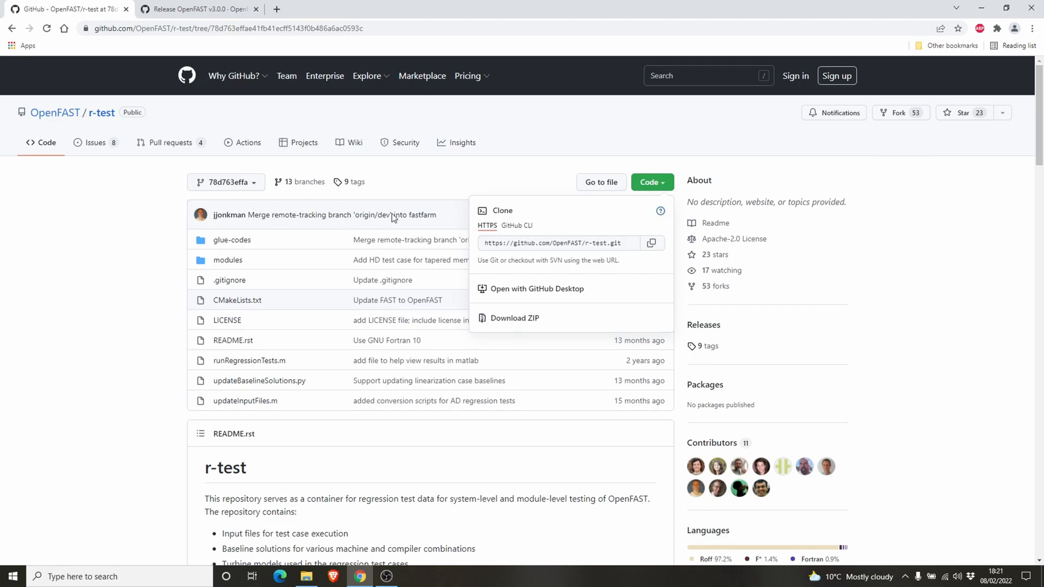
pyautogui.moveTo(154, 284)
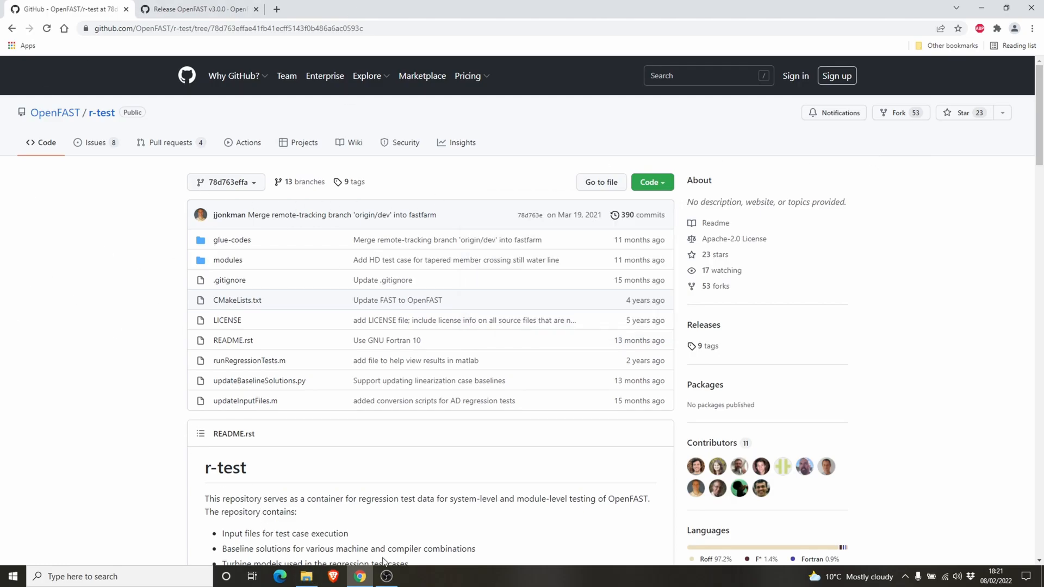
pyautogui.click(306, 577)
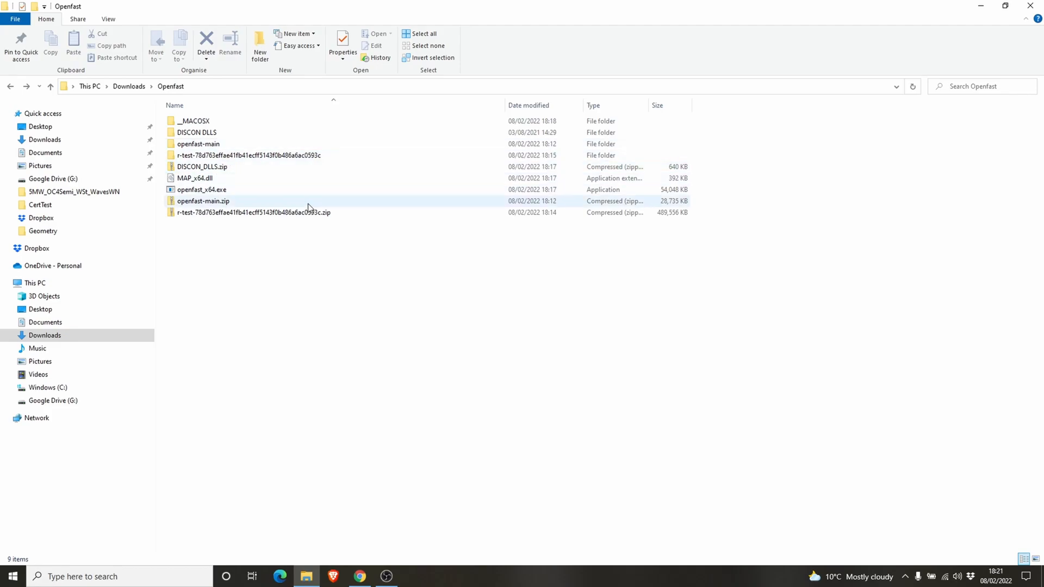
pyautogui.click(279, 260)
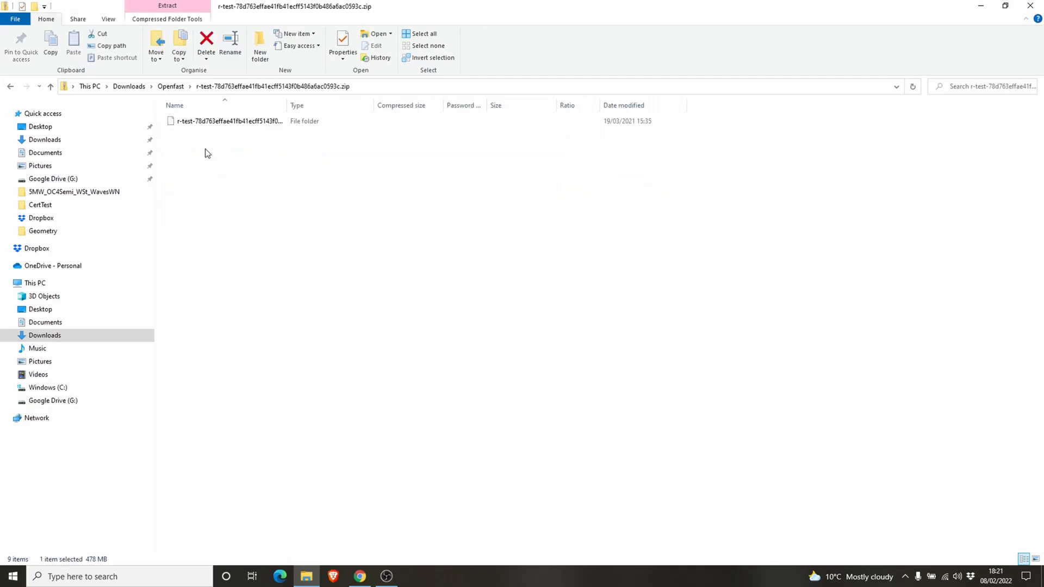
pyautogui.doubleClick(217, 120)
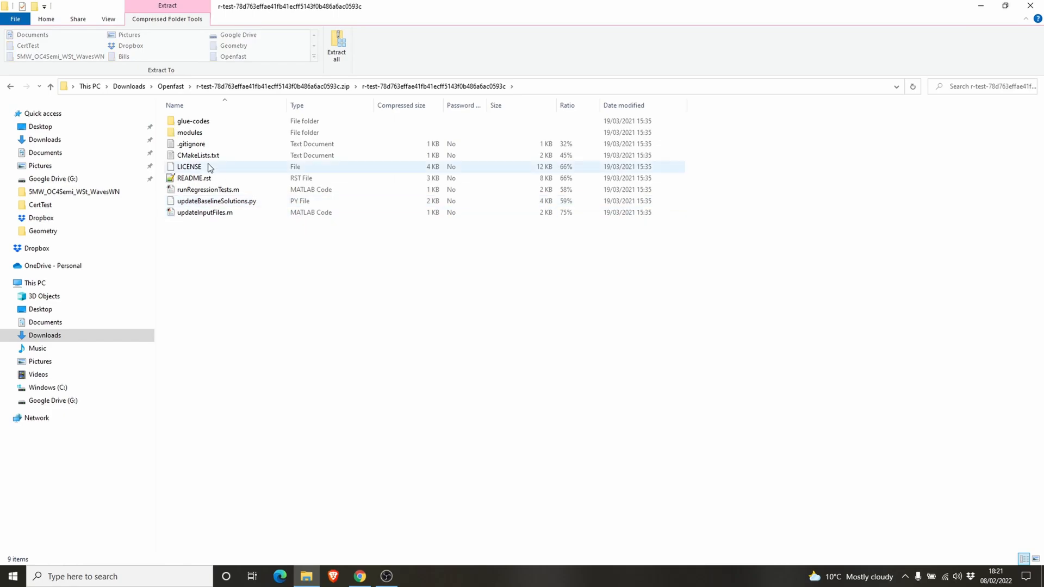
pyautogui.doubleClick(193, 121)
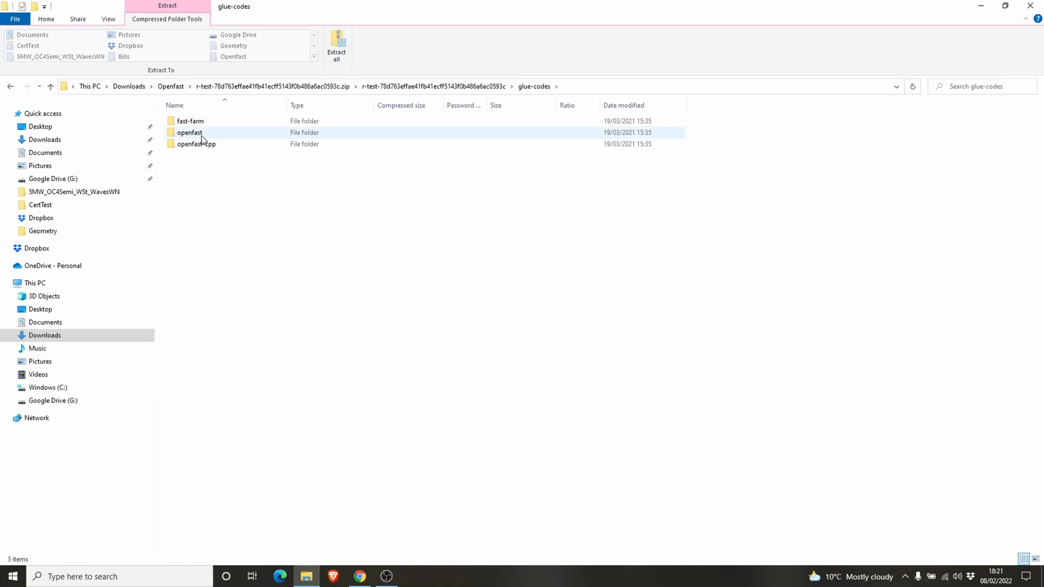
pyautogui.doubleClick(189, 133)
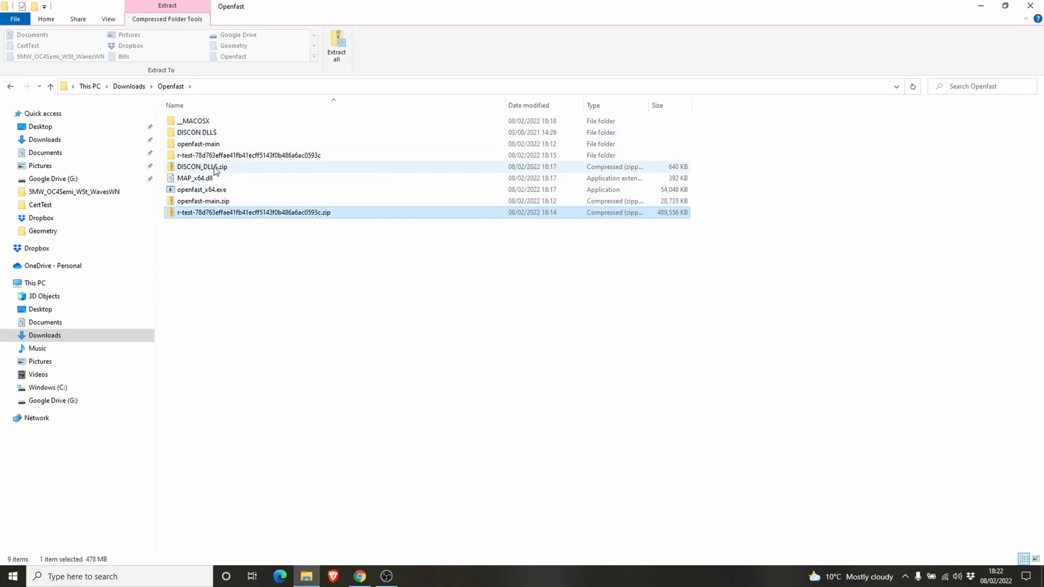
pyautogui.doubleClick(198, 143)
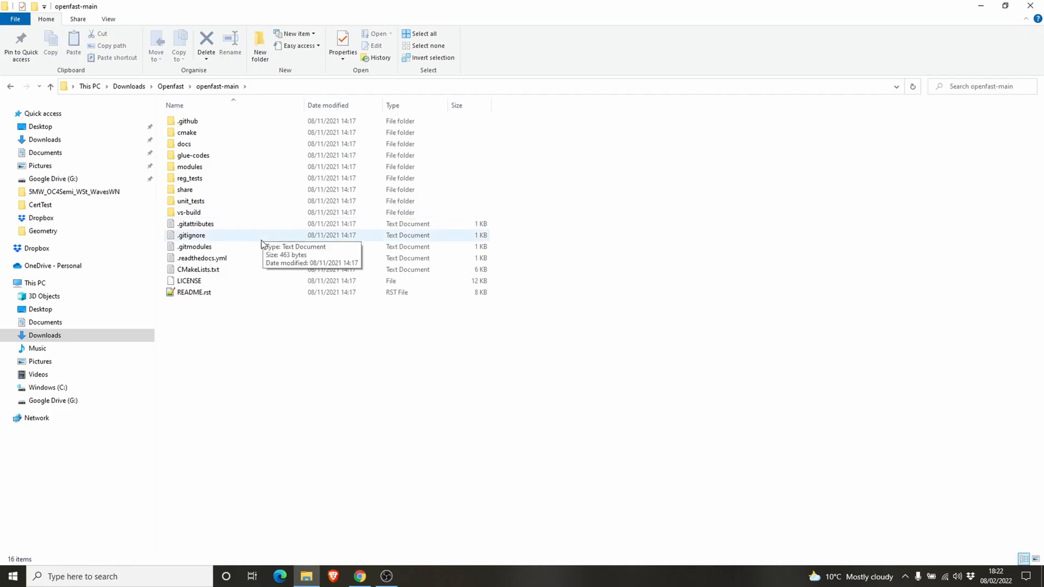
pyautogui.moveTo(206, 189)
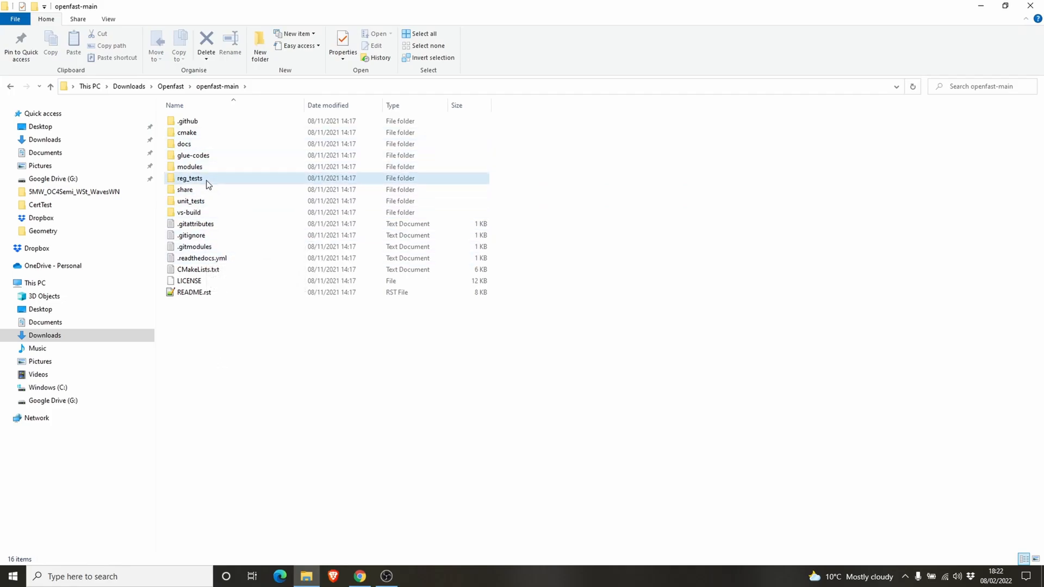
pyautogui.doubleClick(188, 177)
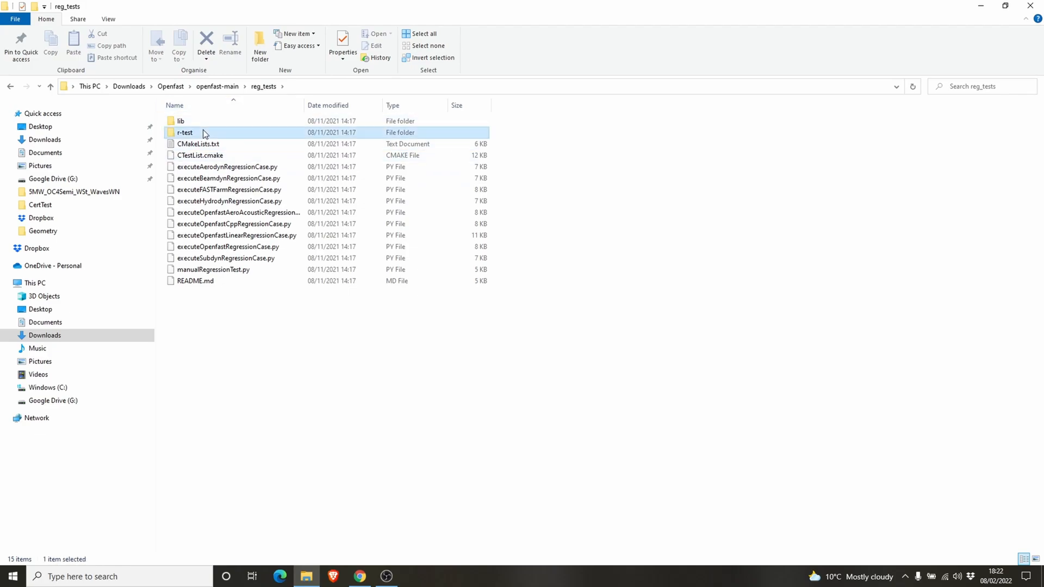
pyautogui.doubleClick(185, 132)
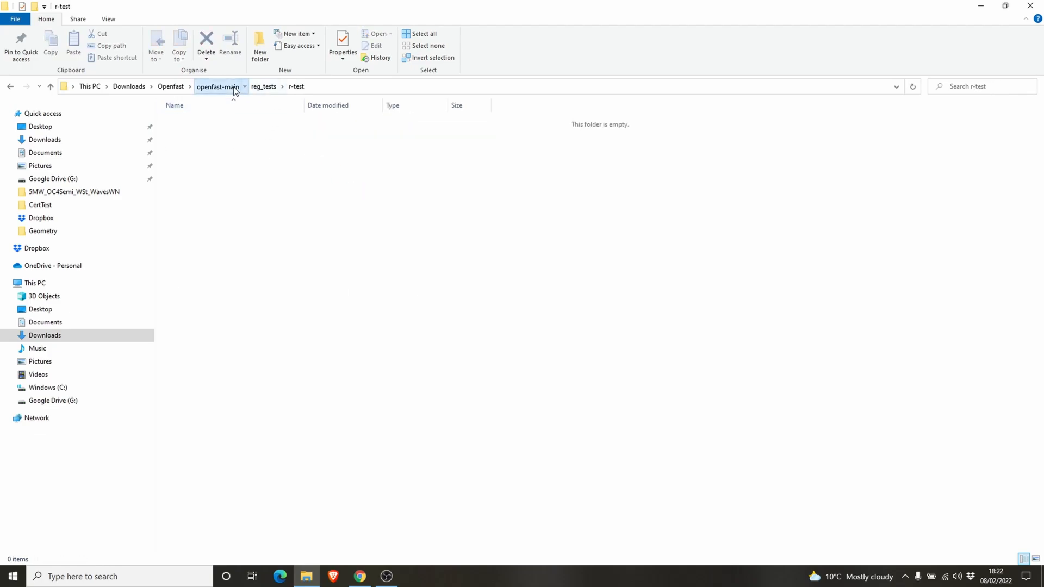
pyautogui.click(170, 87)
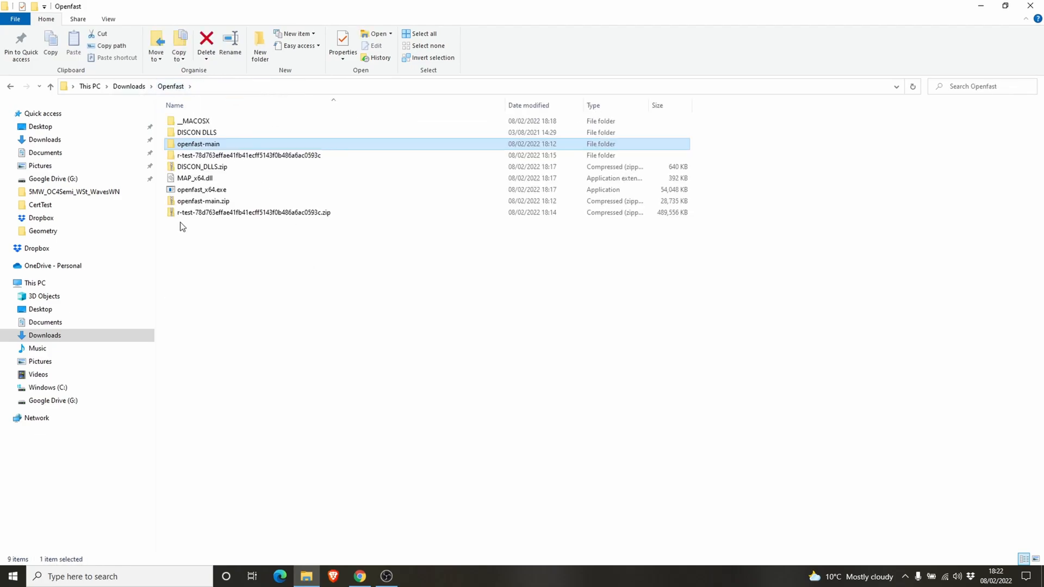
pyautogui.moveTo(202, 173)
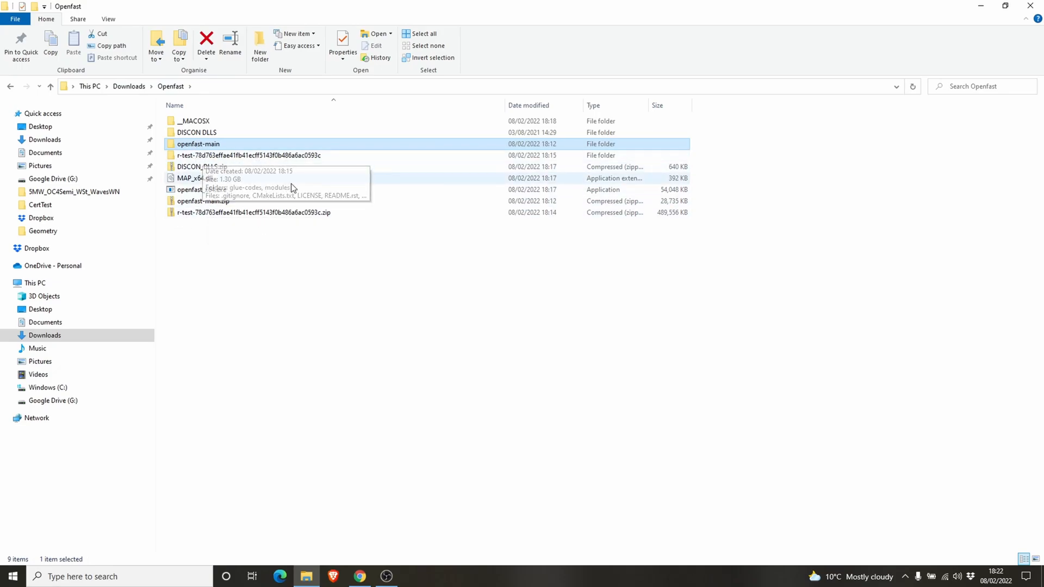
pyautogui.click(202, 189)
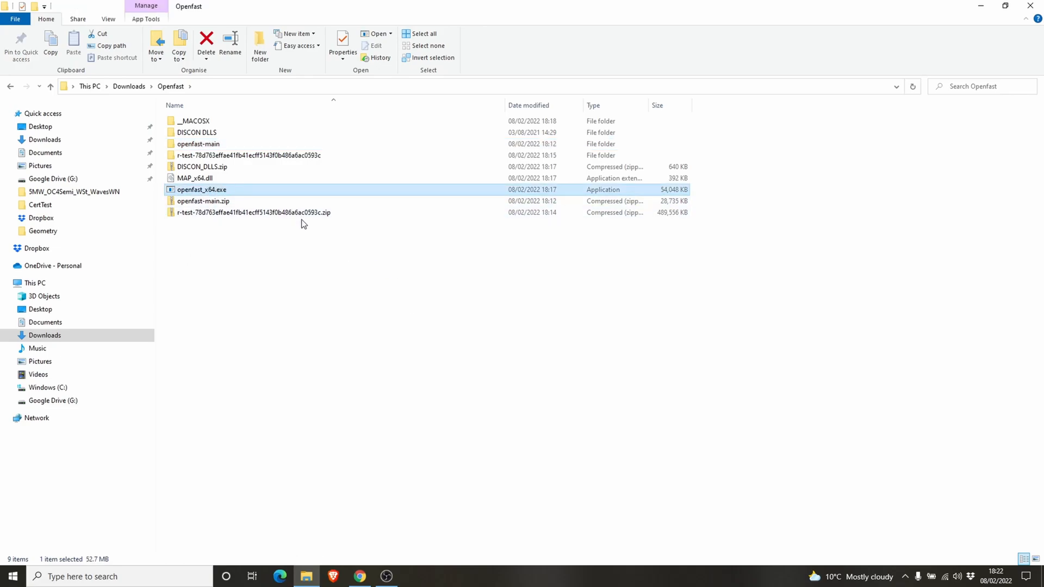
pyautogui.moveTo(270, 253)
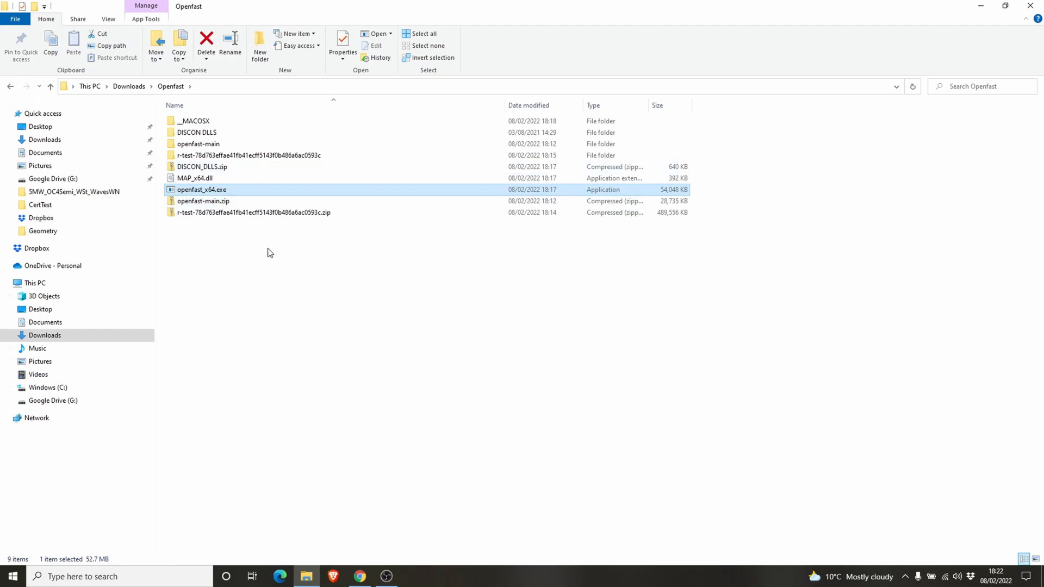
pyautogui.moveTo(234, 256)
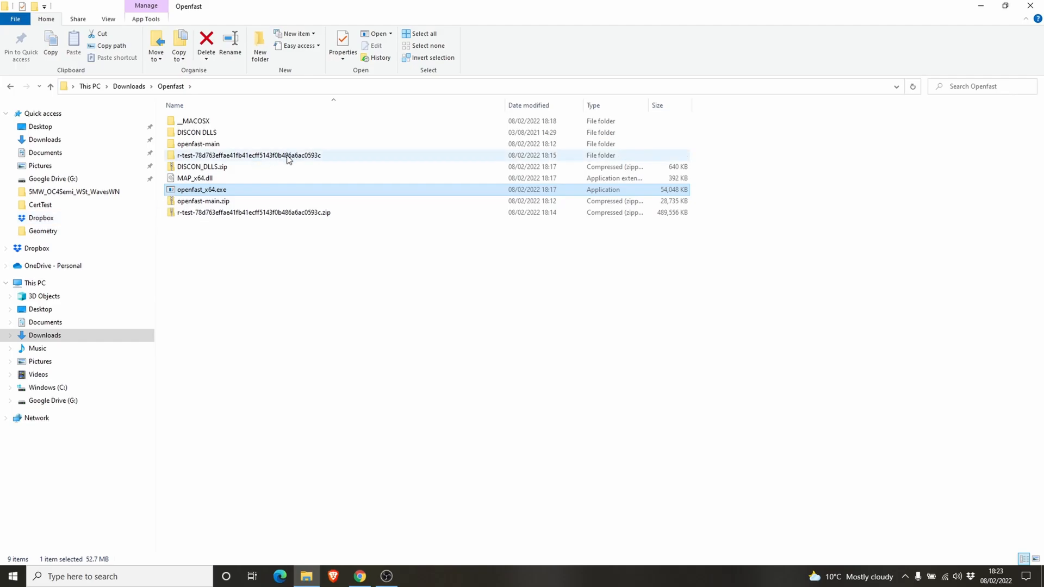
pyautogui.click(242, 156)
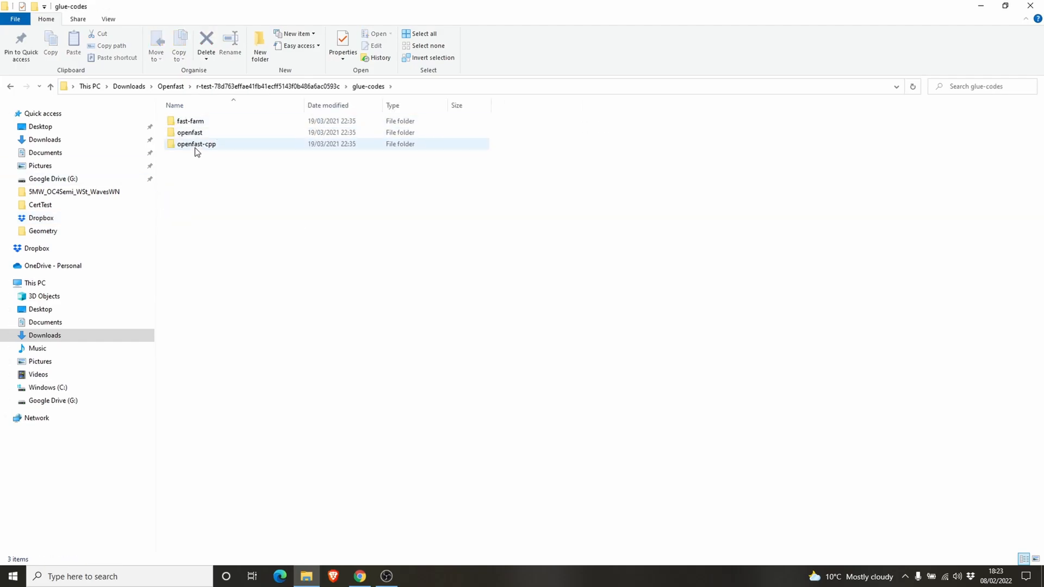
pyautogui.doubleClick(189, 132)
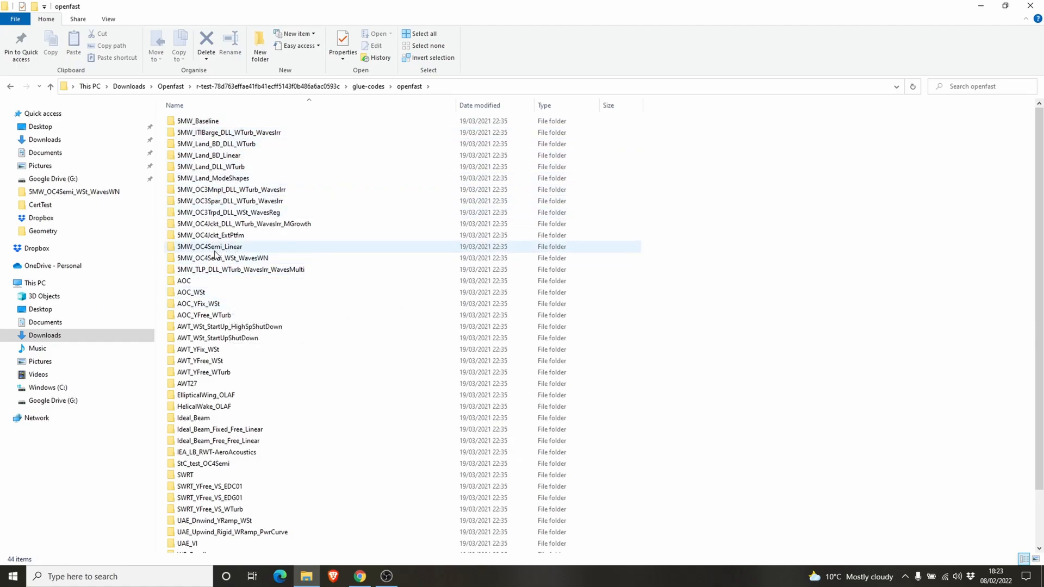
pyautogui.moveTo(236, 248)
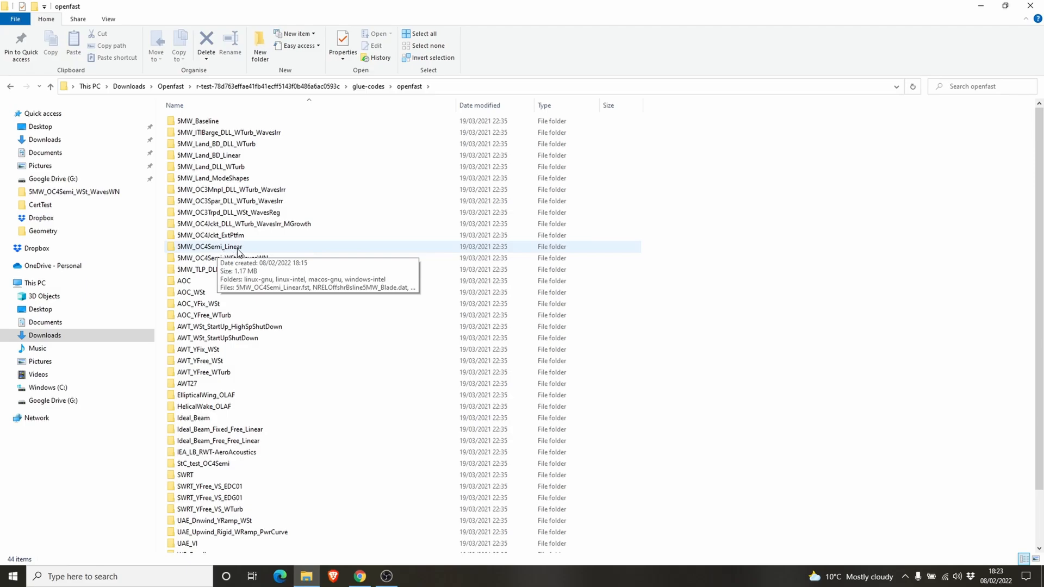
pyautogui.doubleClick(210, 247)
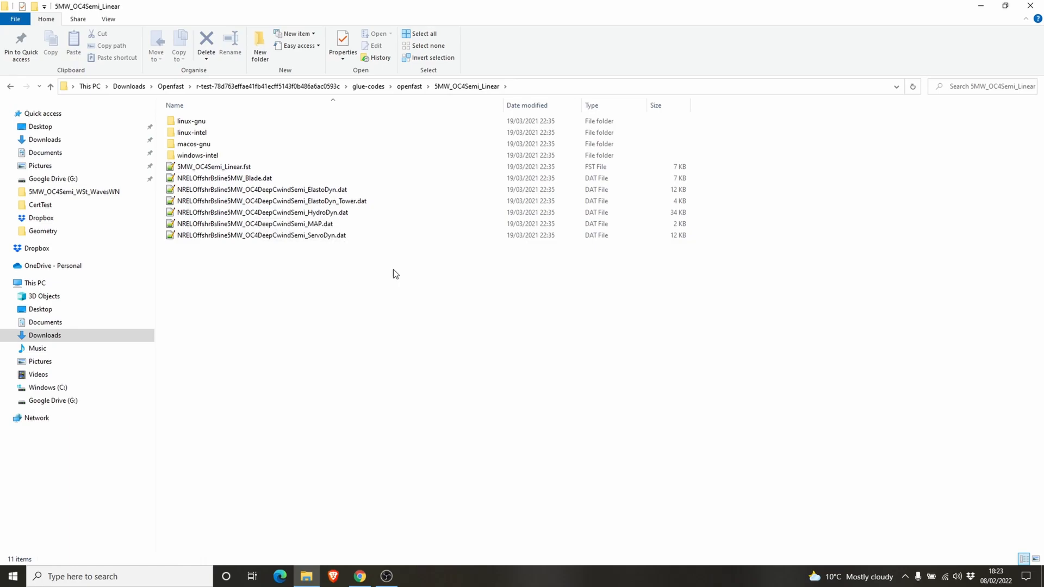
pyautogui.moveTo(593, 310)
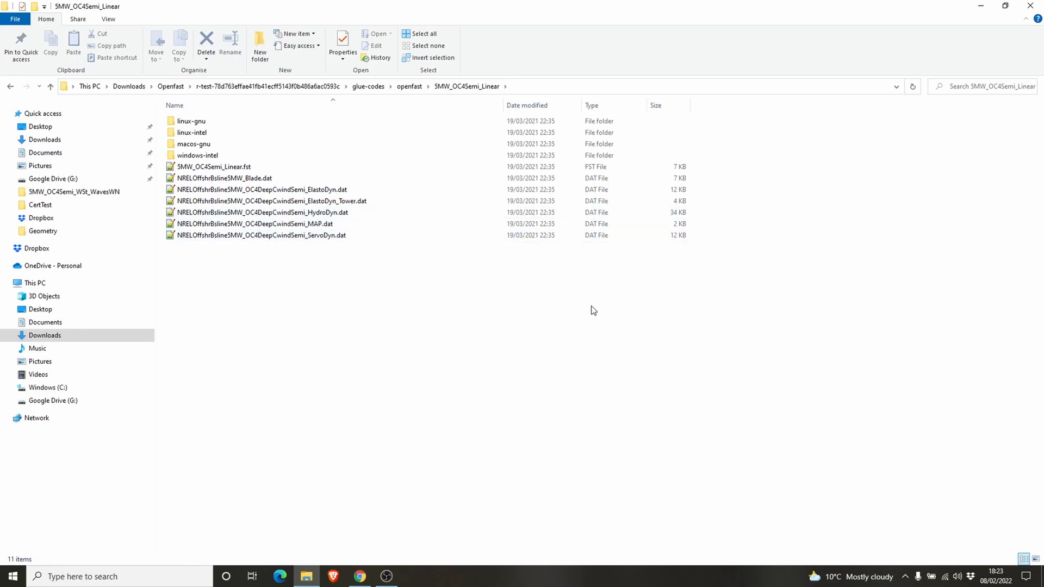
pyautogui.moveTo(331, 215)
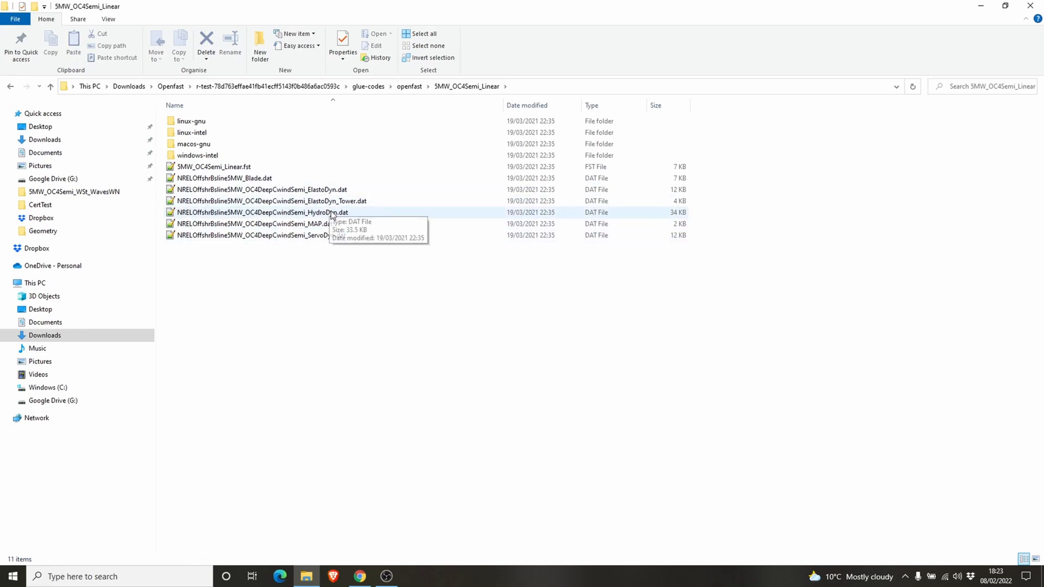
pyautogui.moveTo(226, 207)
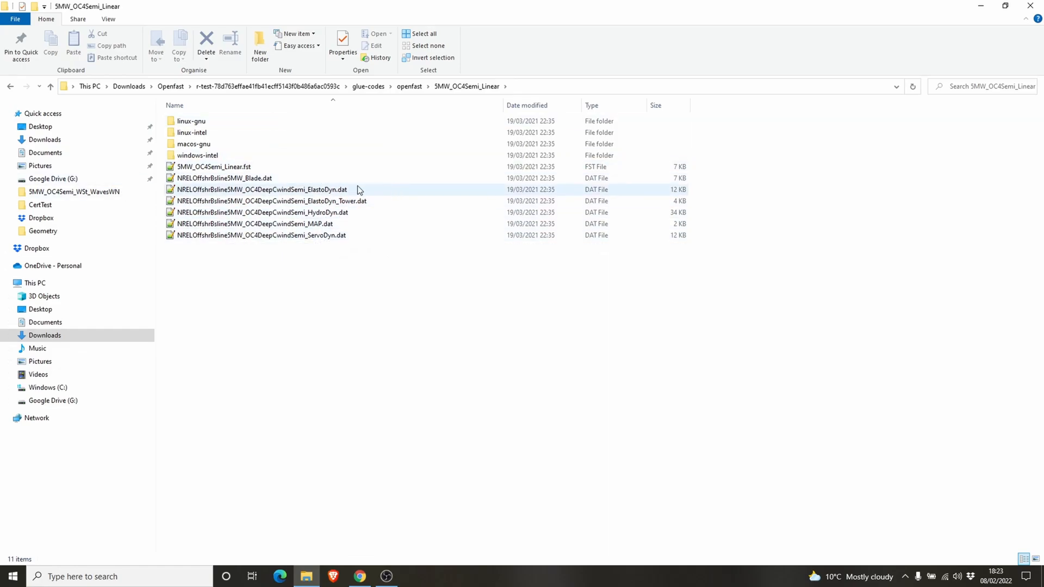
pyautogui.moveTo(339, 198)
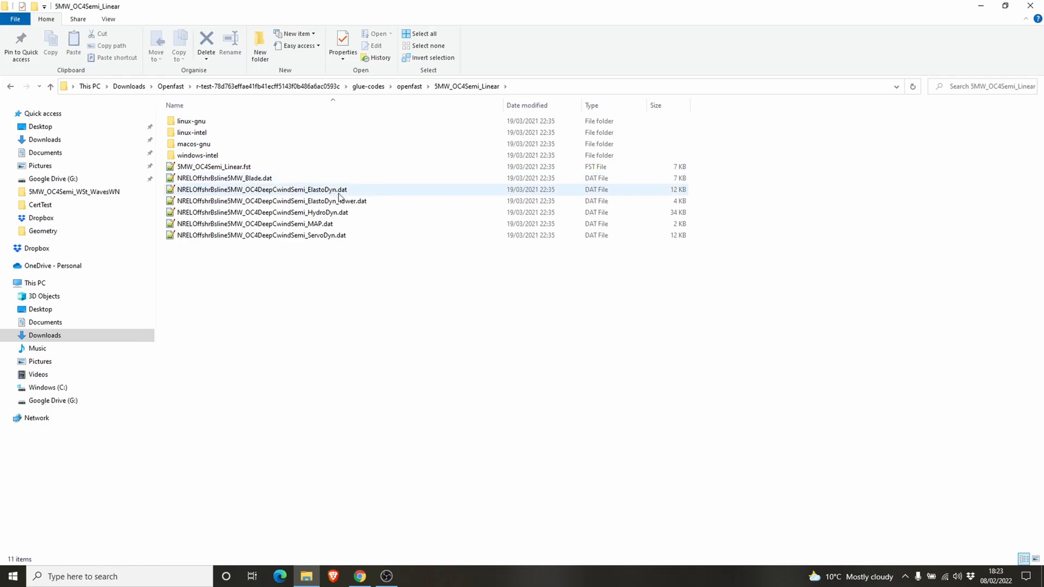
pyautogui.click(396, 270)
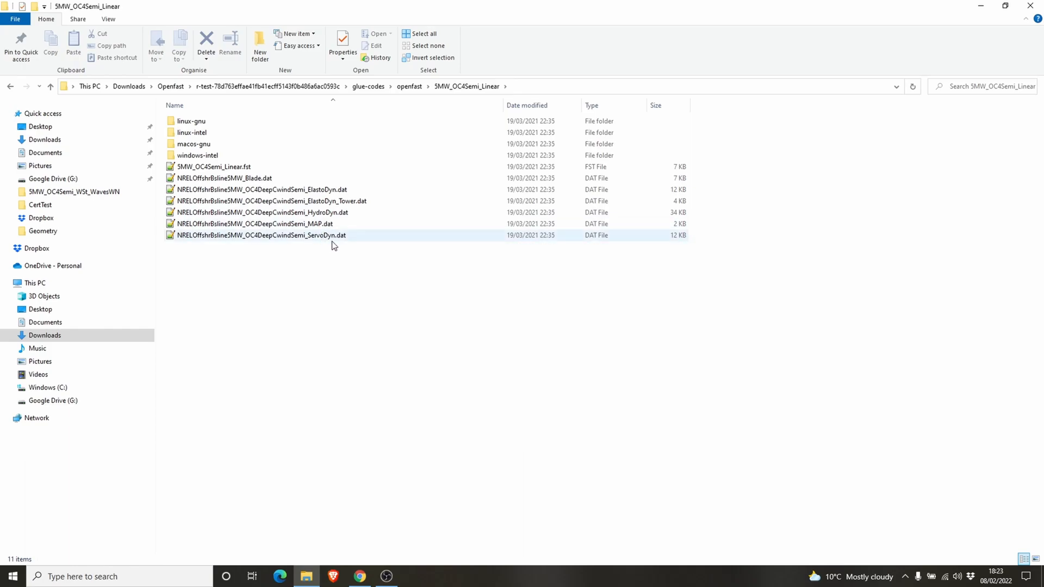
pyautogui.click(412, 283)
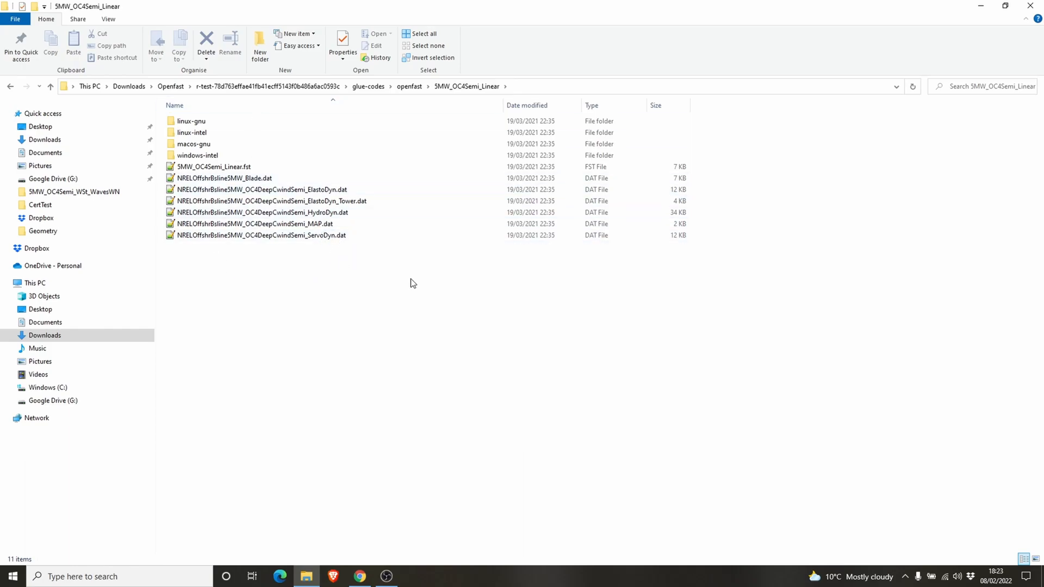
pyautogui.moveTo(347, 246)
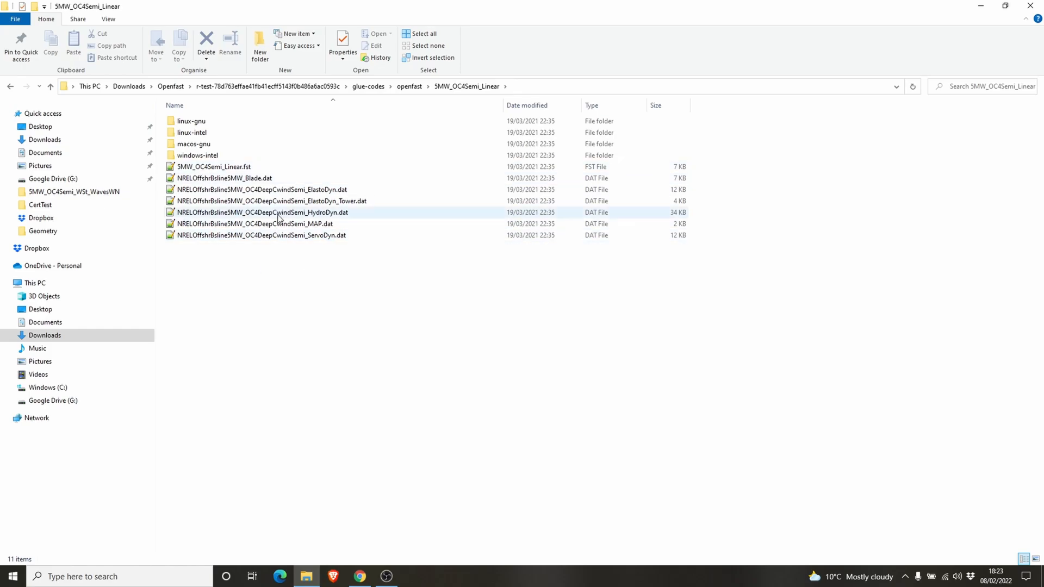
pyautogui.click(355, 278)
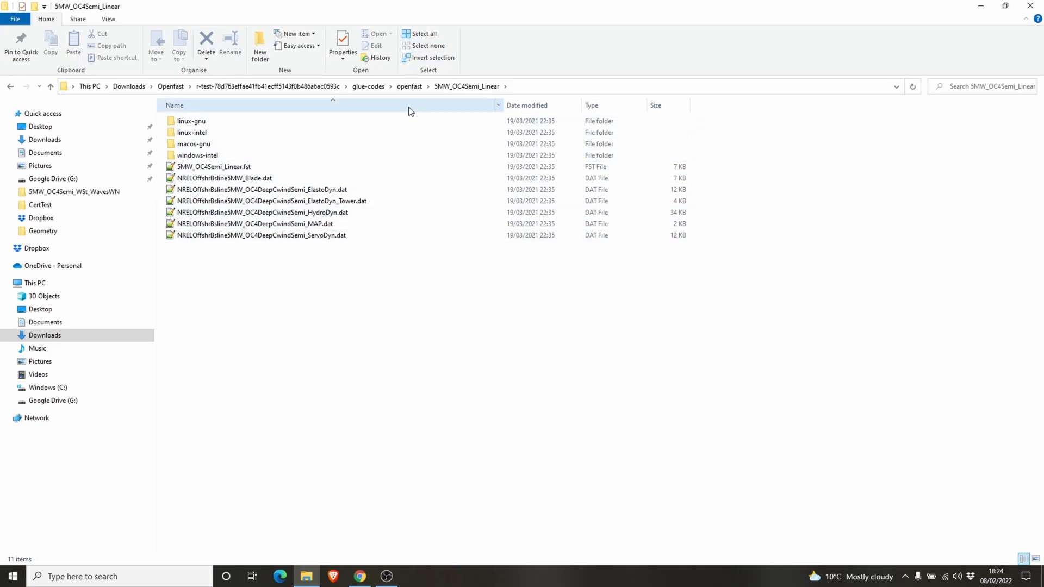
# - Return to the Openfast downloads folder and select openfast_x64.exe's Location path in Properties
pyautogui.click(170, 85)
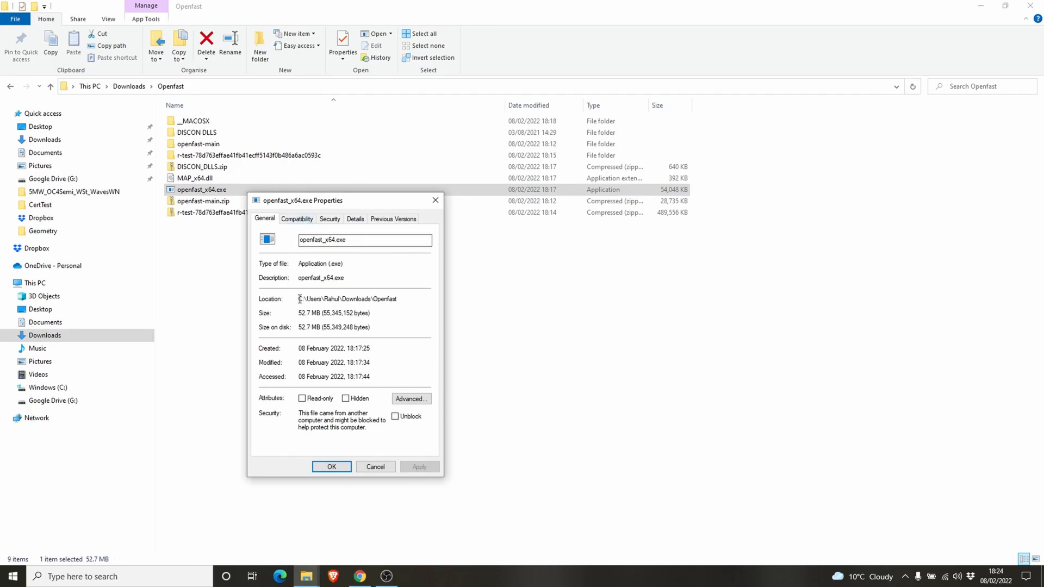
pyautogui.doubleClick(346, 299)
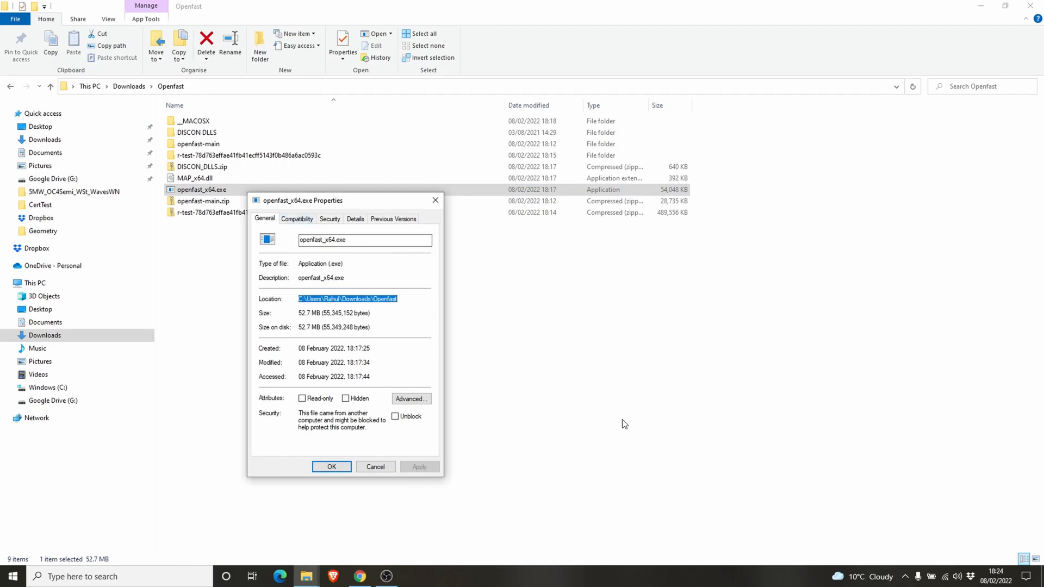
pyautogui.moveTo(616, 417)
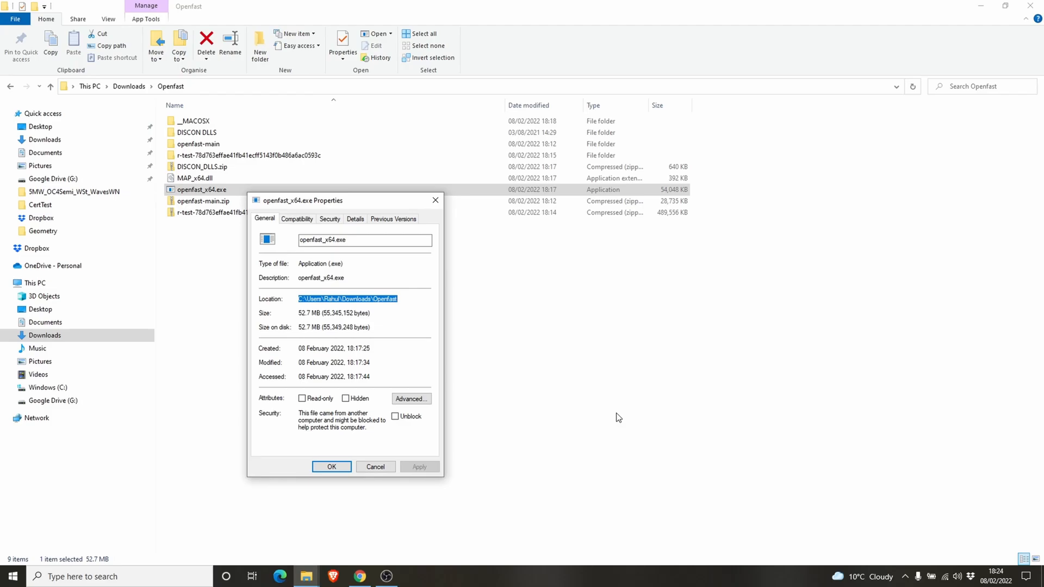
pyautogui.moveTo(616, 413)
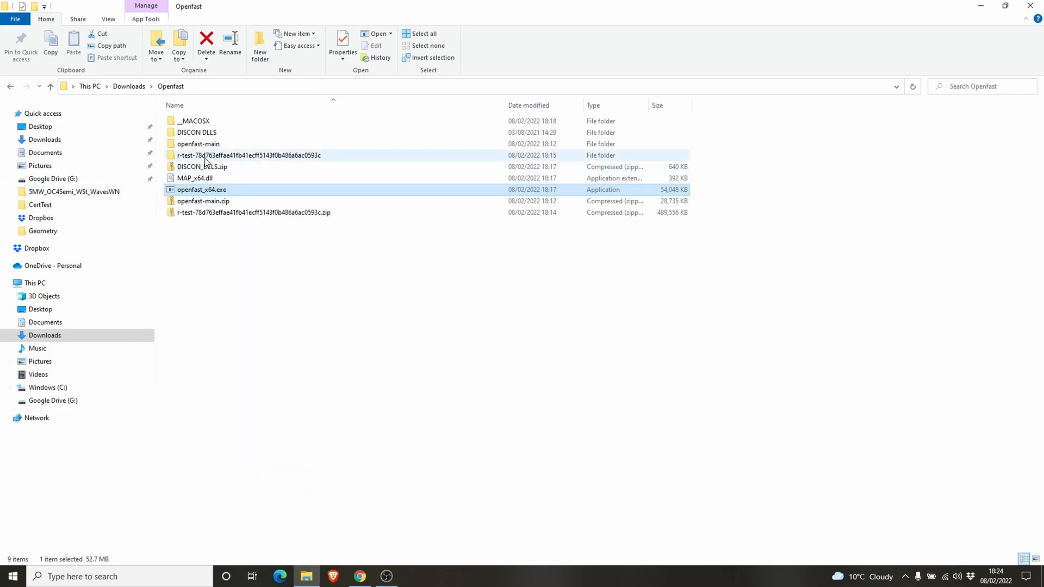
# - Navigate down through r-test-78d763…, glue-codes and openfast toward the 5MW_OC4Semi_Linear folder
pyautogui.doubleClick(242, 155)
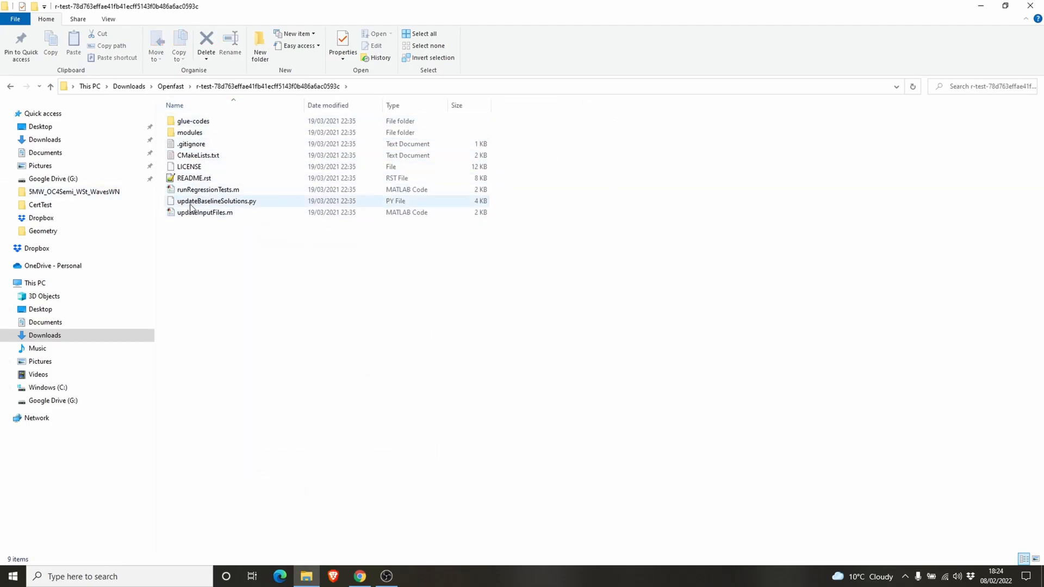
pyautogui.moveTo(196, 127)
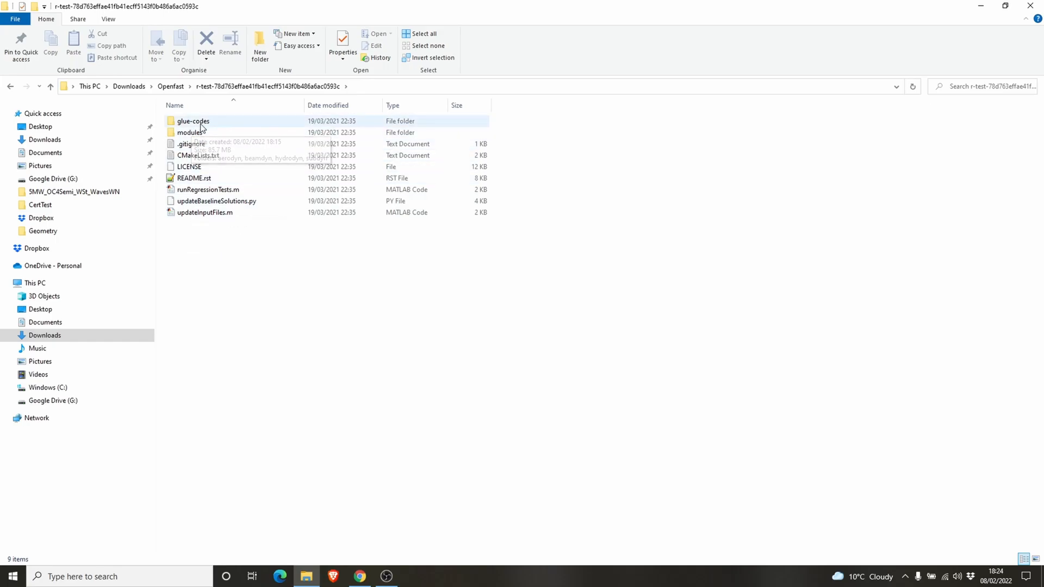
pyautogui.doubleClick(190, 132)
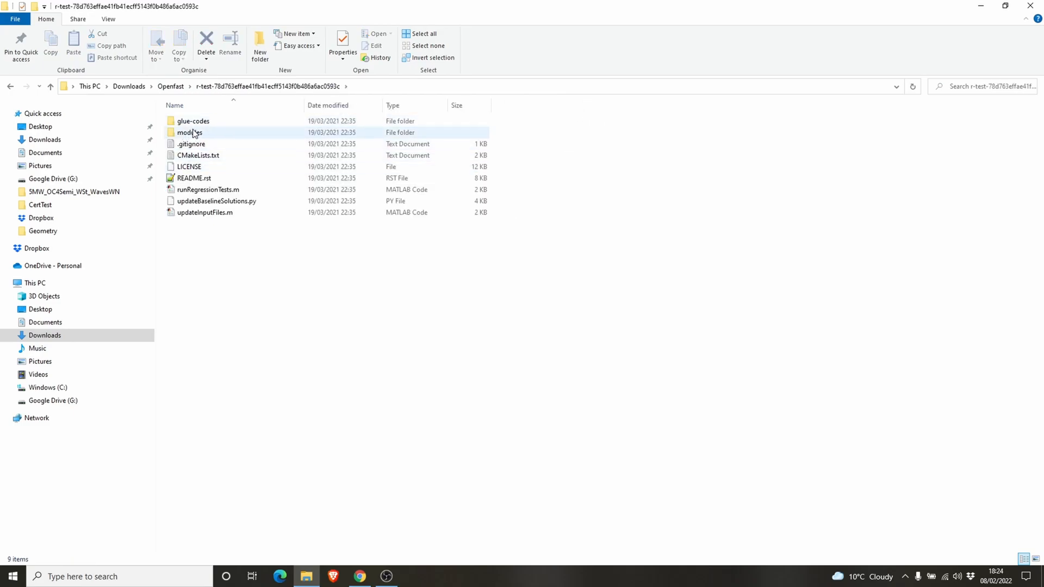
pyautogui.doubleClick(193, 121)
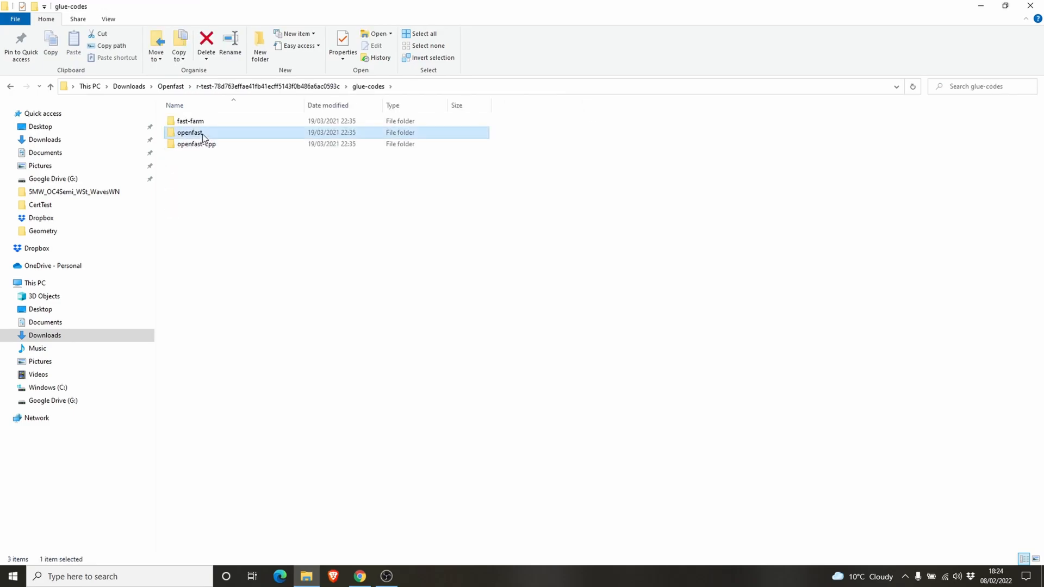
pyautogui.doubleClick(190, 133)
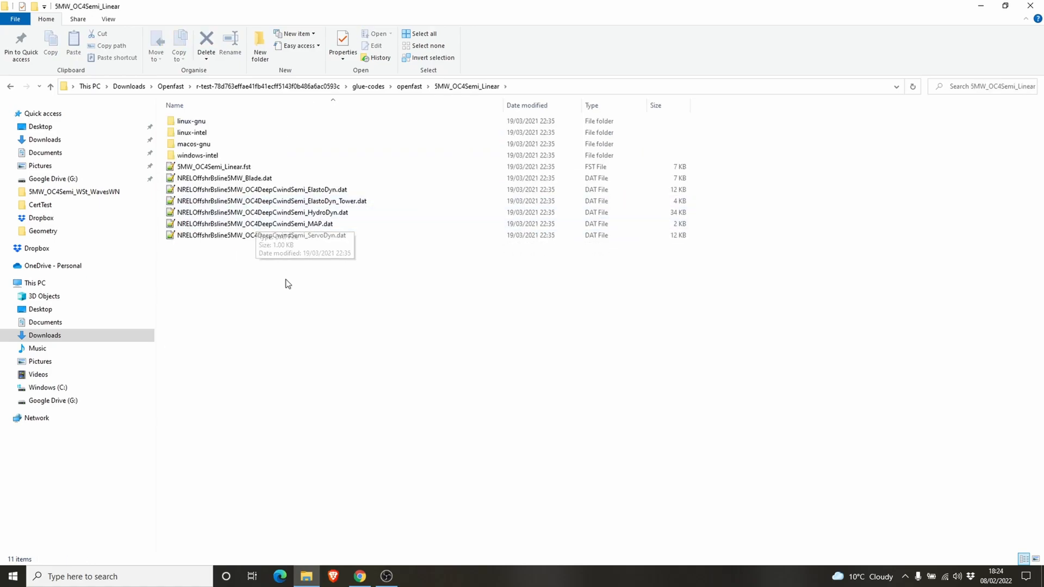
pyautogui.moveTo(336, 347)
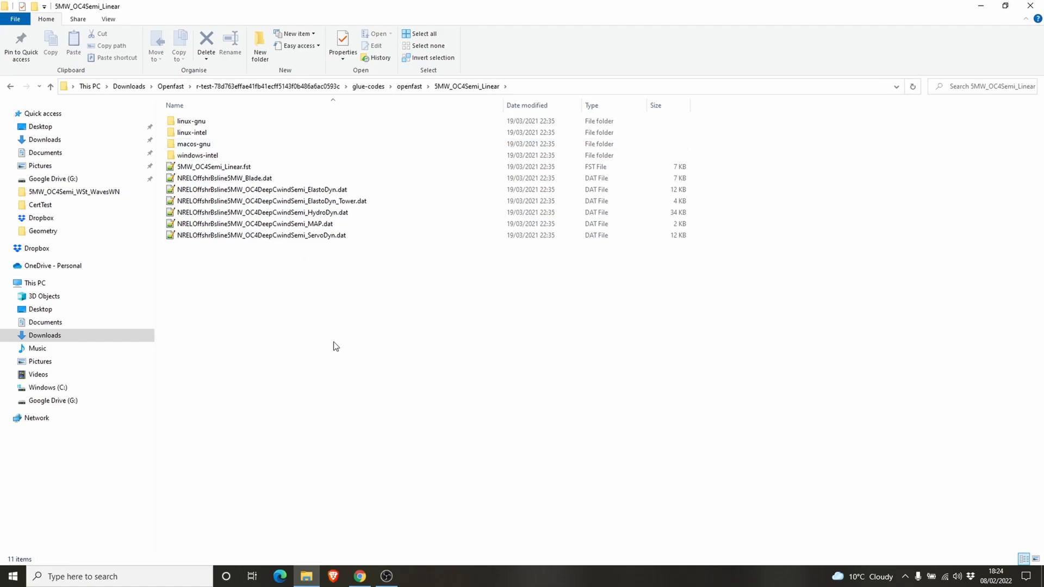
pyautogui.moveTo(426, 320)
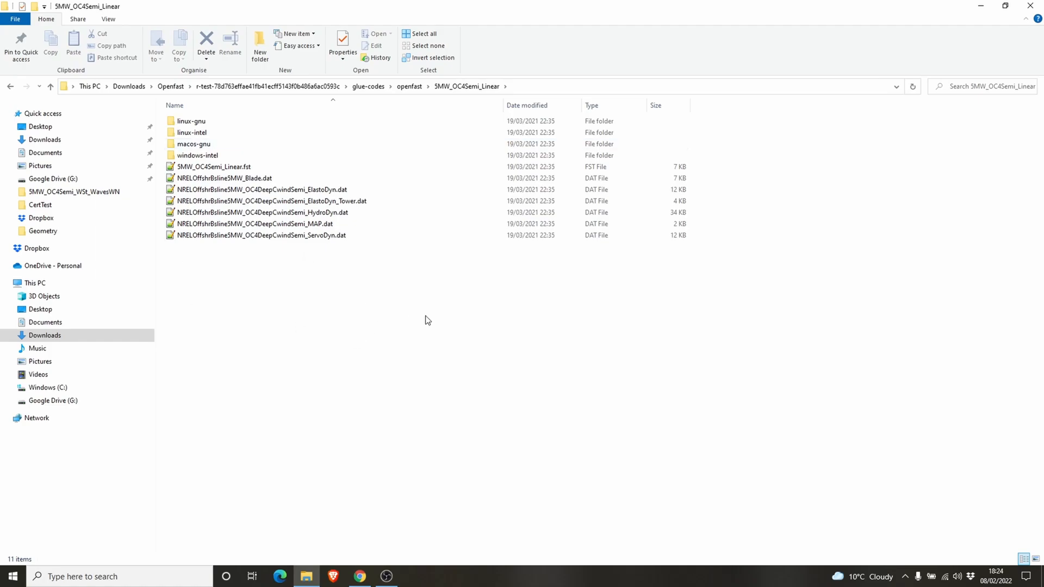
pyautogui.moveTo(404, 301)
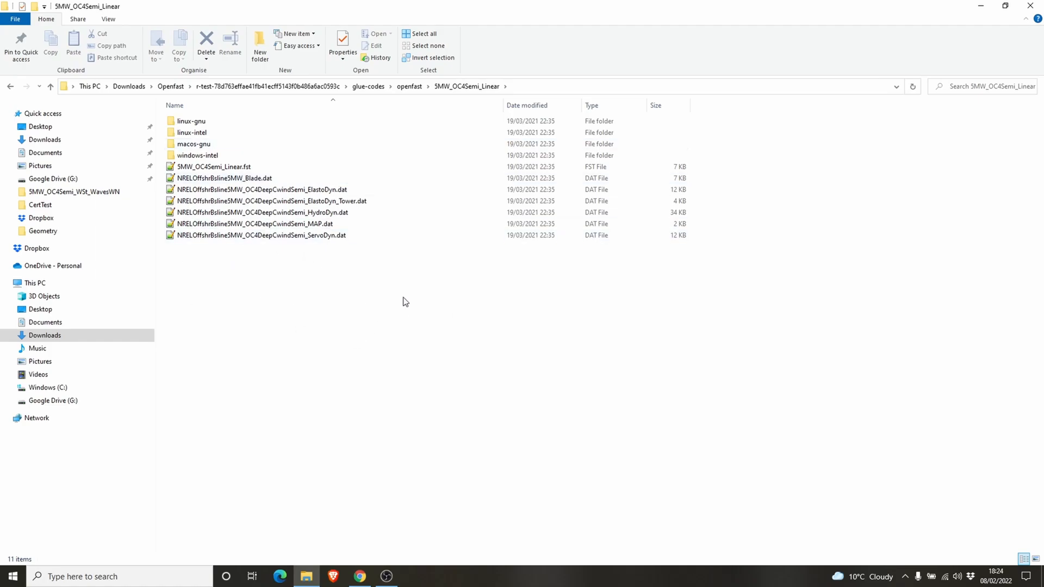
# - Launch PowerShell here and start a cd command with the r-test-78d763… folder path
pyautogui.rightClick(405, 302)
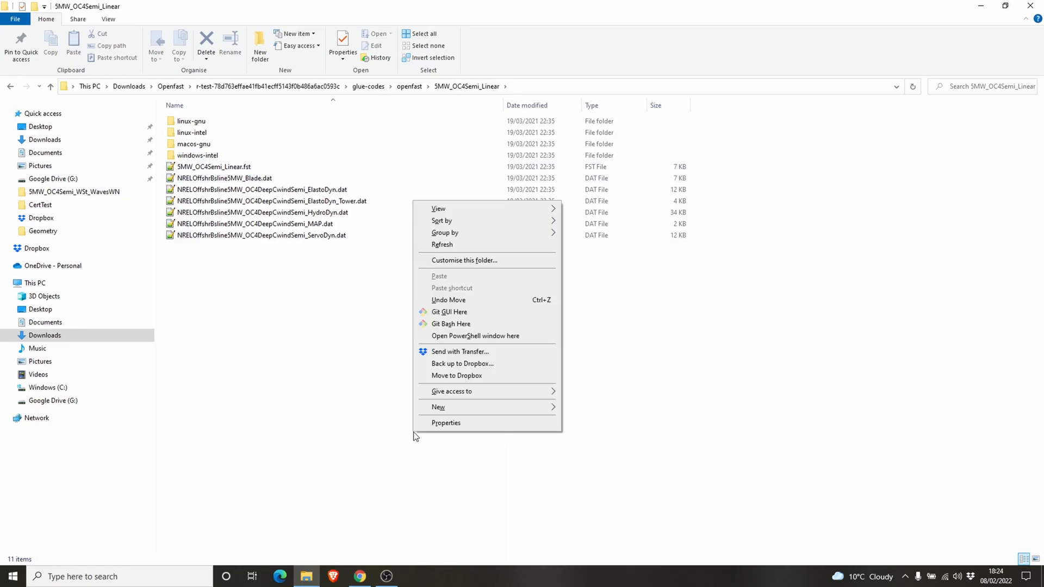
pyautogui.click(472, 336)
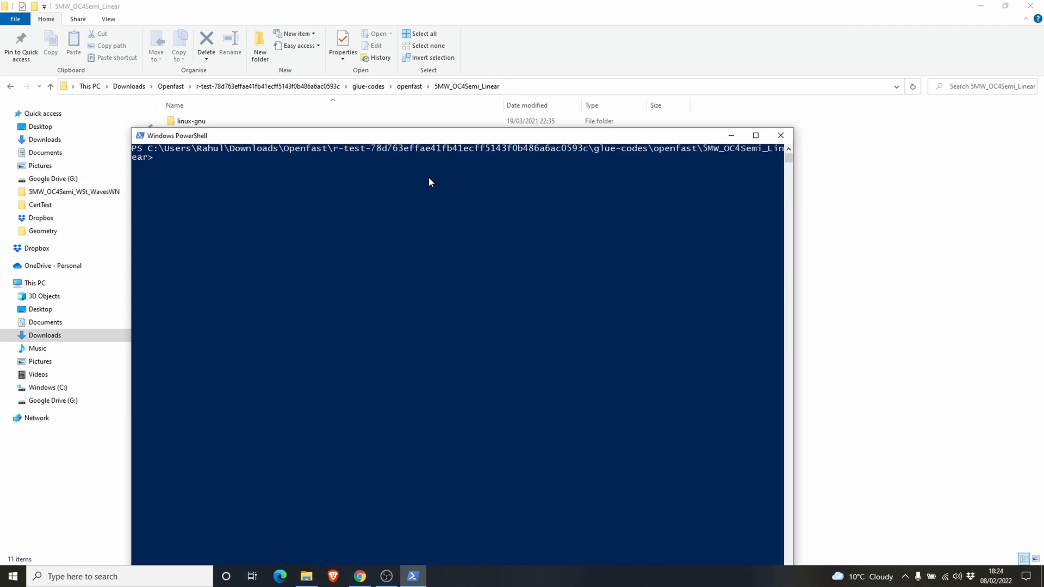
pyautogui.moveTo(478, 95)
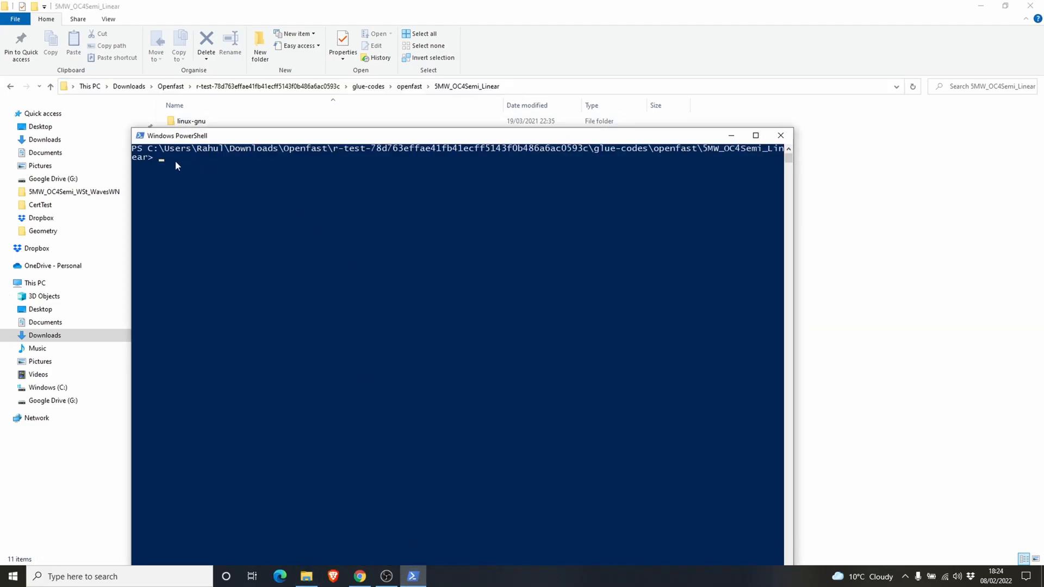
pyautogui.write('cd C:\\Users\\Rahul\\Downloads\\Openfast\\r-test-78d763effae41fb41ecff5143f0b486a6ac0593c\\glue-codes\\openfast\\5MW_OC4Semi_Linear')
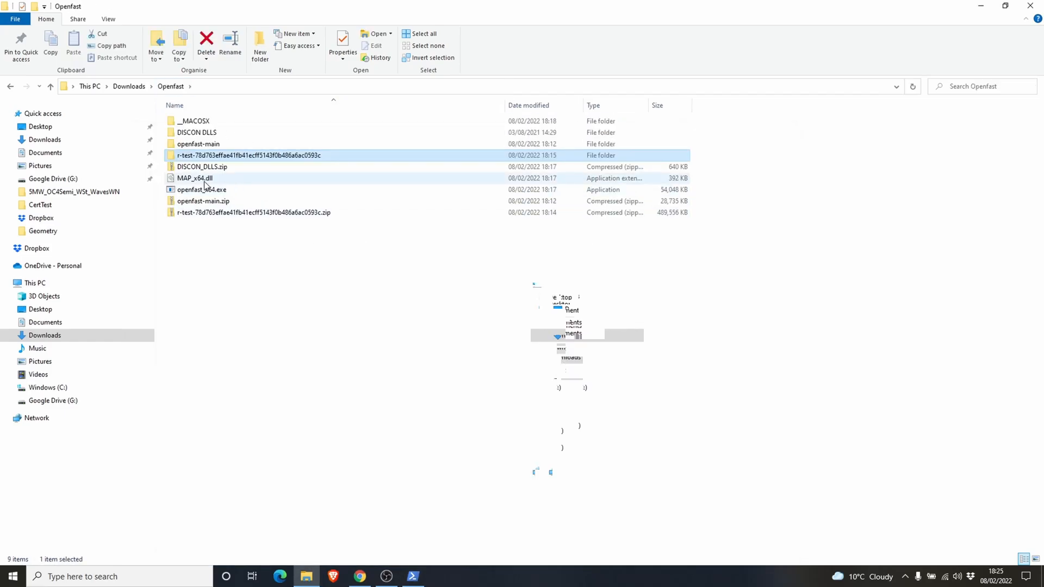
# - Copy openfast_x64.exe's Location from its Properties, then head back through r-test and glue-codes
pyautogui.rightClick(199, 190)
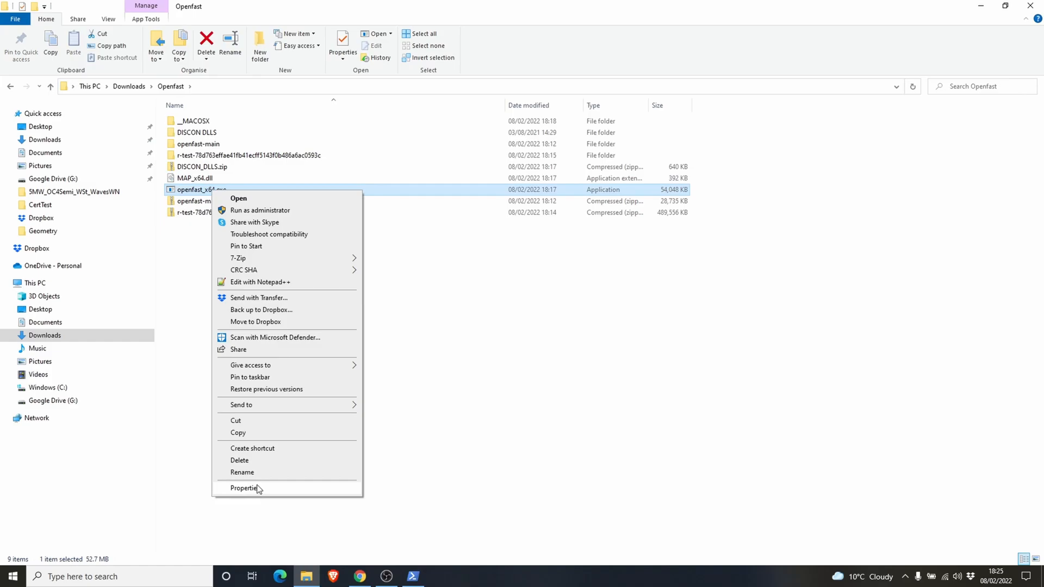
pyautogui.click(249, 489)
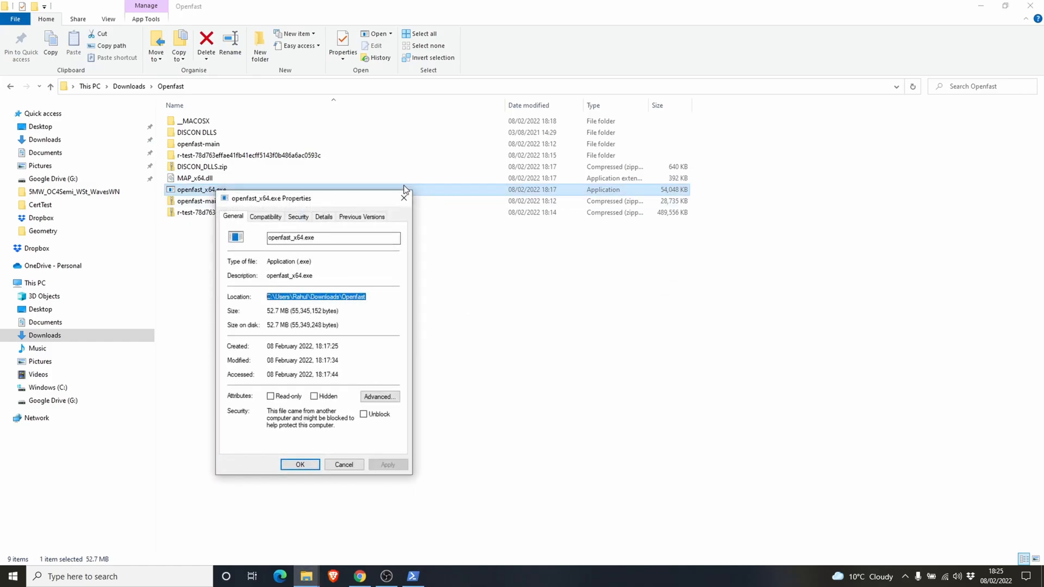
pyautogui.click(403, 198)
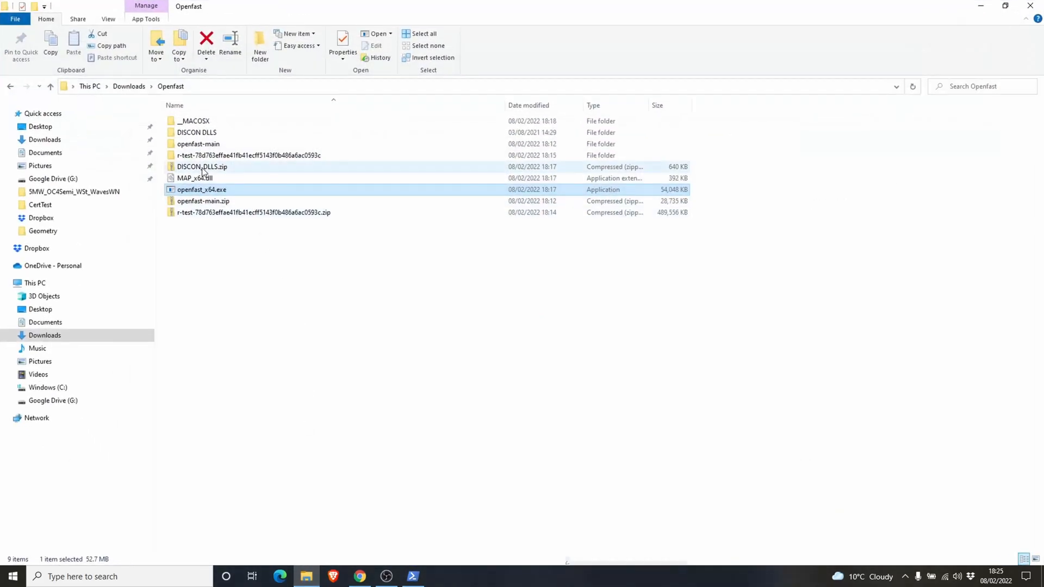
pyautogui.doubleClick(220, 155)
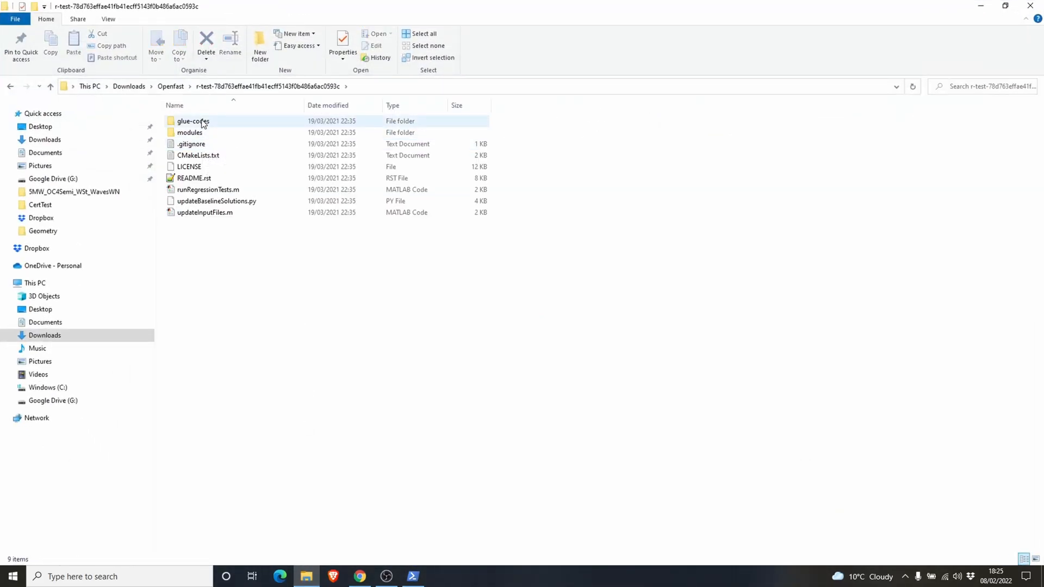
pyautogui.doubleClick(193, 121)
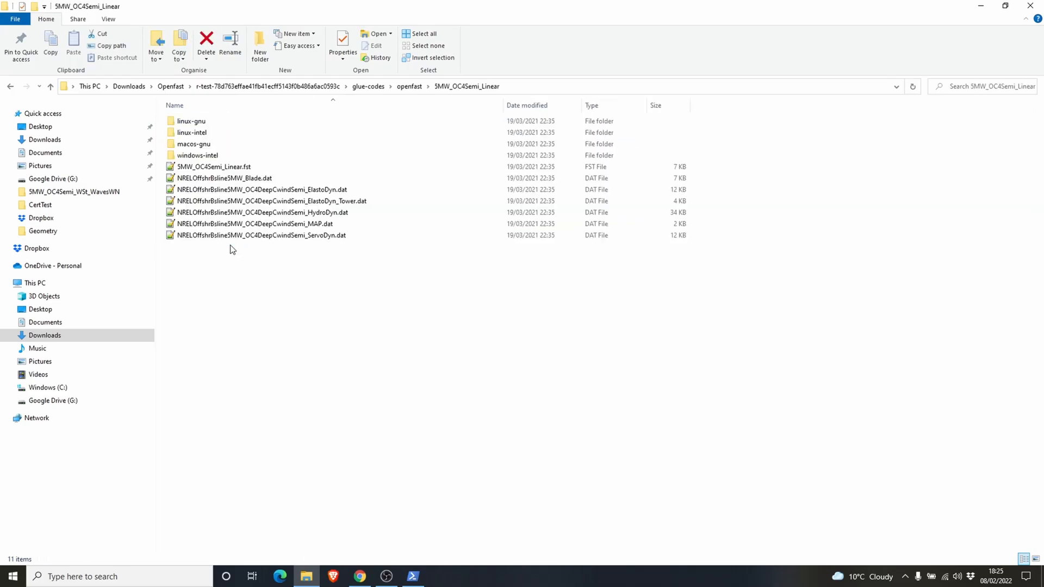
# - Enter C:\Users\Rahul\Downloads\Openfast\openfast_x64.exe at the PowerShell prompt without running it
pyautogui.click(413, 575)
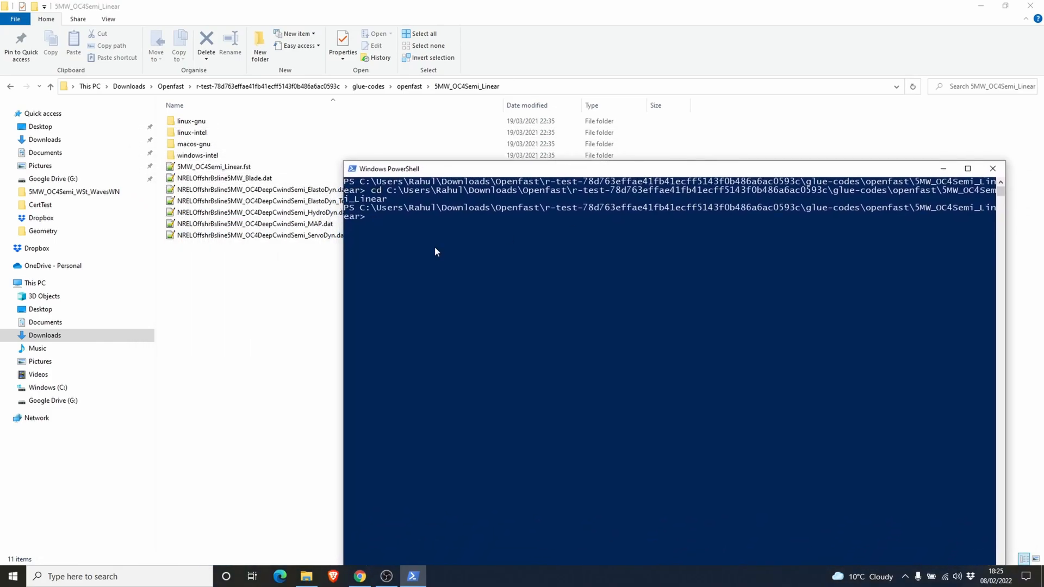
pyautogui.write('C:\\Users\\Rahul\\Downloads\\Openfast\\')
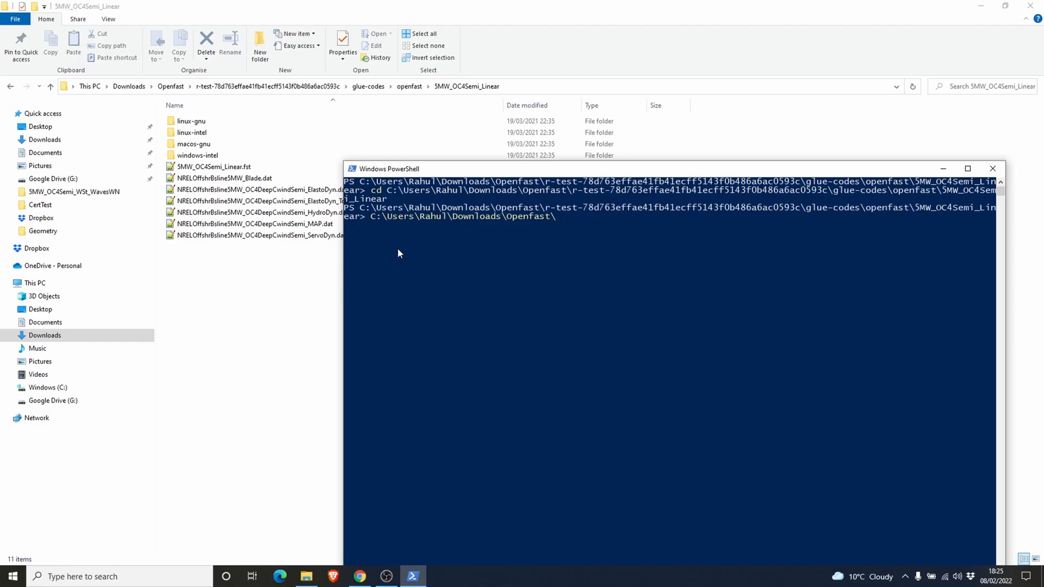
pyautogui.write('openfa')
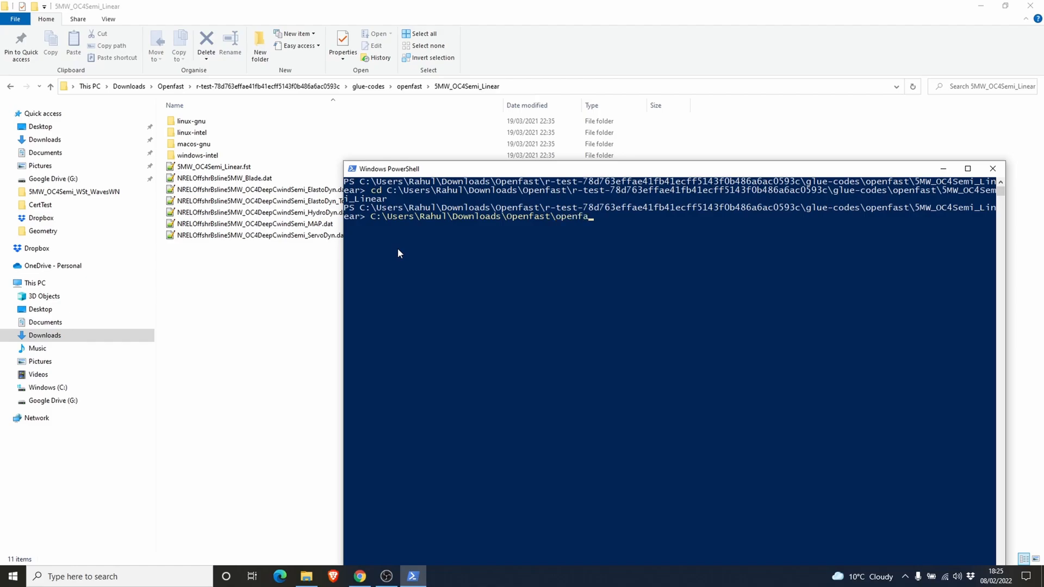
pyautogui.write('st')
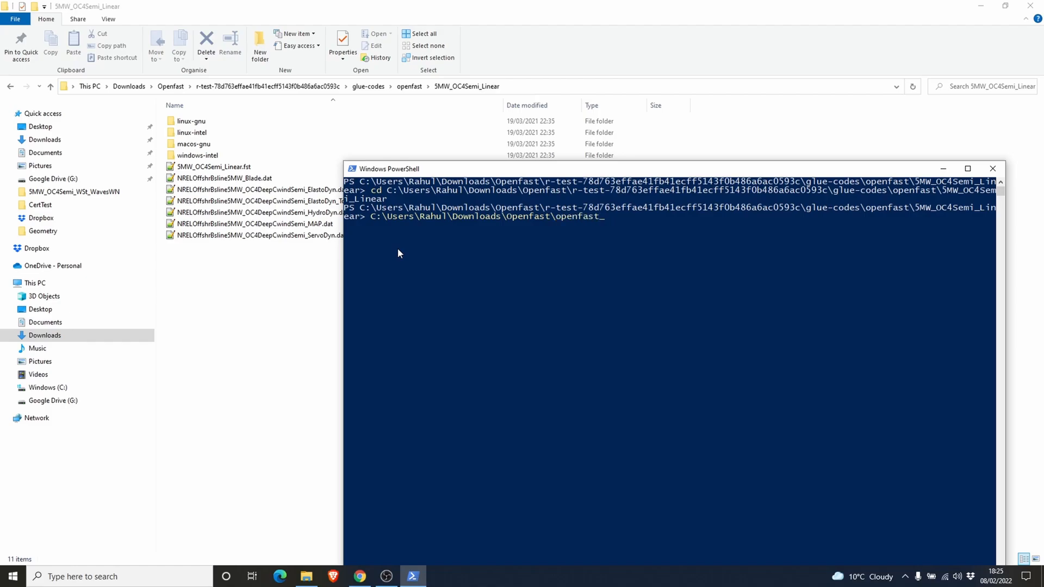
pyautogui.write('_x64.exe')
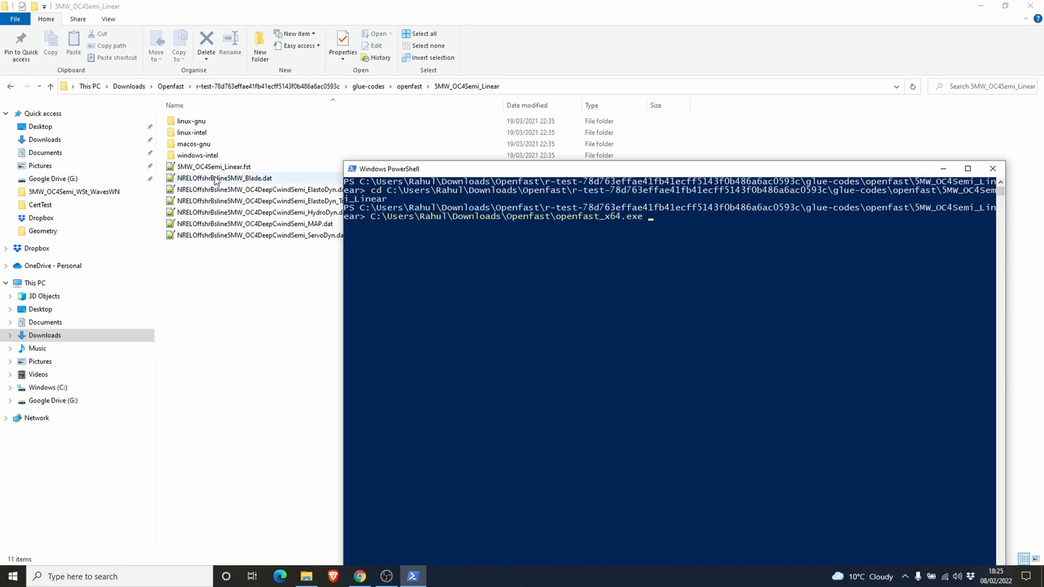
pyautogui.click(208, 167)
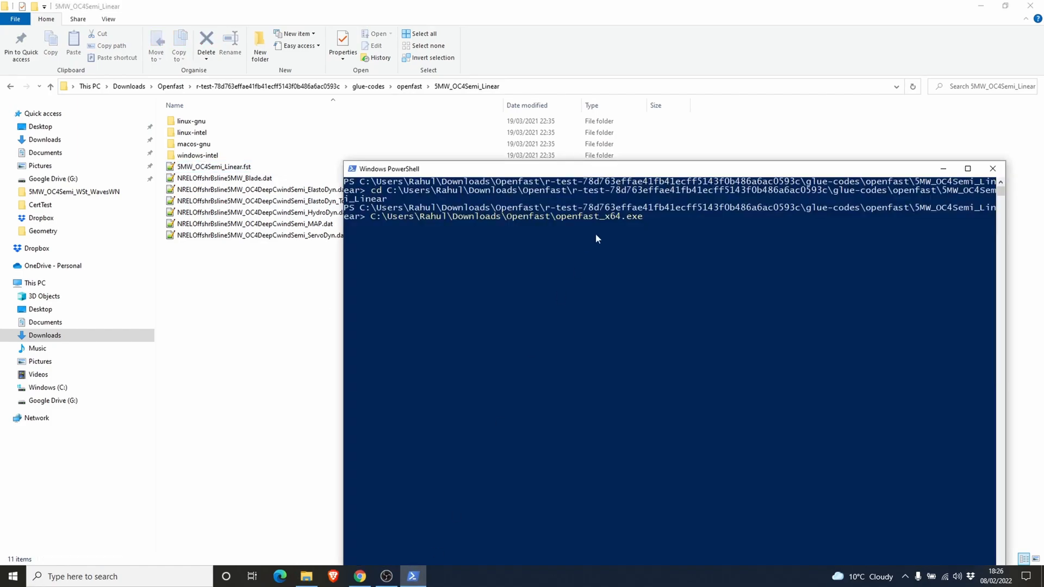
# - Run openfast_x64.exe on 5MW_OC4Semi_Linear.fst so the simulation reaches its first linearization
pyautogui.write('5MW_OC4Semi_Linear.fst')
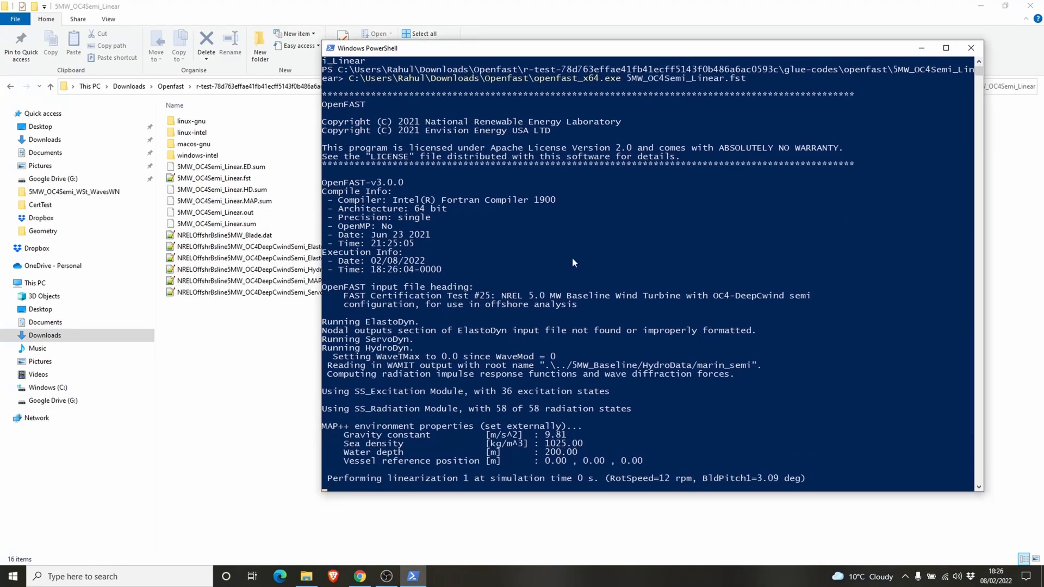
pyautogui.moveTo(773, 235)
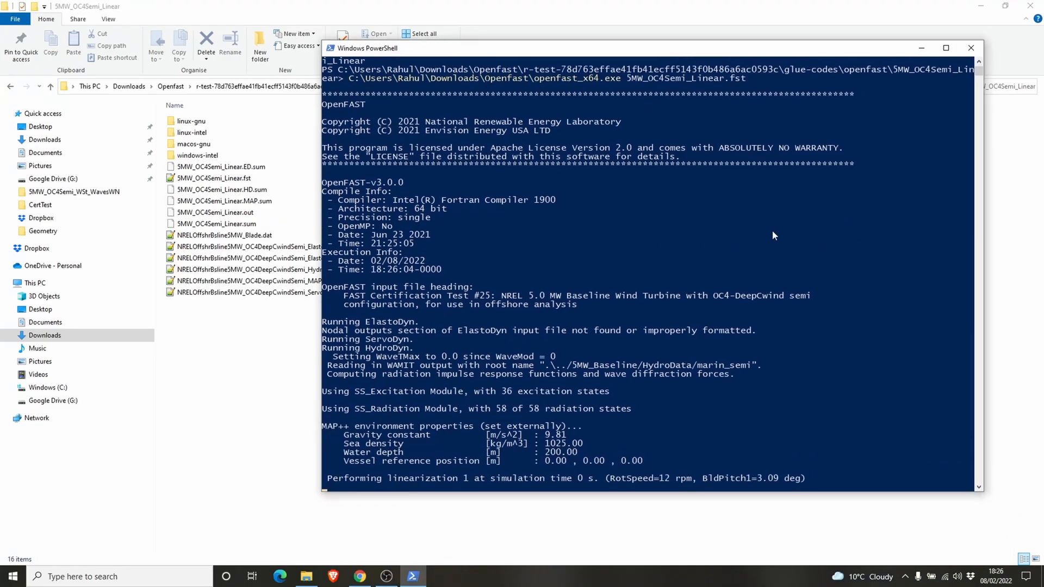
pyautogui.moveTo(476, 246)
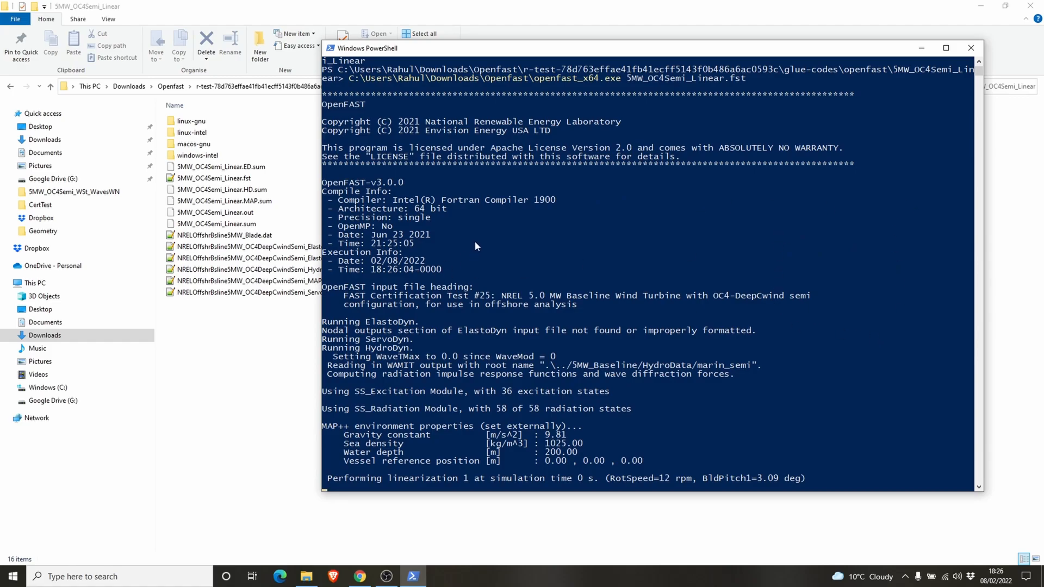
pyautogui.moveTo(372, 233)
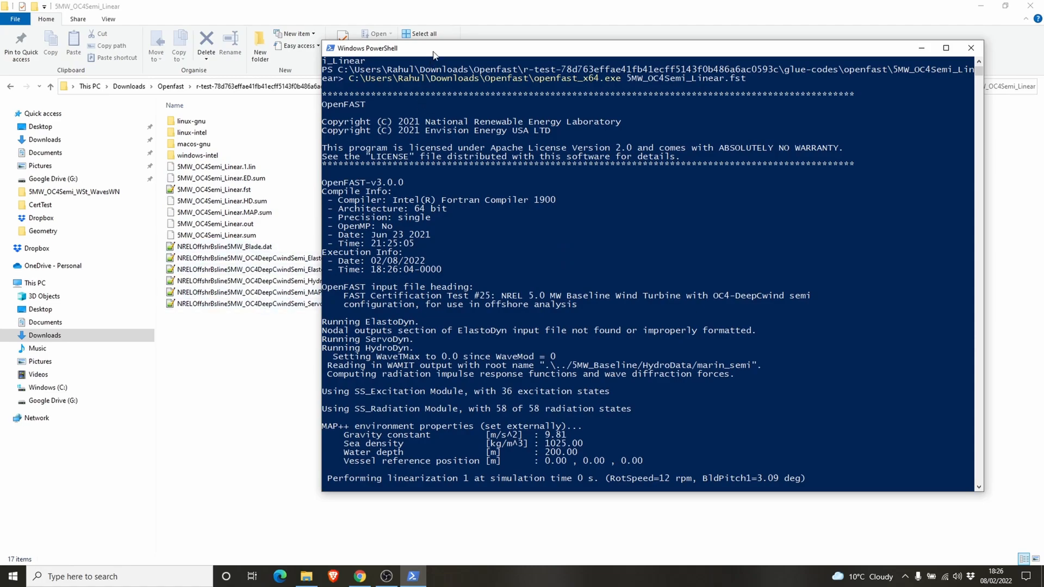
pyautogui.moveTo(550, 284)
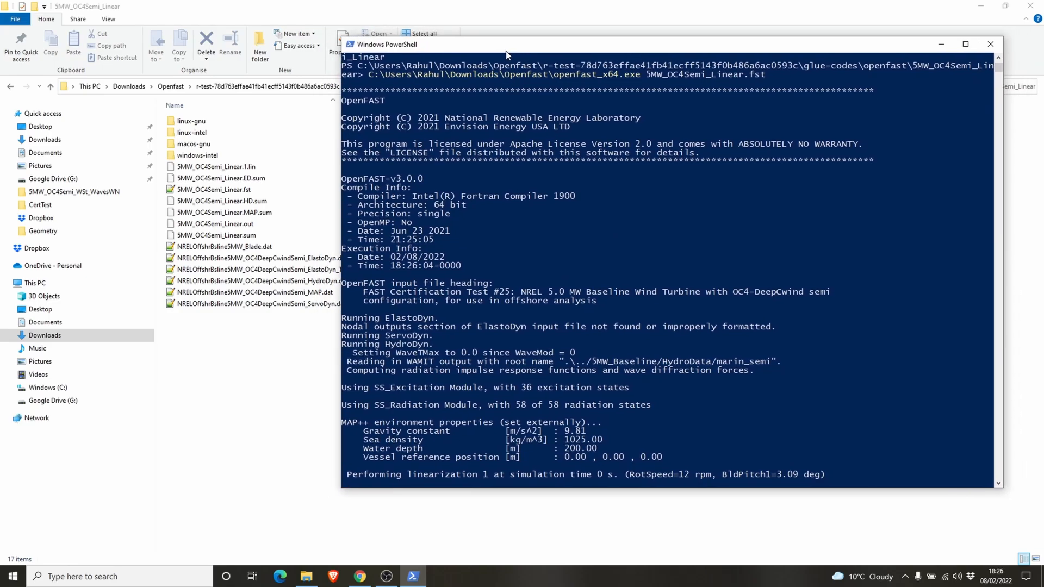
pyautogui.moveTo(356, 310)
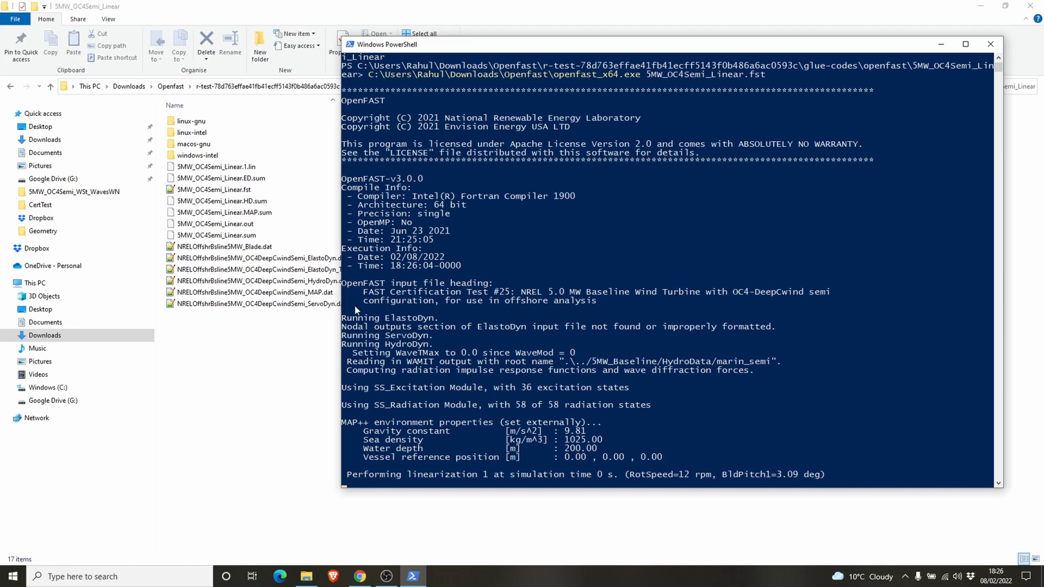
# - Show 5MW_OC4Semi_Linear.fst in Notepad++ and scroll to its linearization settings with Linearize True
pyautogui.click(214, 189)
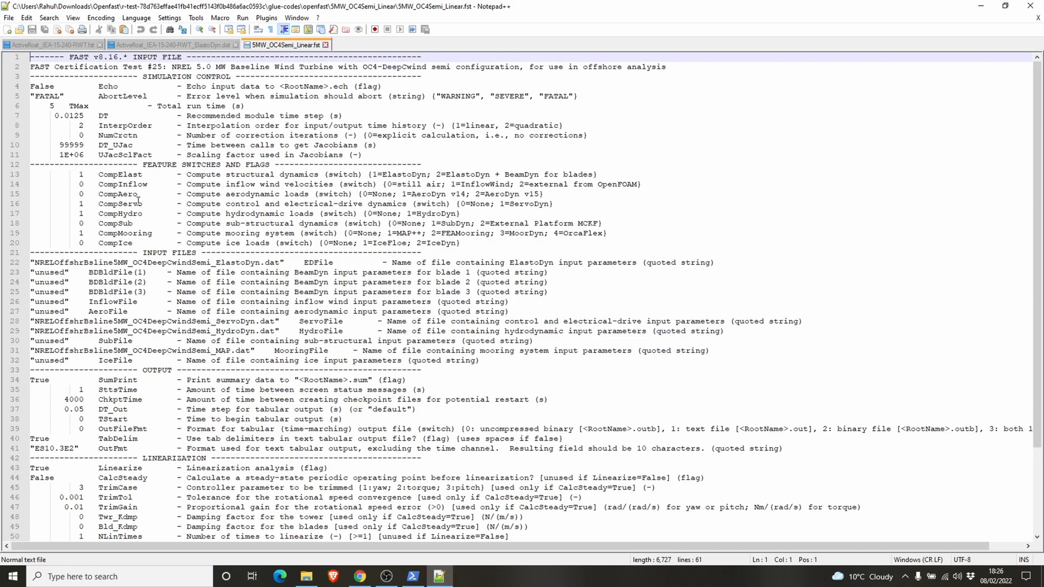
pyautogui.moveTo(111, 115)
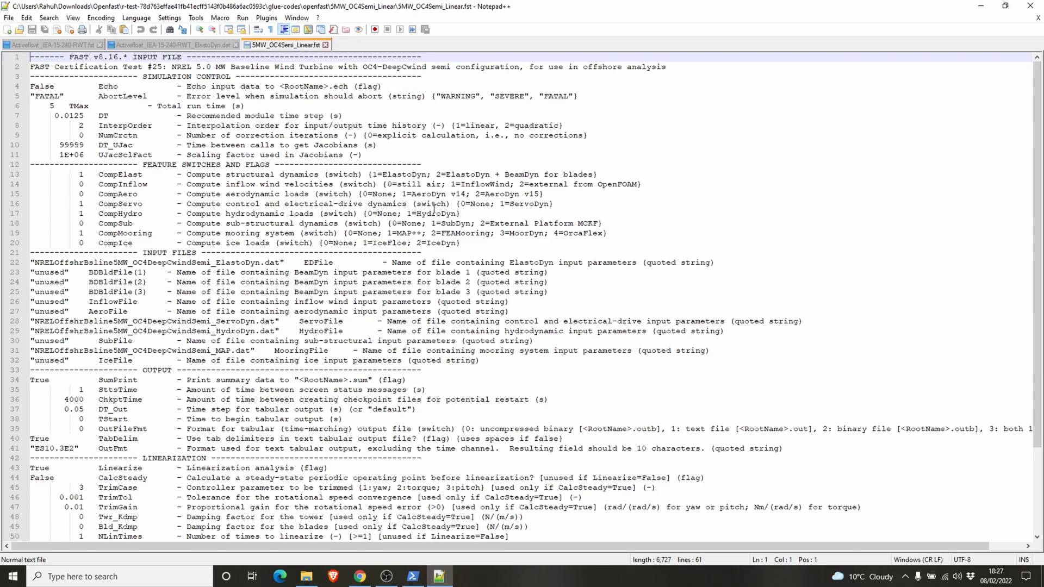
pyautogui.moveTo(562, 218)
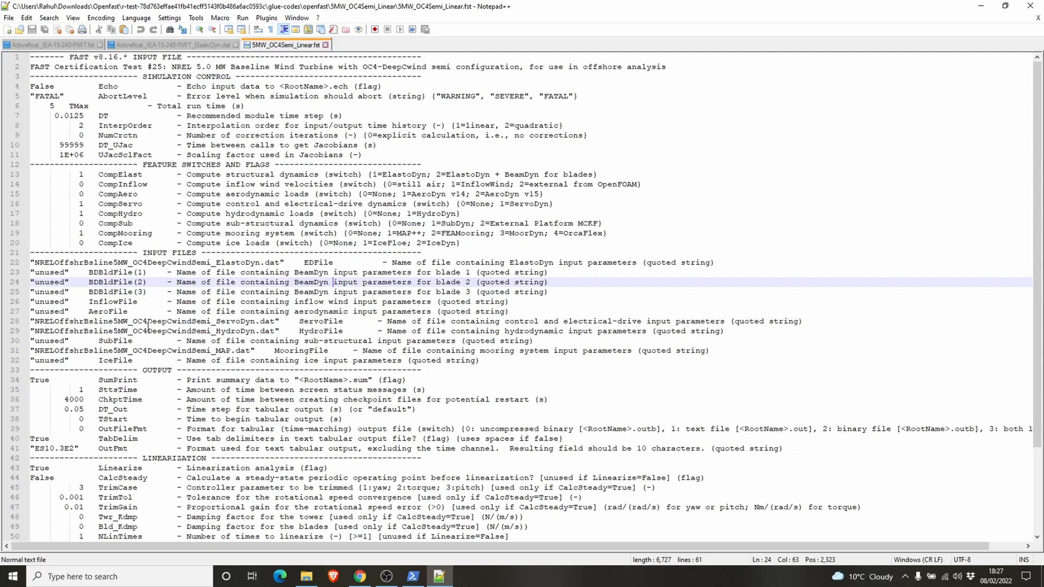
pyautogui.scroll(-3)
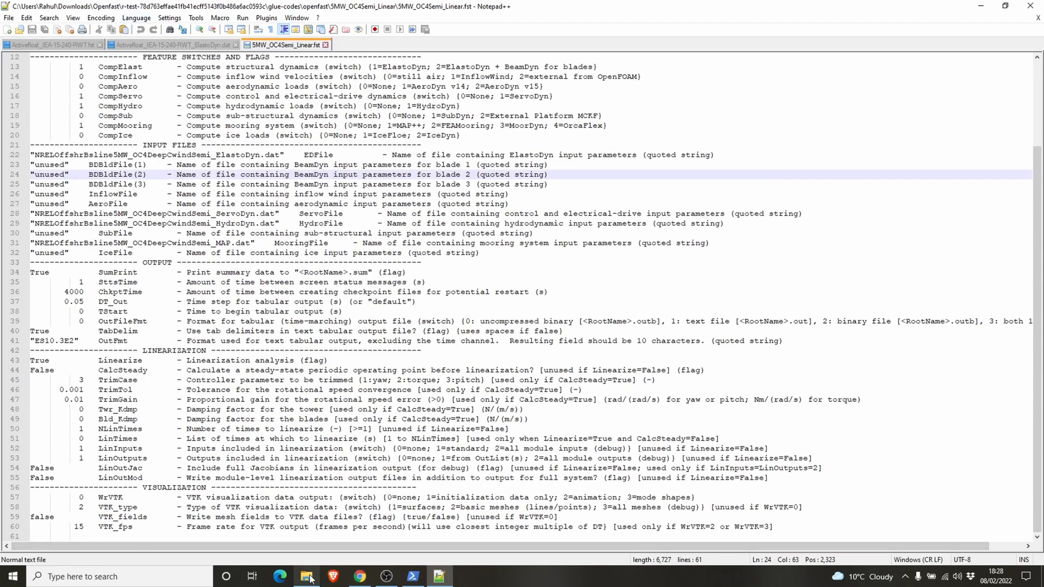
# - Check the test case's new output files, then open 5MW_Baseline and its HydroData folder
pyautogui.click(306, 561)
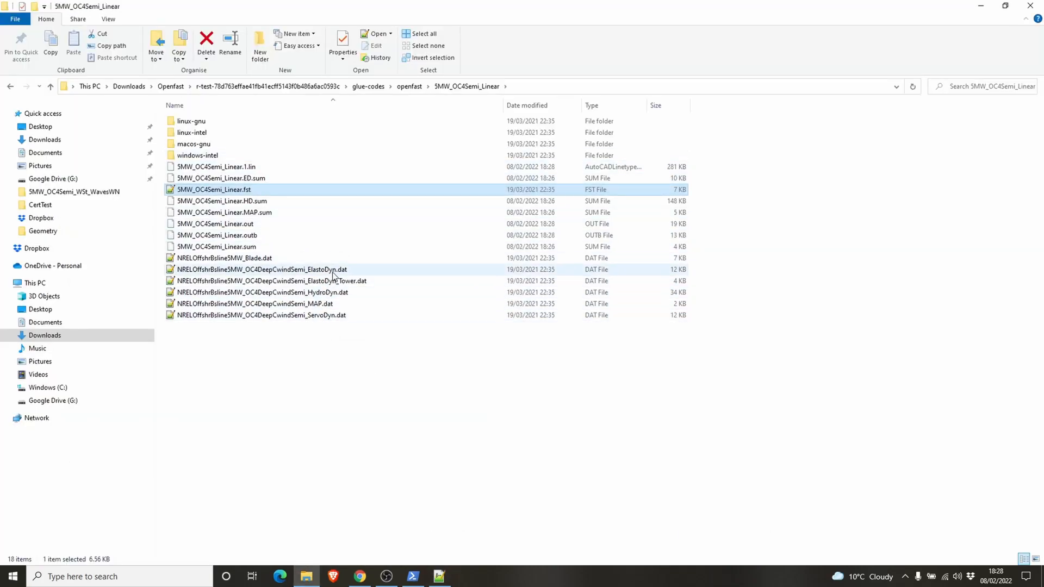
pyautogui.moveTo(357, 271)
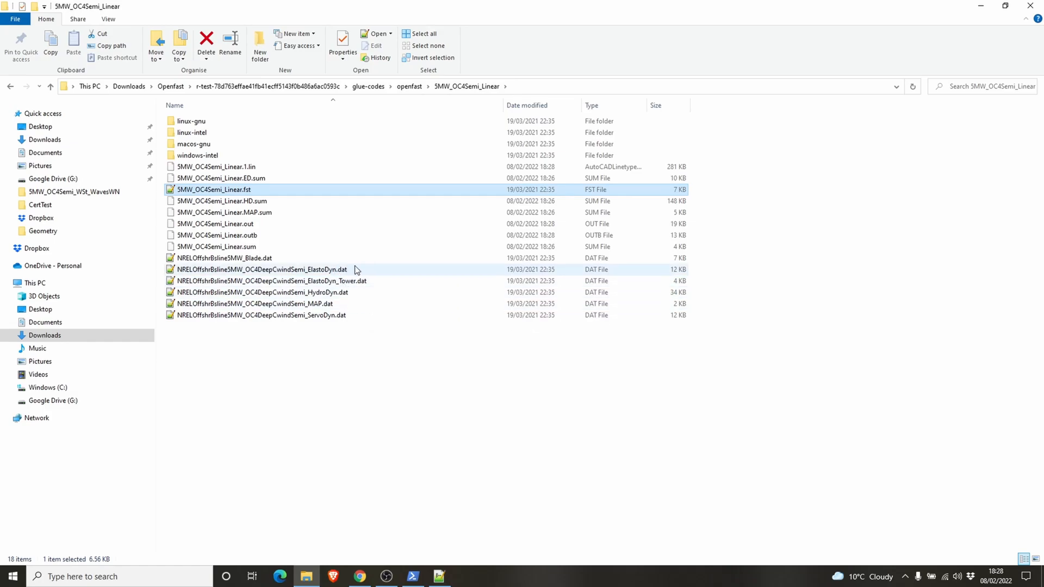
pyautogui.moveTo(366, 284)
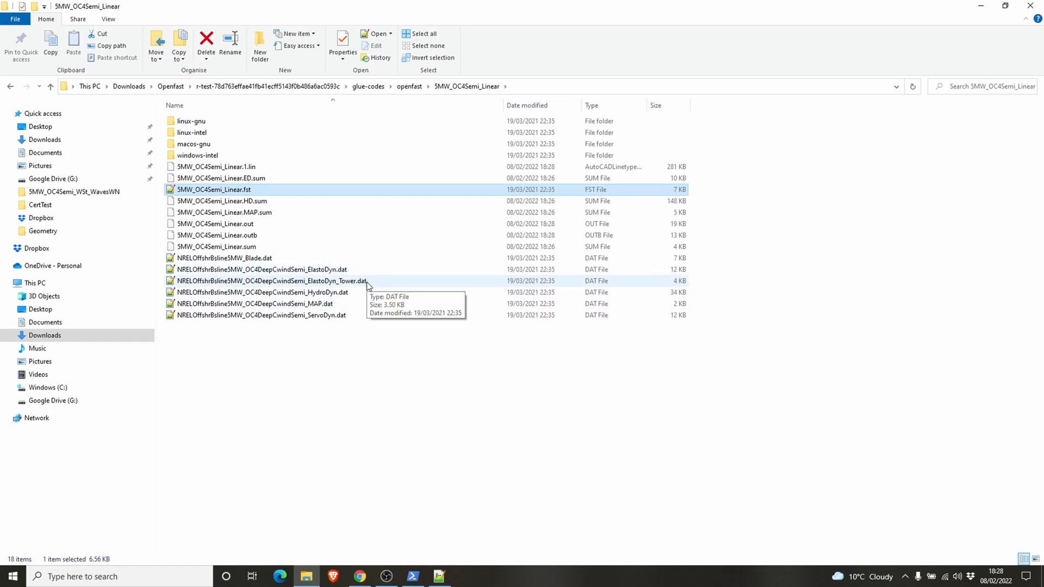
pyautogui.moveTo(371, 314)
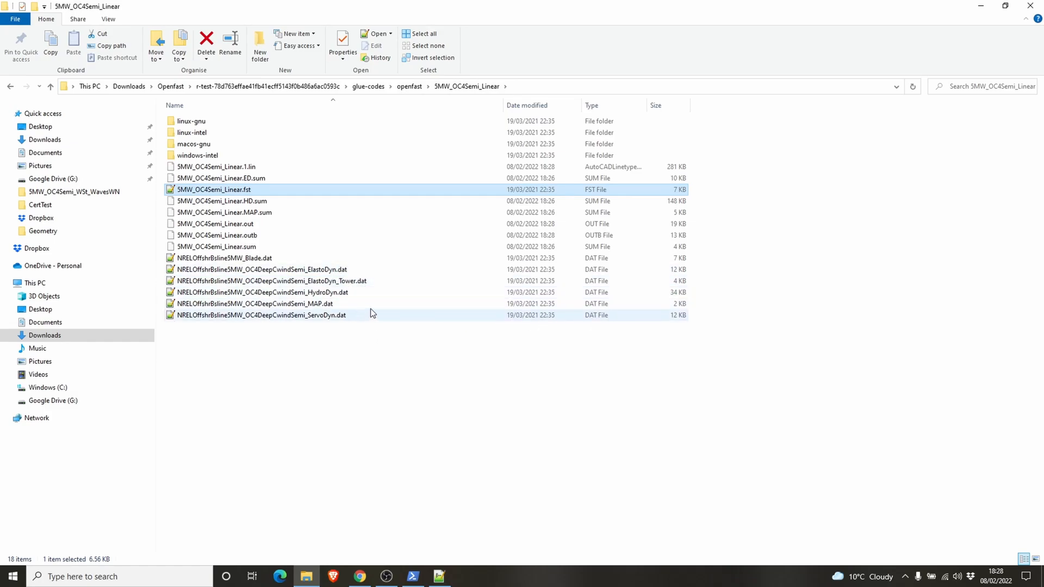
pyautogui.moveTo(351, 263)
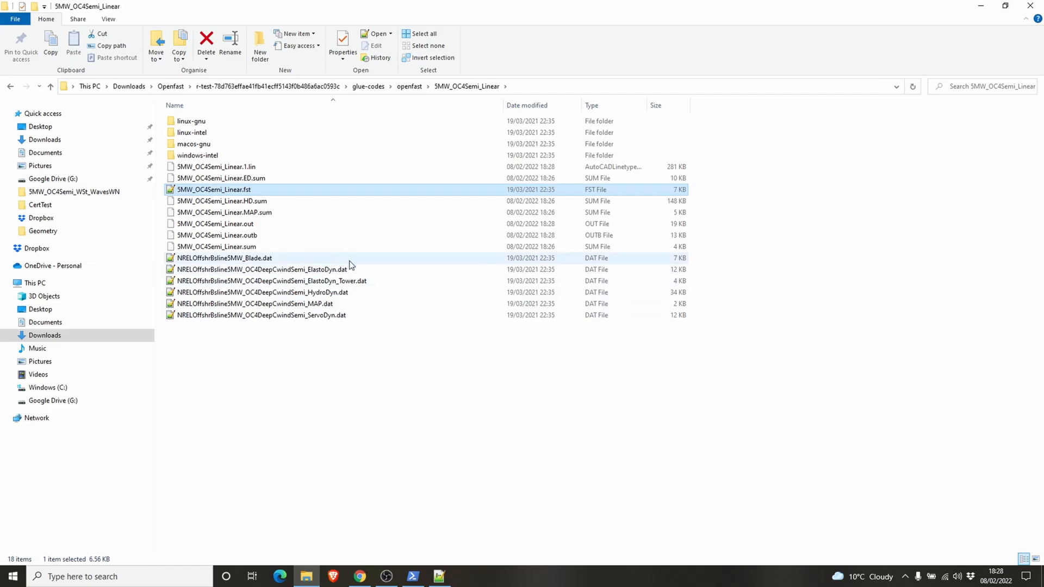
pyautogui.moveTo(421, 200)
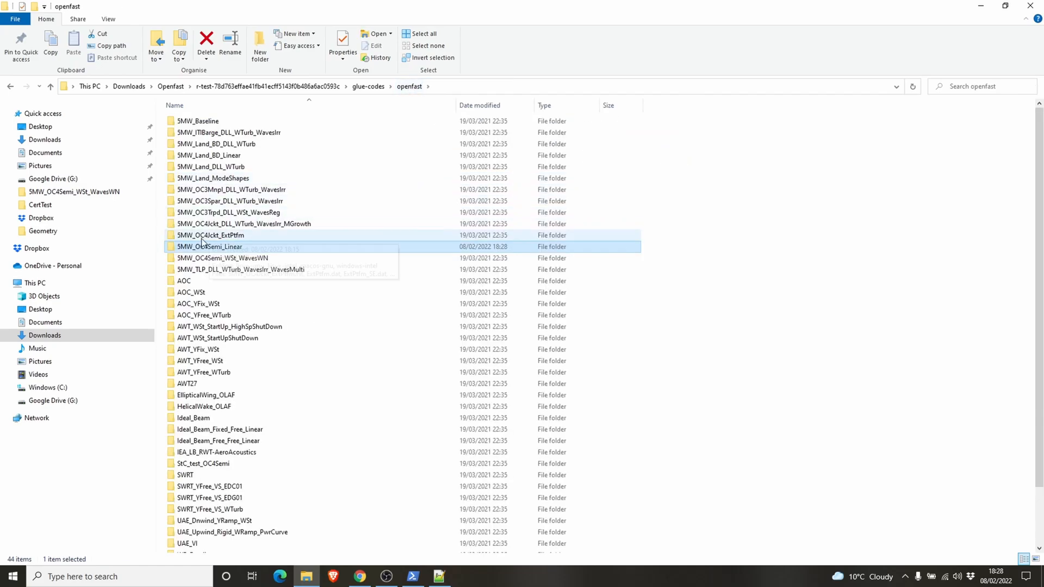
pyautogui.doubleClick(200, 120)
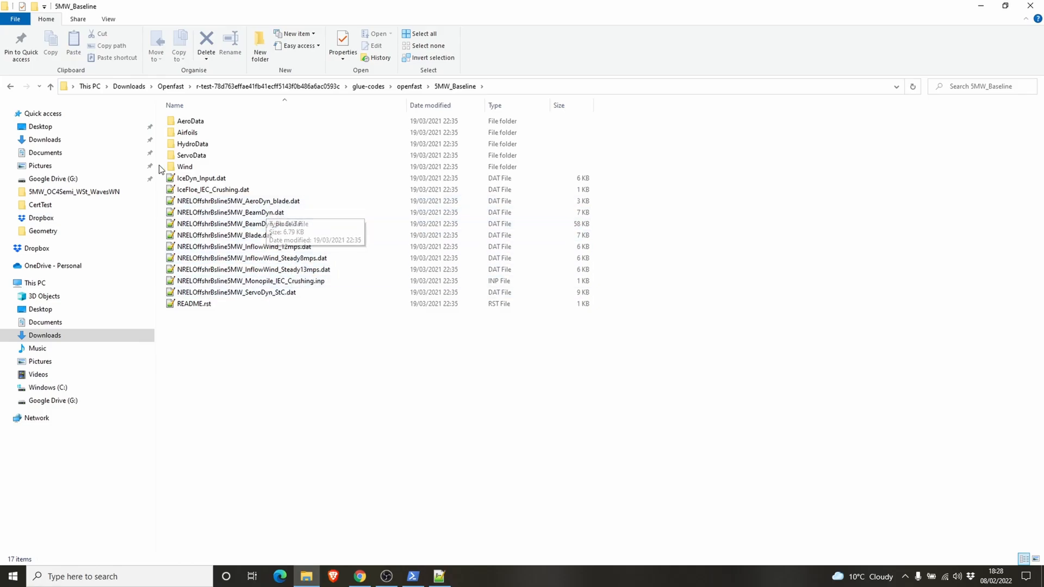
pyautogui.doubleClick(192, 143)
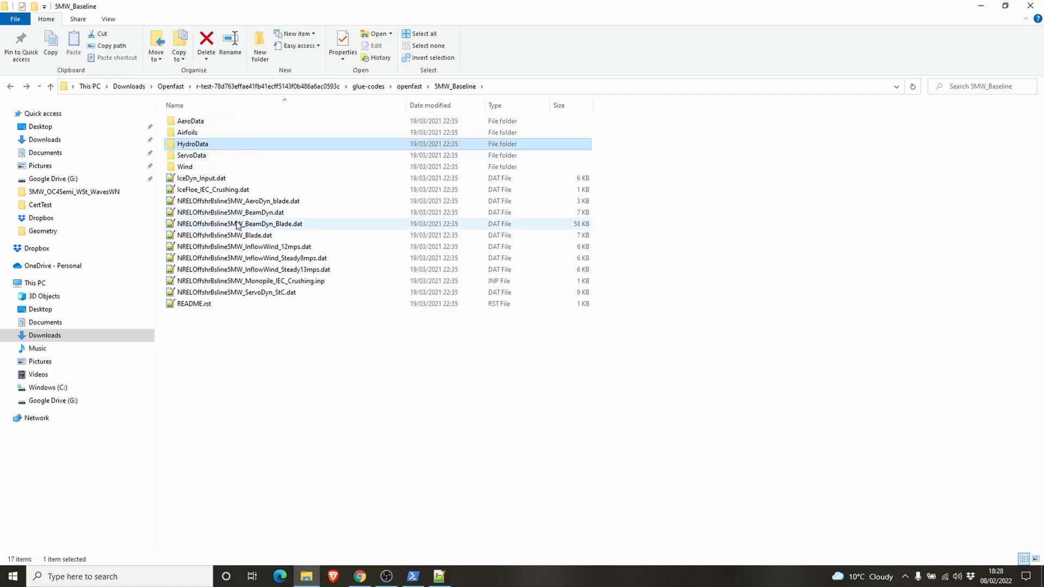
pyautogui.moveTo(209, 156)
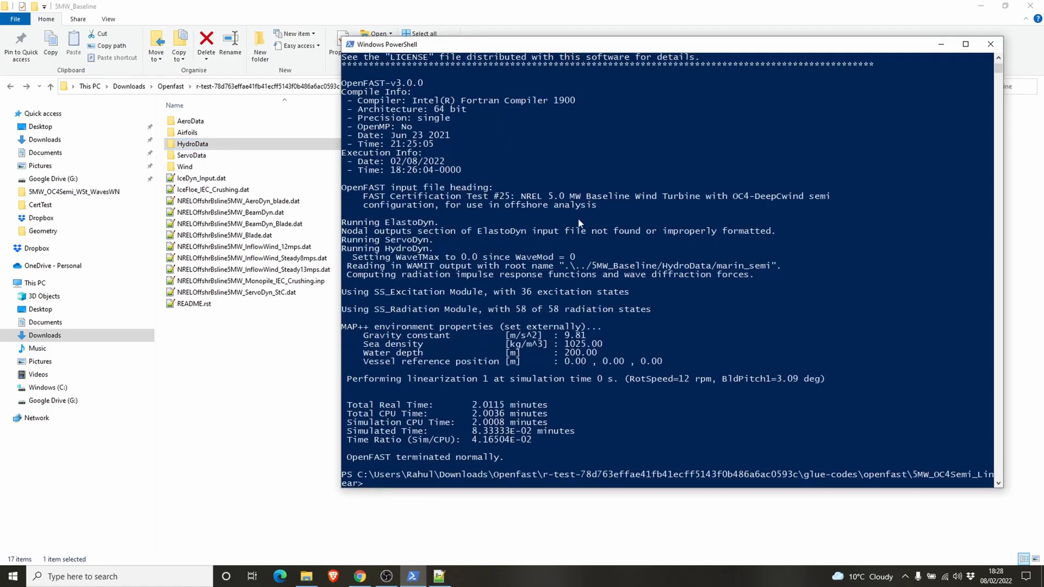
pyautogui.moveTo(704, 188)
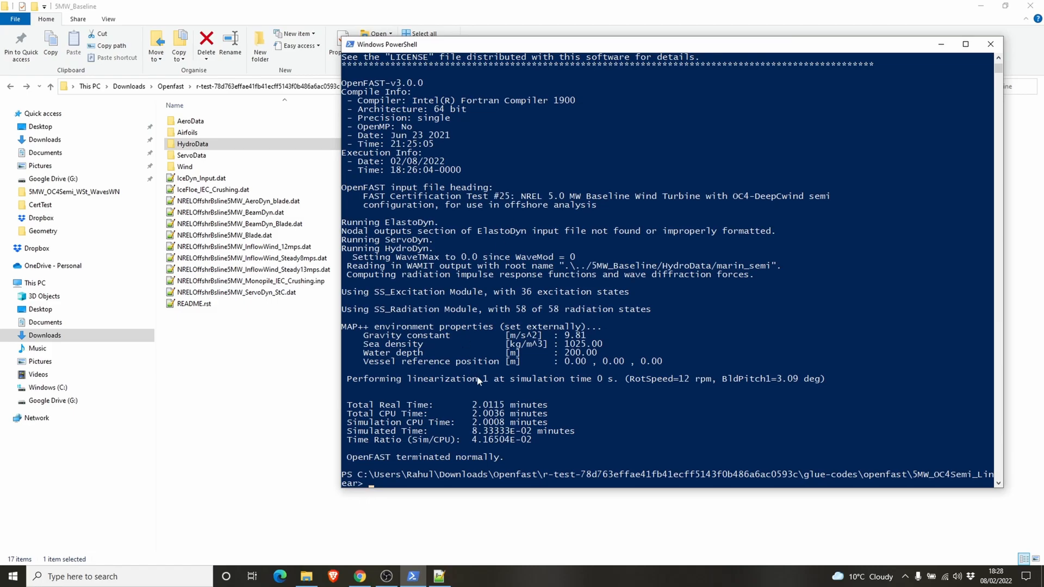
pyautogui.moveTo(680, 289)
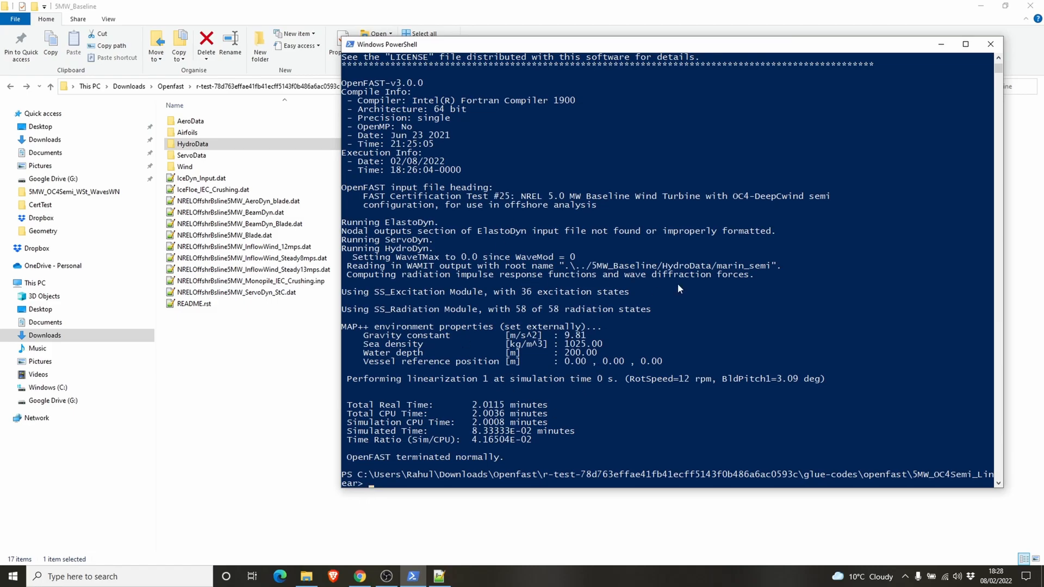
pyautogui.moveTo(781, 296)
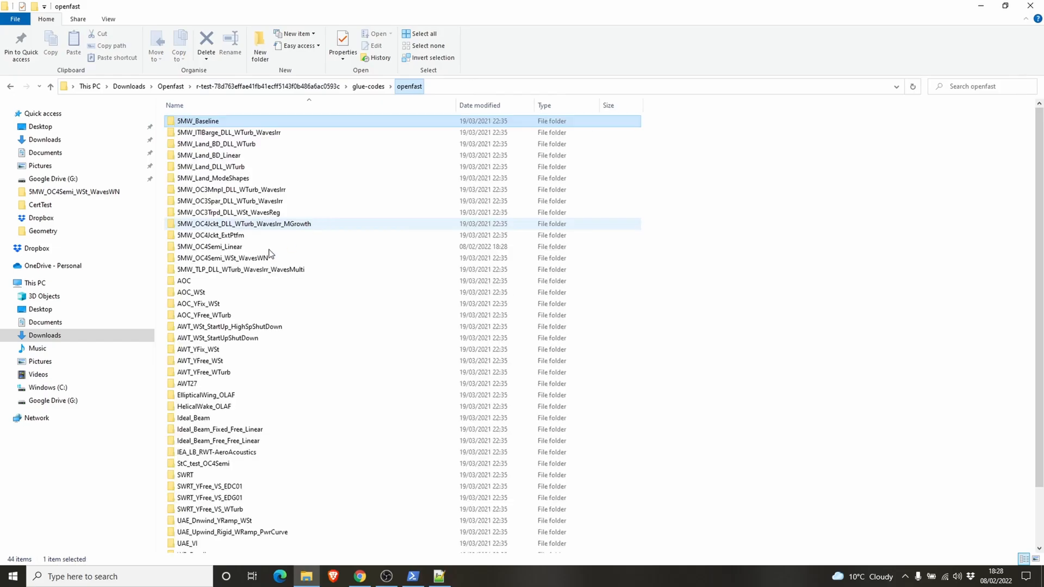
# - Open NRELOffshrBsline5MW_OC4DeepCwindSemi_HydroDyn.dat from the test case folder and review its settings
pyautogui.doubleClick(209, 246)
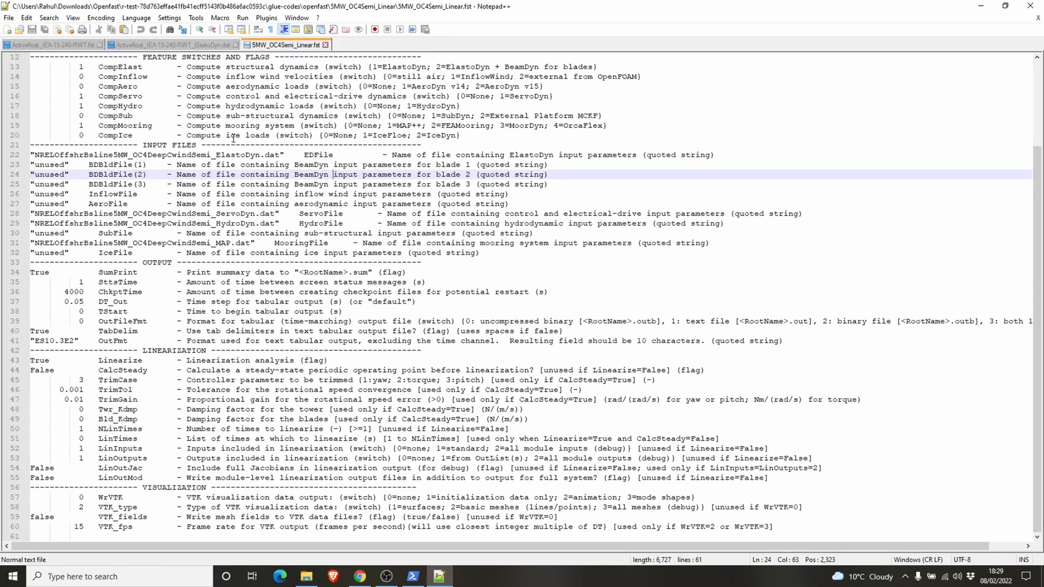
pyautogui.moveTo(219, 71)
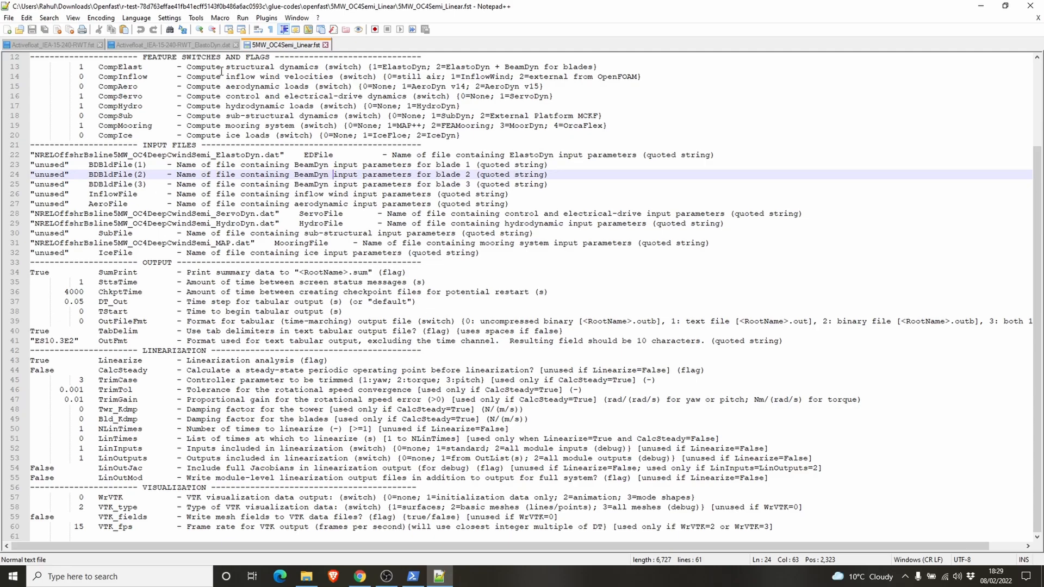
pyautogui.click(307, 576)
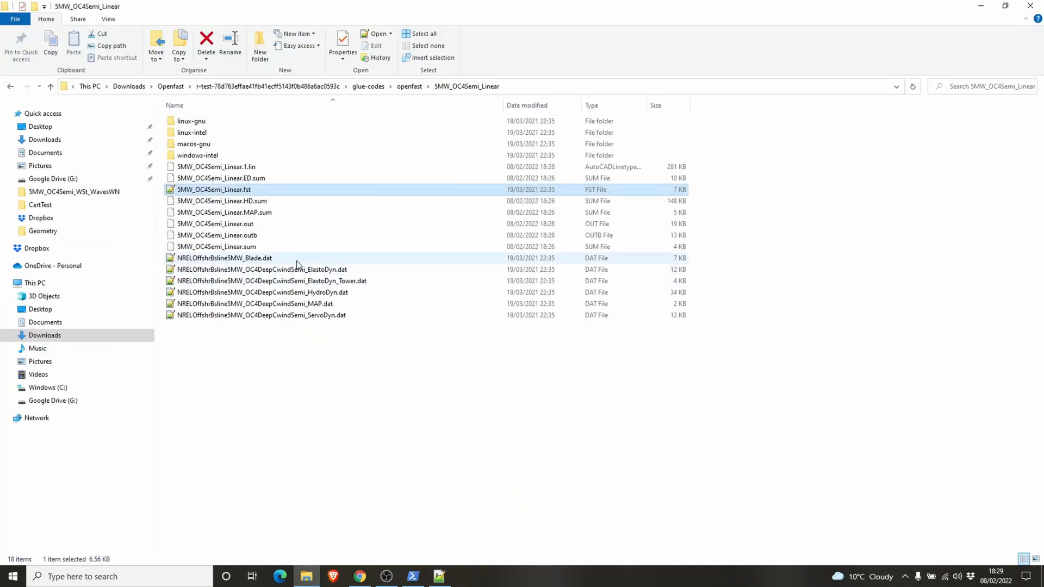
pyautogui.doubleClick(278, 292)
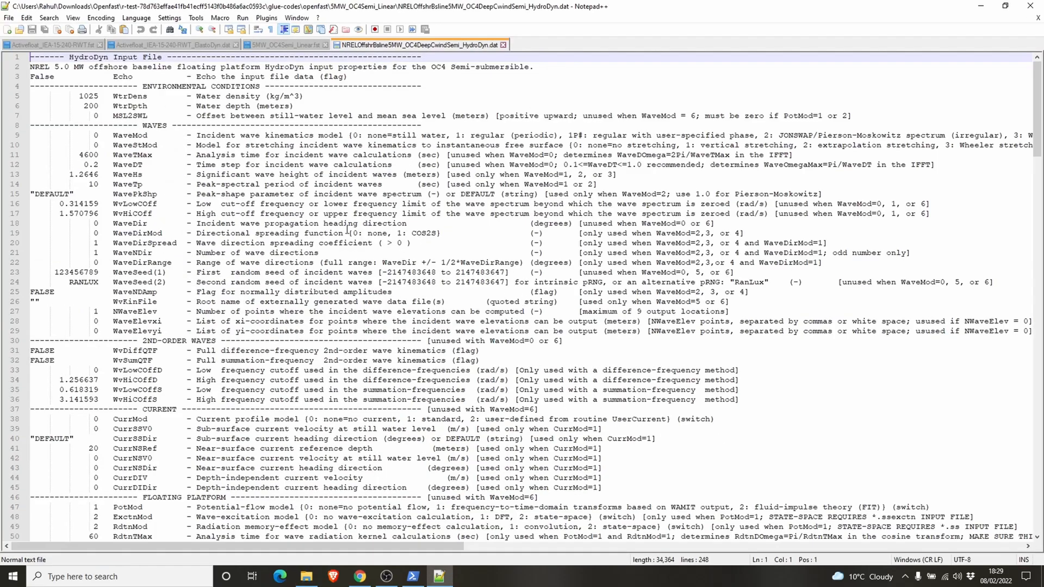
pyautogui.scroll(-3)
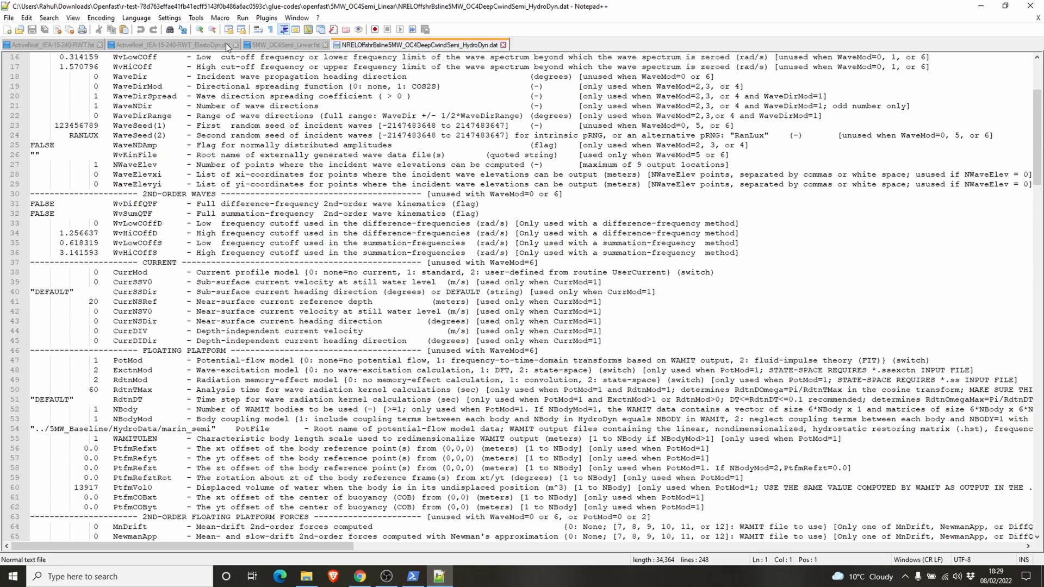
pyautogui.moveTo(874, 187)
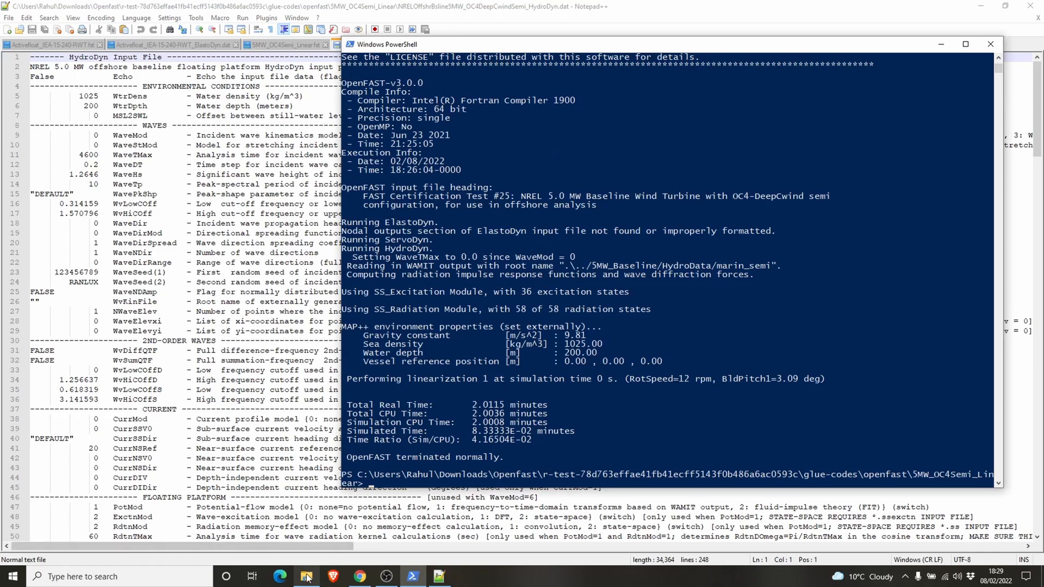
# - Open 5MW_OC4Semi_Linear.out from the test case folder in Notepad++
pyautogui.click(306, 576)
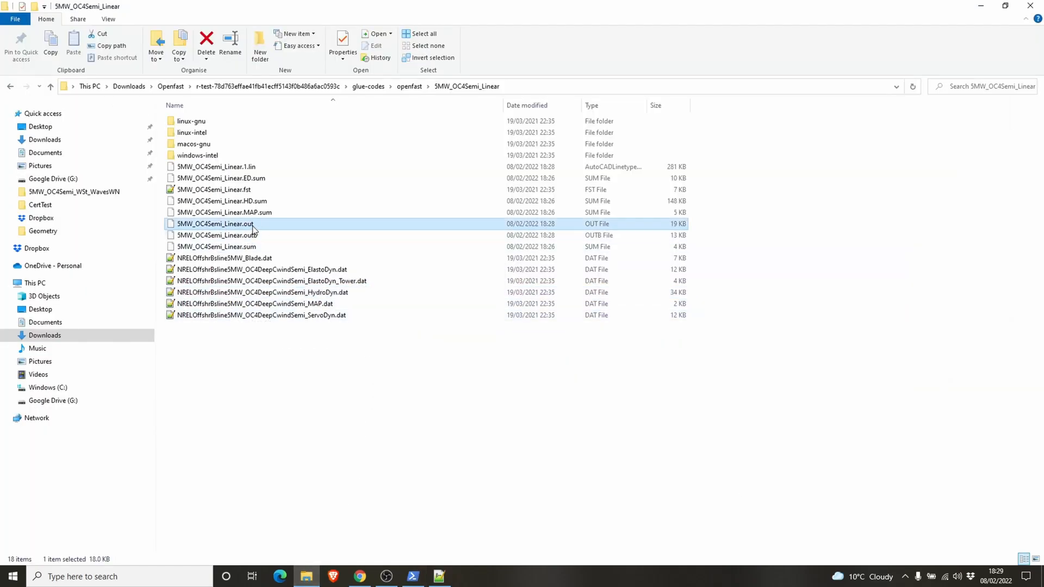
pyautogui.doubleClick(211, 224)
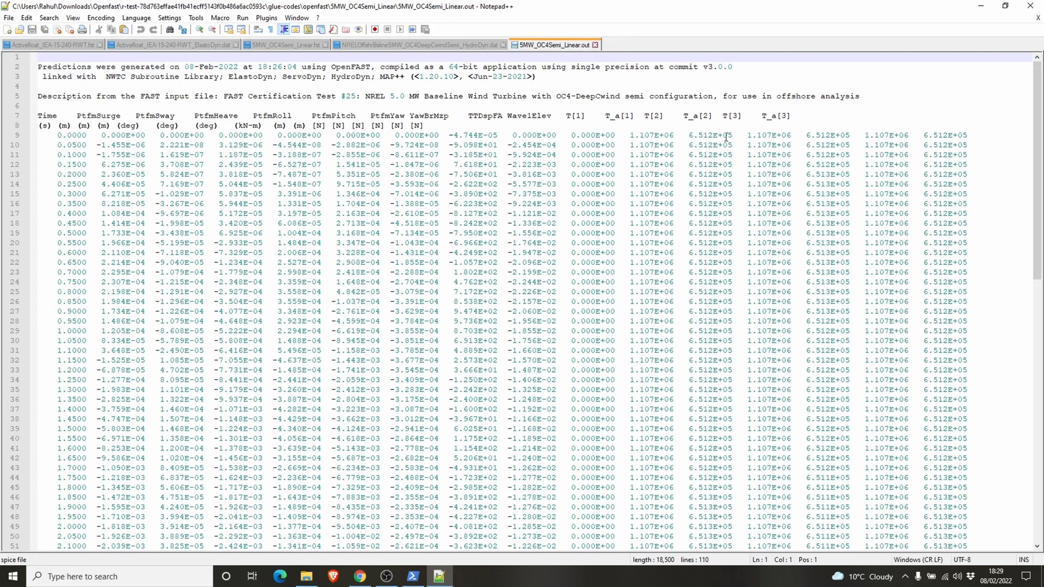
pyautogui.moveTo(961, 156)
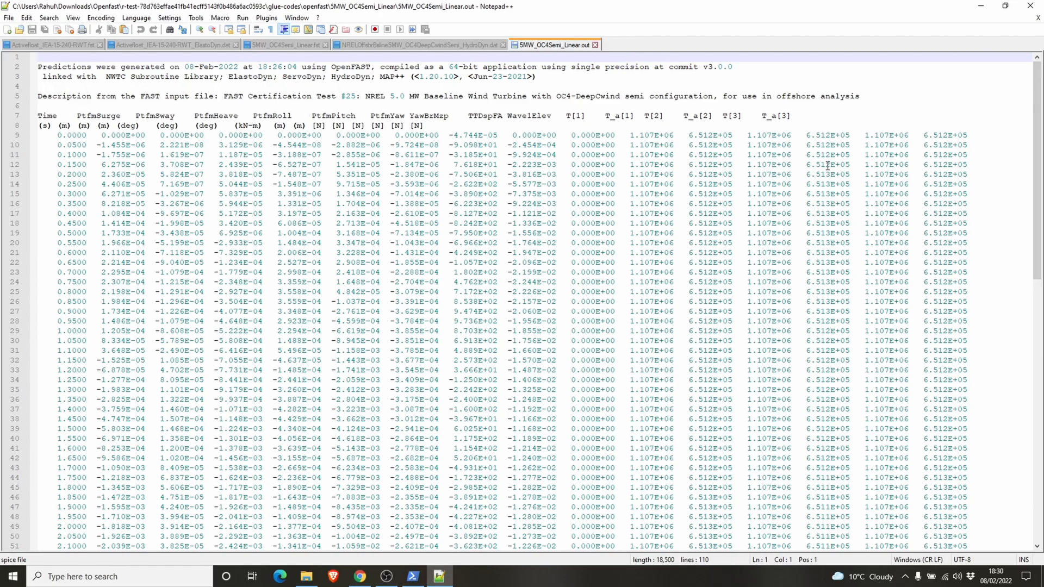
pyautogui.moveTo(822, 188)
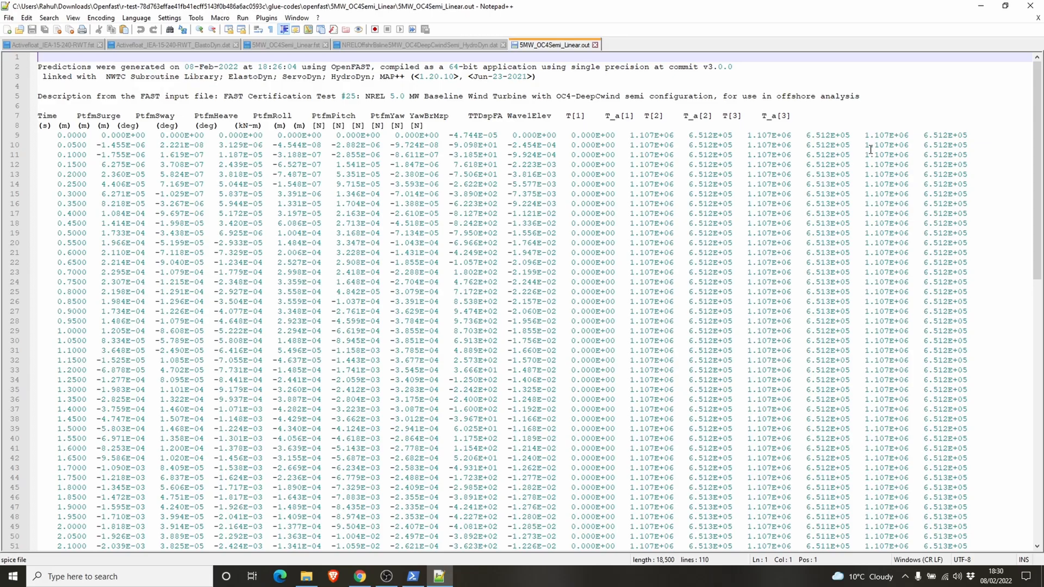
# - Switch to the HydroDyn .dat file and scroll to its OUTPUT CHANNELS section showing WaveElev
pyautogui.click(423, 44)
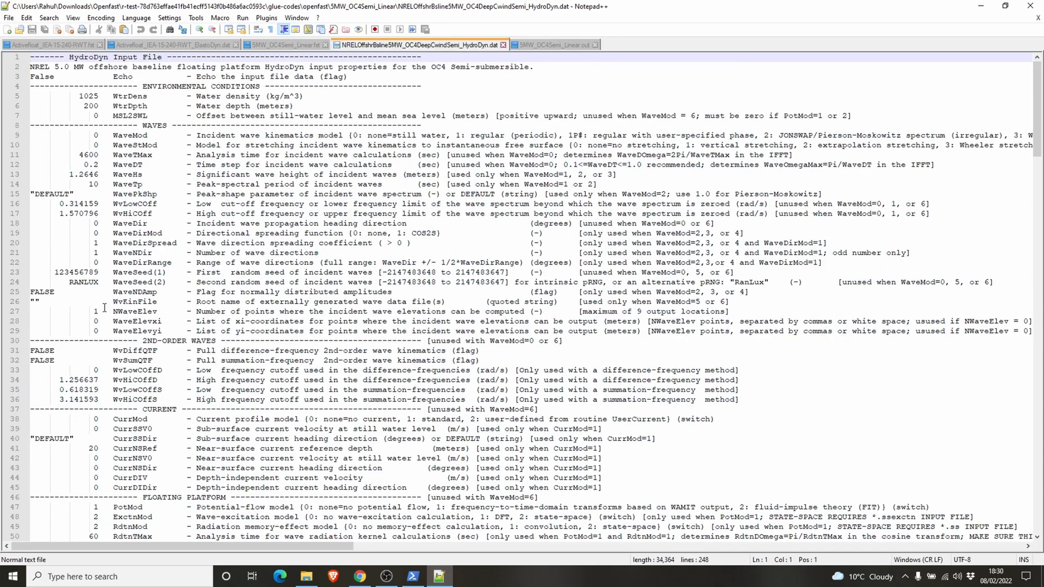
pyautogui.scroll(-3)
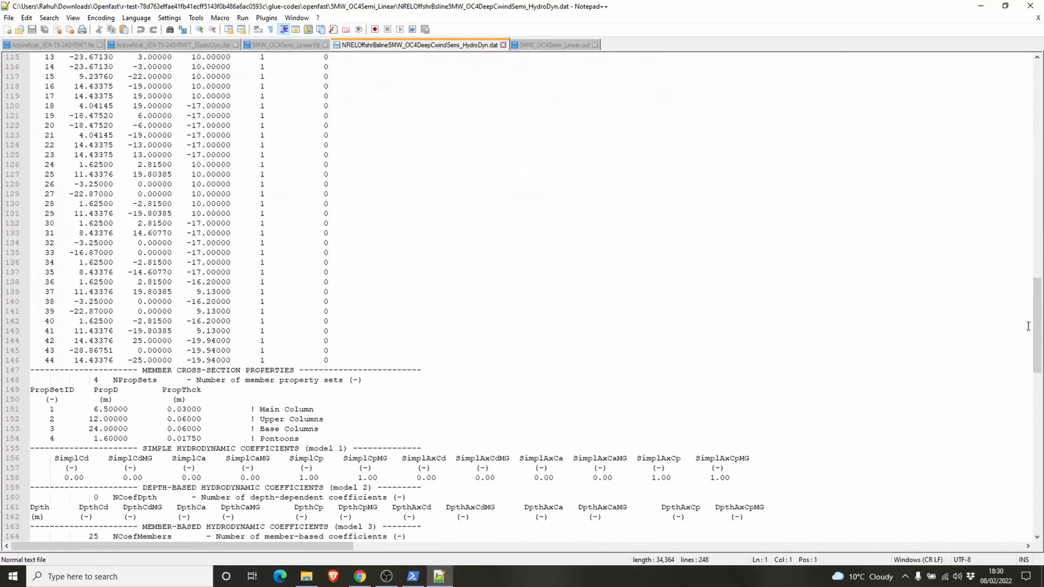
pyautogui.scroll(-3)
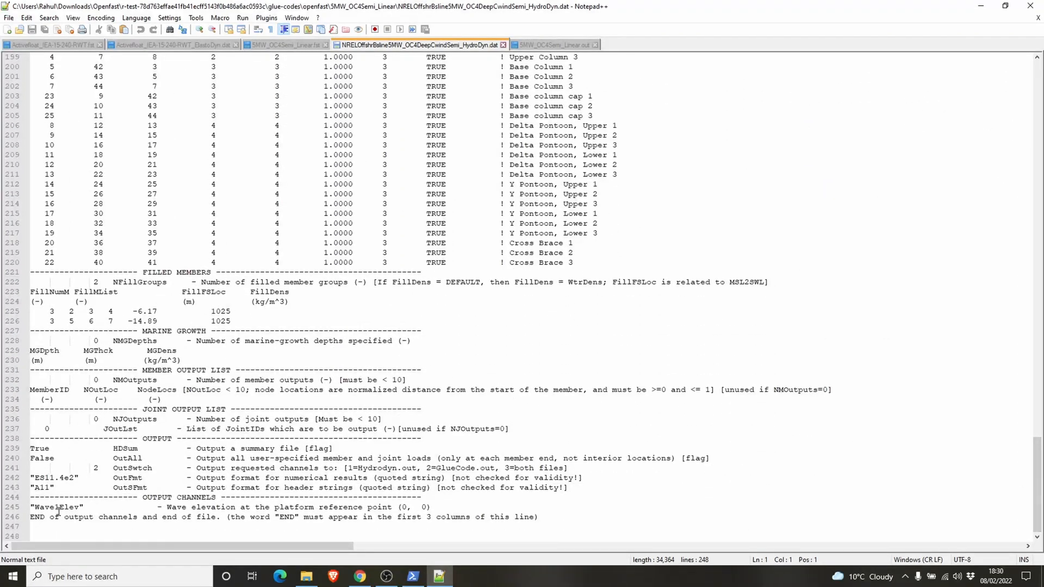
pyautogui.moveTo(76, 507)
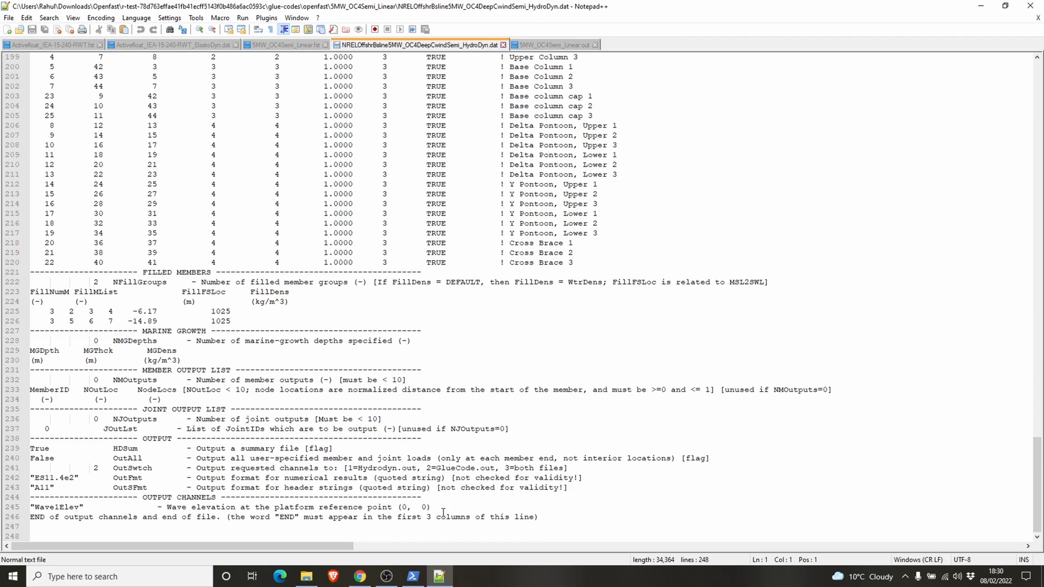
pyautogui.moveTo(468, 271)
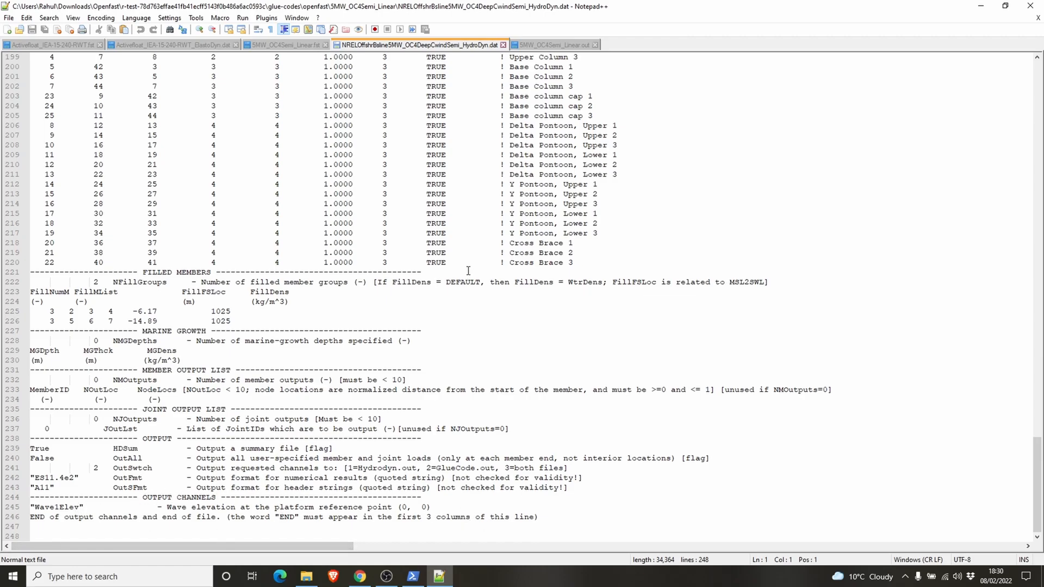
pyautogui.moveTo(643, 182)
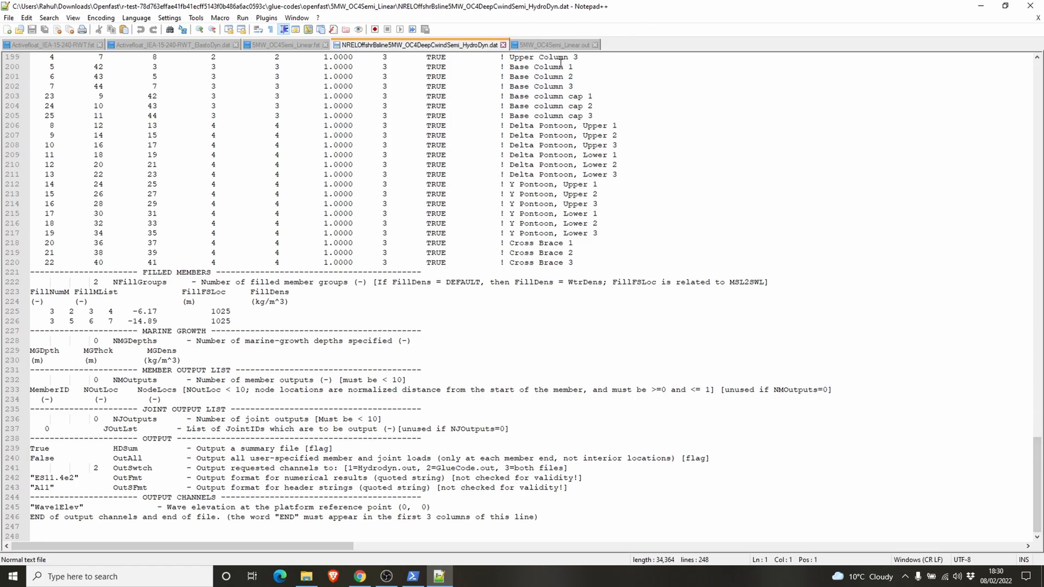
pyautogui.moveTo(419, 164)
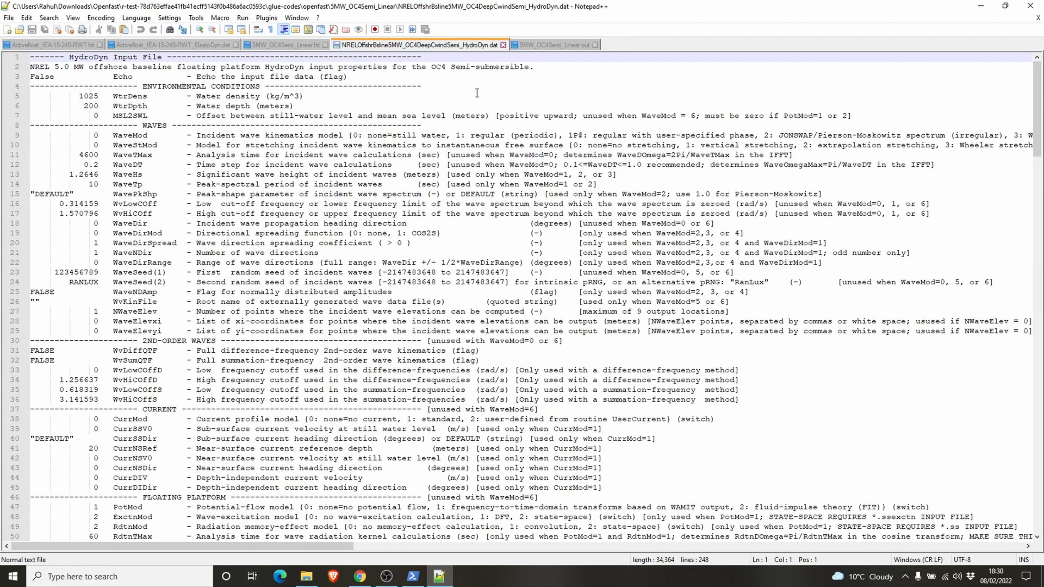
# - Return to 5MW_OC4Semi_Linear.out to inspect its WaveElev and platform-motion columns
pyautogui.click(558, 45)
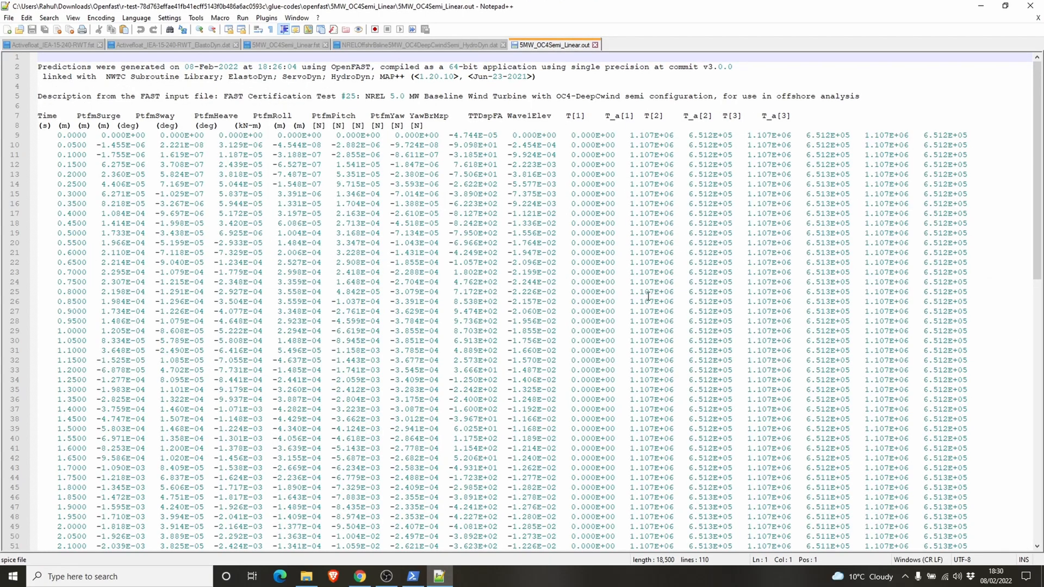
pyautogui.moveTo(666, 399)
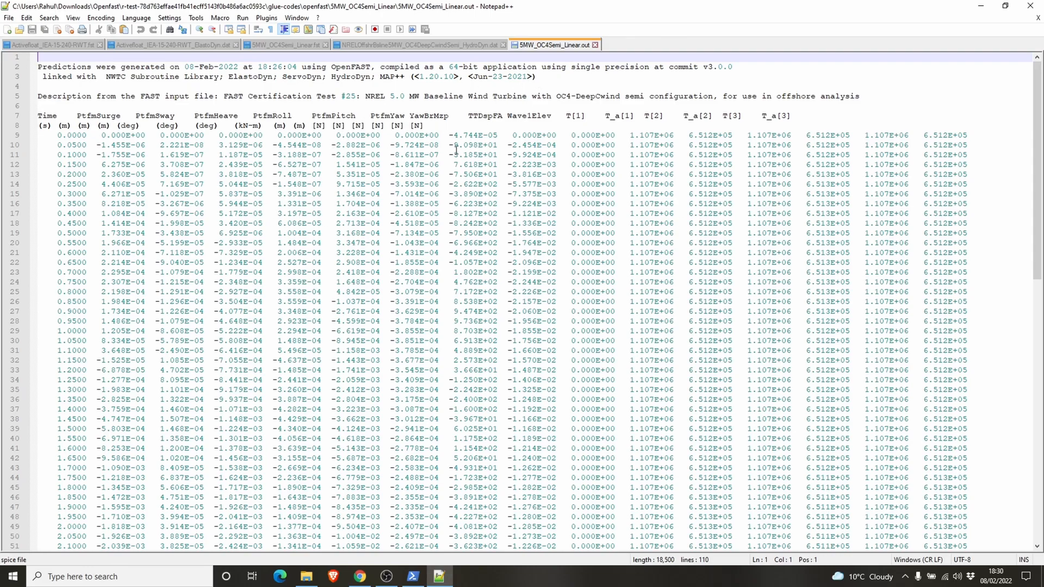
pyautogui.moveTo(552, 67)
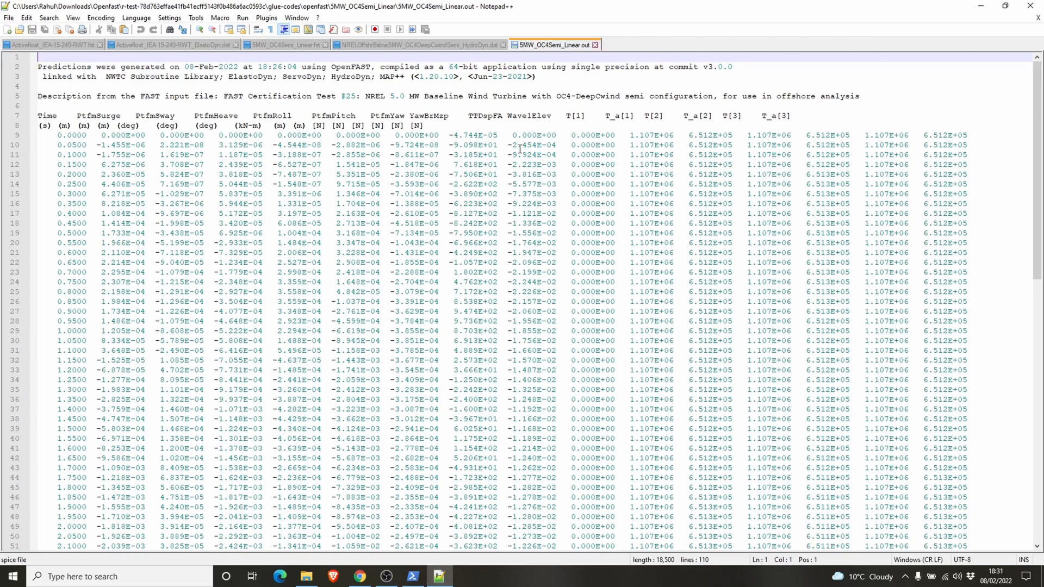
pyautogui.moveTo(479, 213)
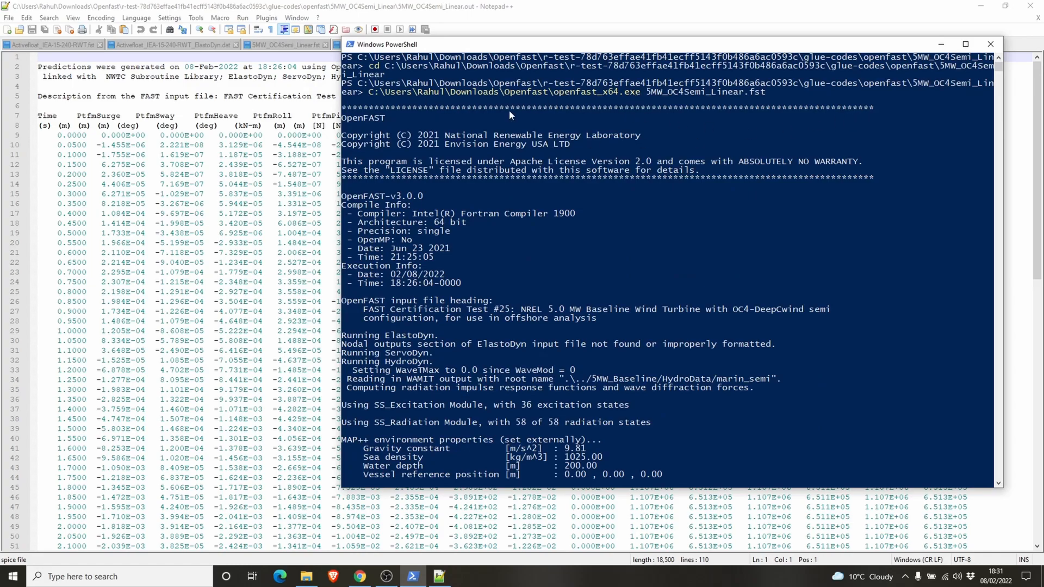
pyautogui.moveTo(624, 160)
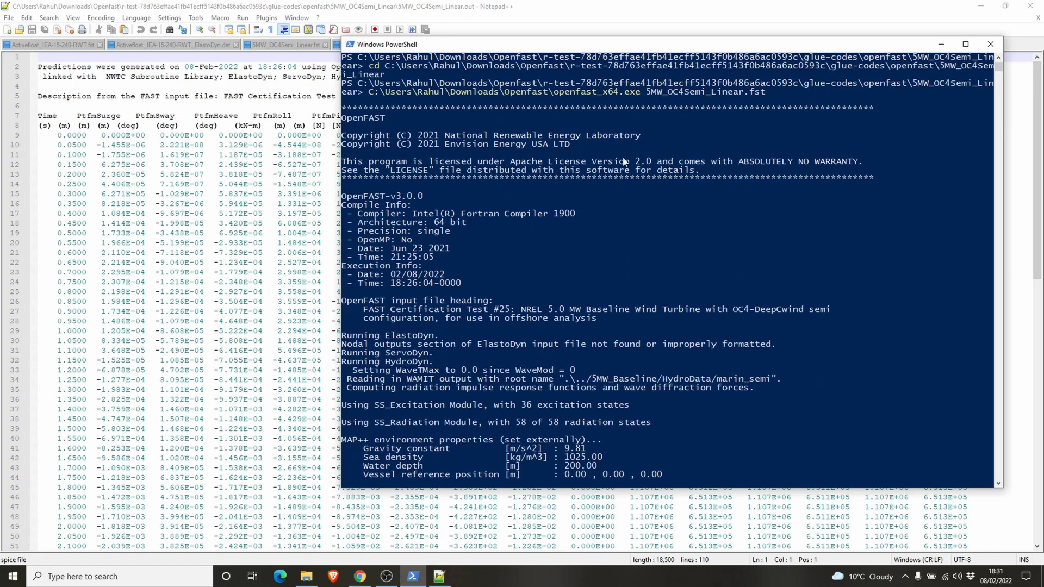
pyautogui.moveTo(509, 278)
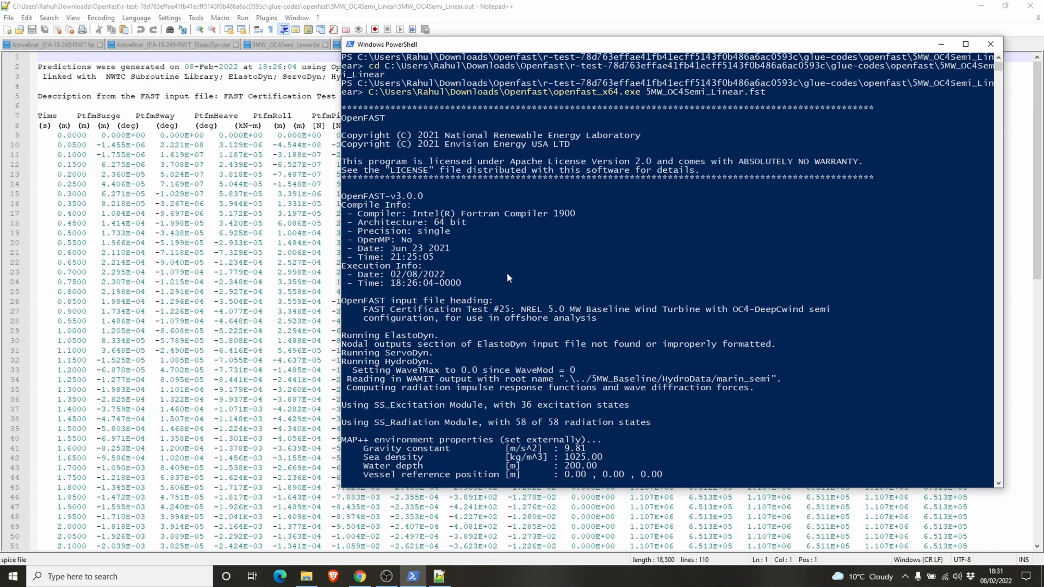
pyautogui.moveTo(786, 178)
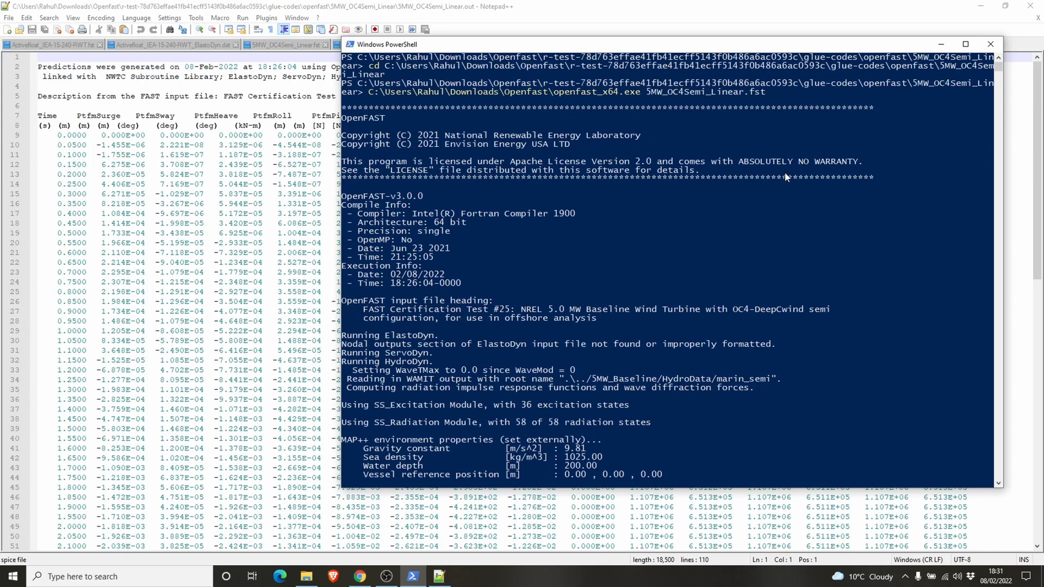
pyautogui.moveTo(719, 102)
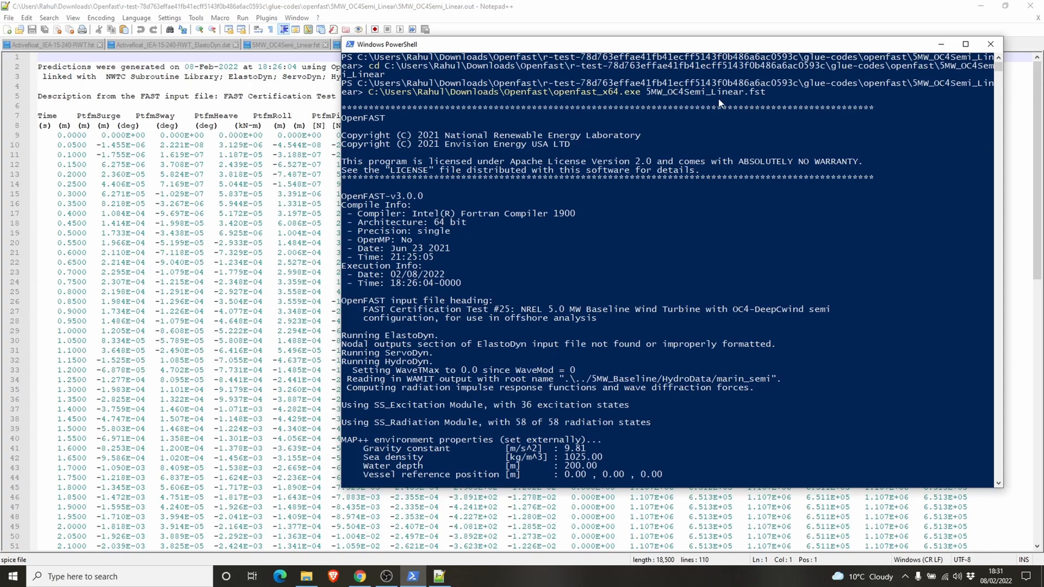
pyautogui.moveTo(721, 185)
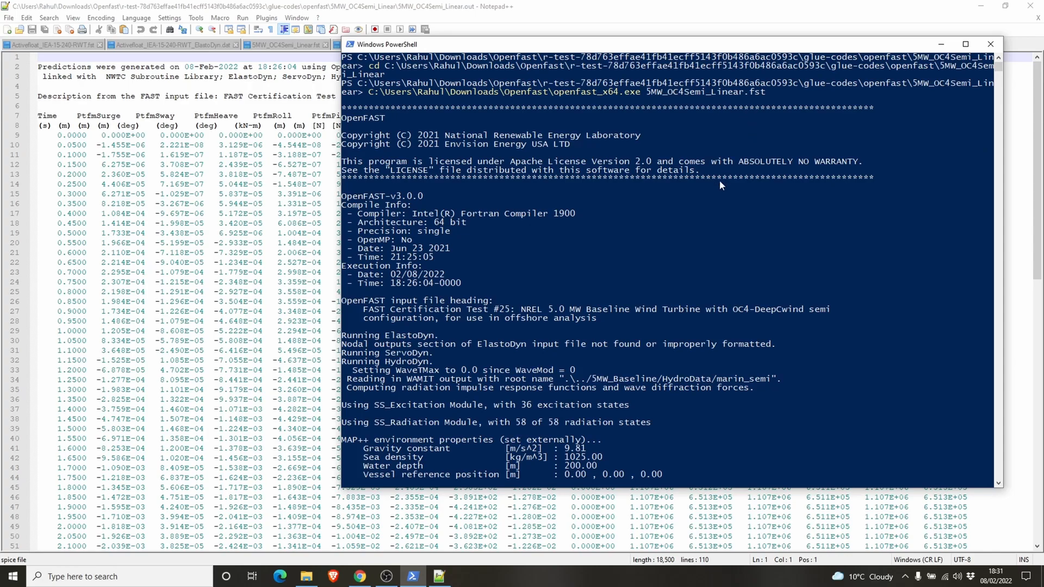
pyautogui.moveTo(627, 299)
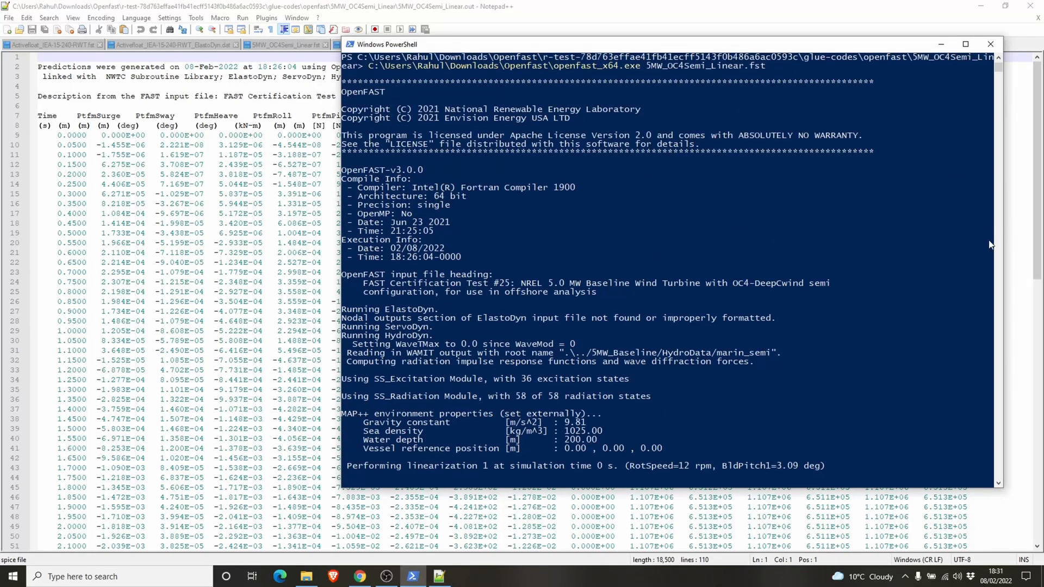
pyautogui.moveTo(809, 208)
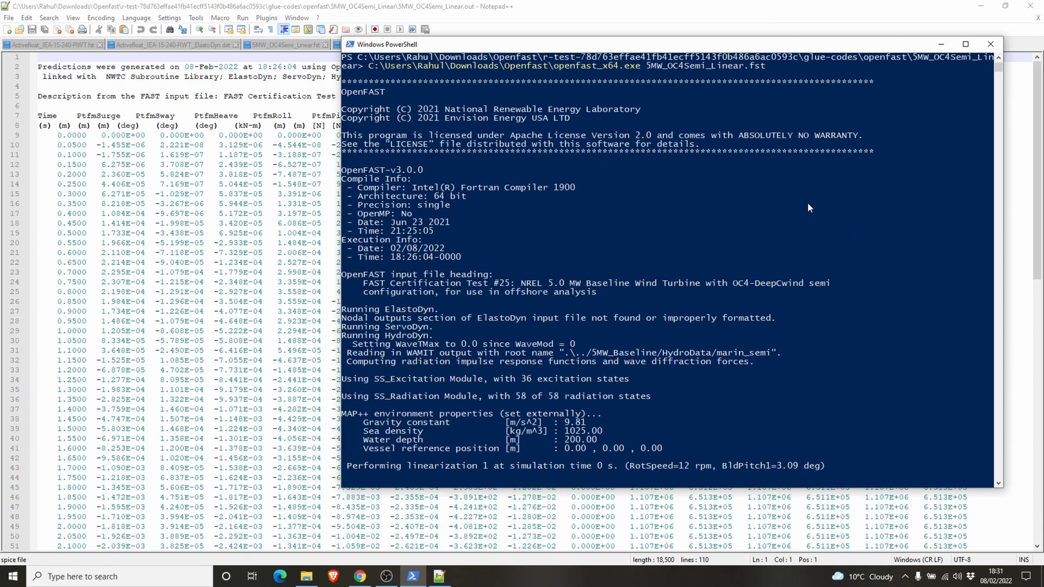
pyautogui.moveTo(684, 174)
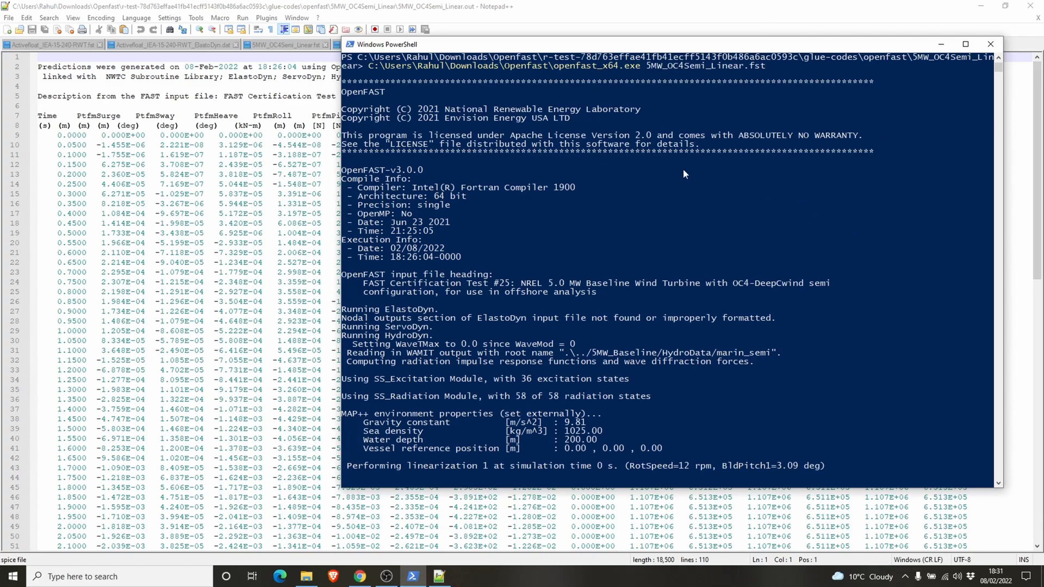